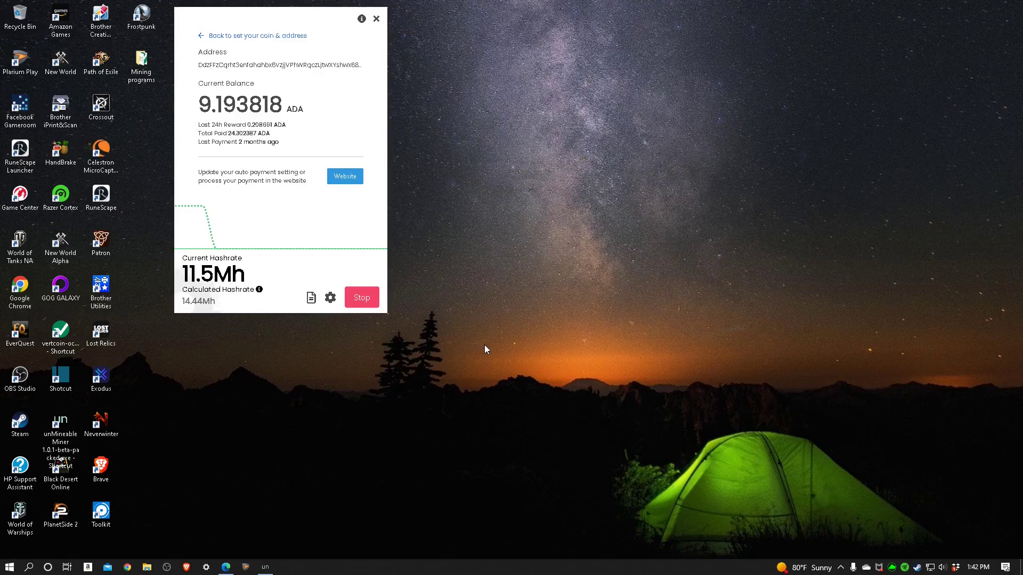
mouse_move(463, 355)
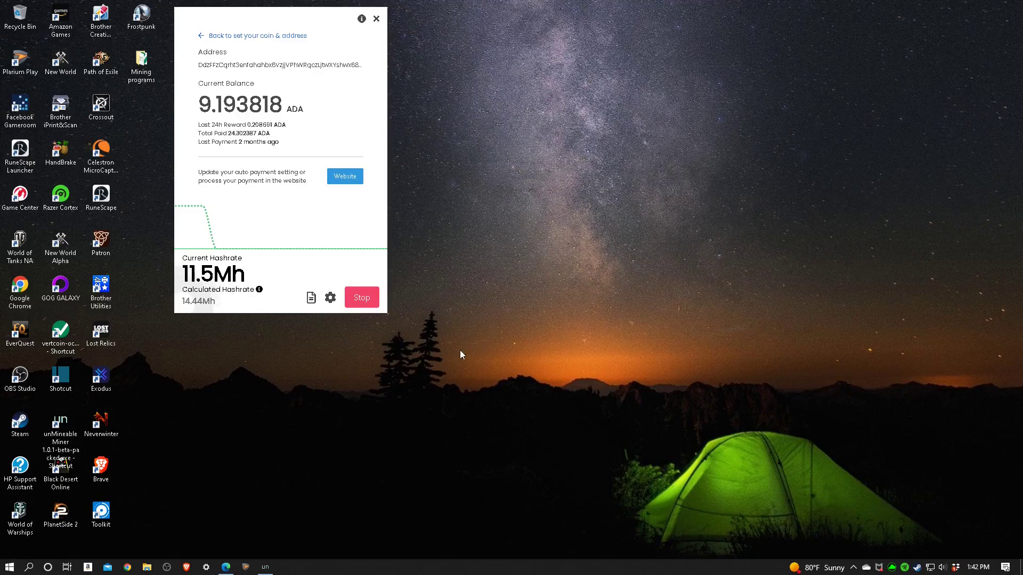
mouse_move(481, 273)
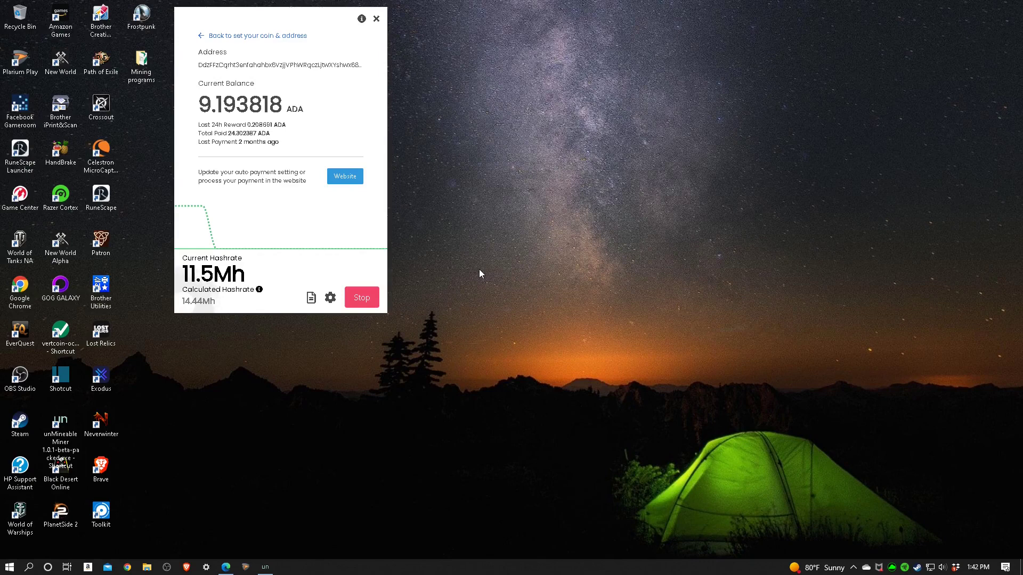
mouse_move(409, 133)
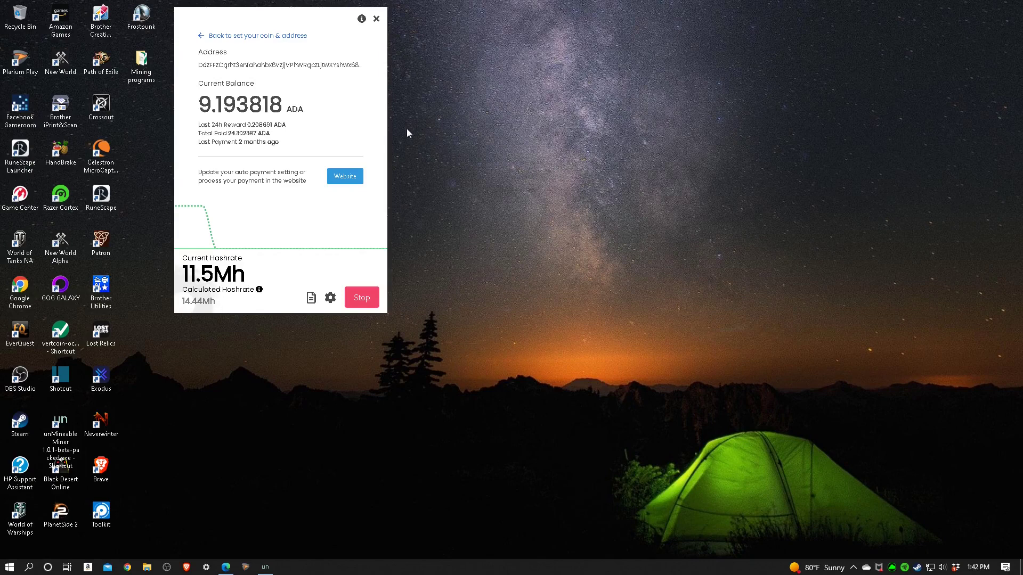
mouse_move(422, 136)
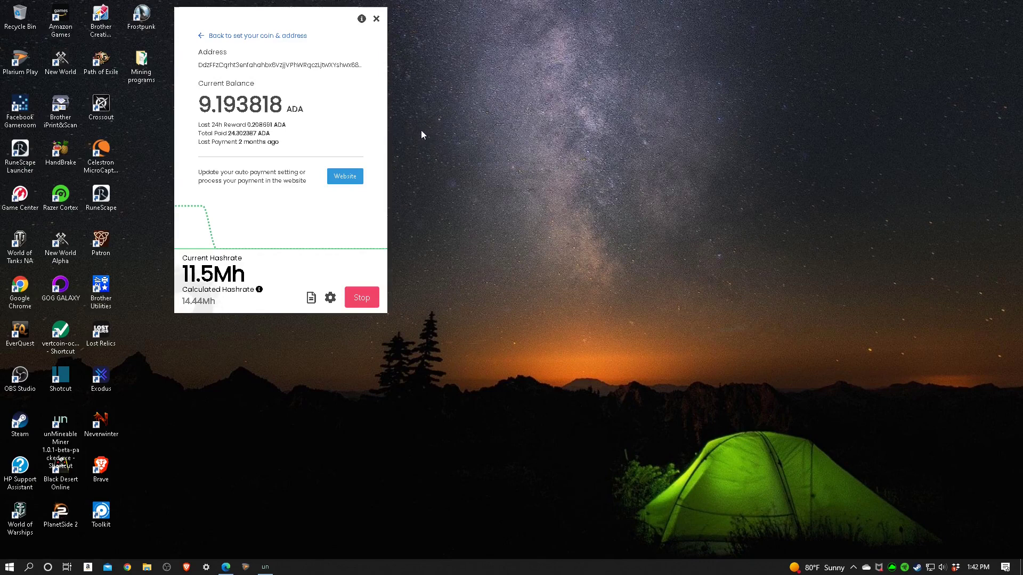
mouse_move(406, 131)
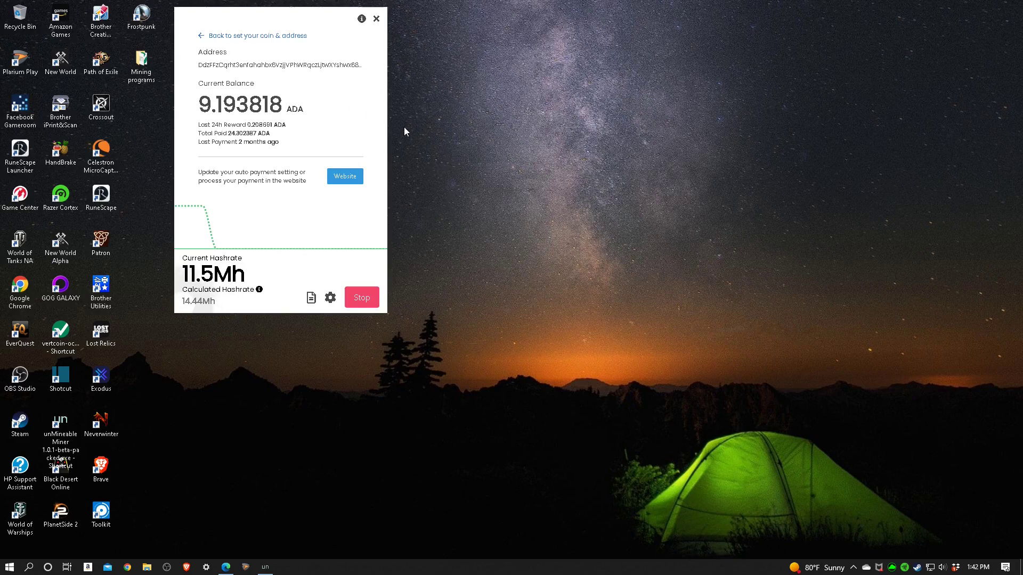
mouse_move(433, 183)
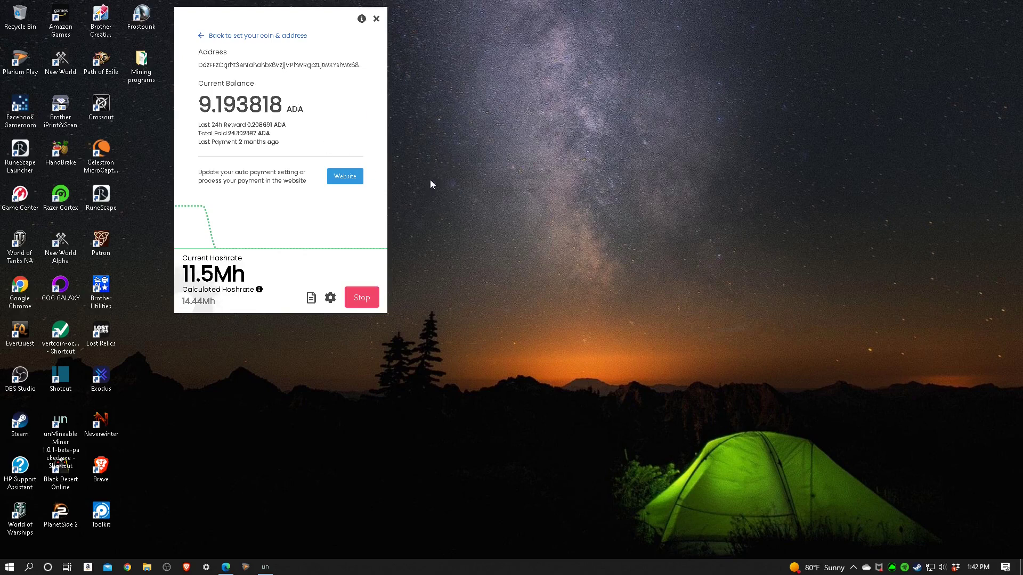
mouse_move(466, 201)
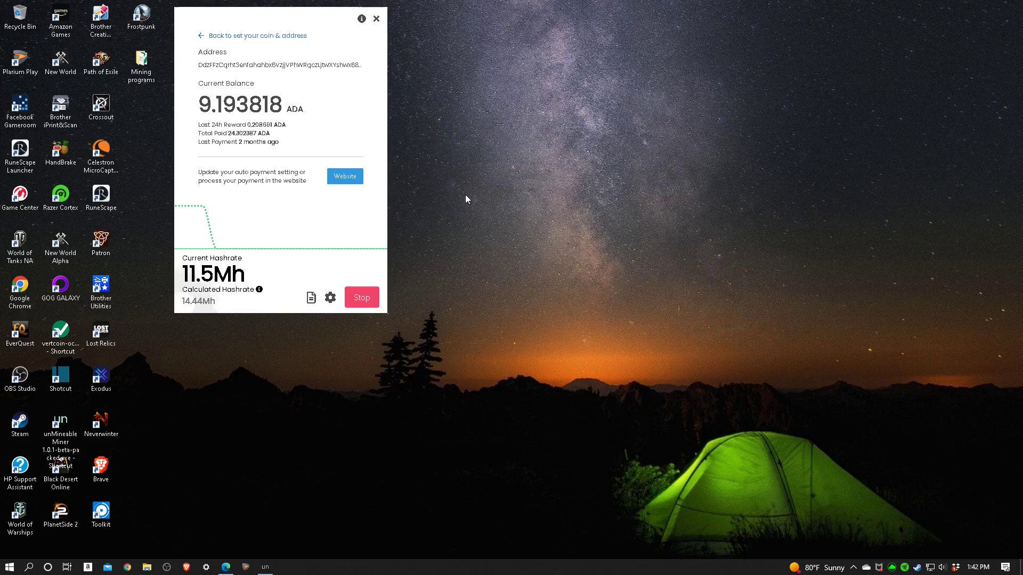
mouse_move(444, 237)
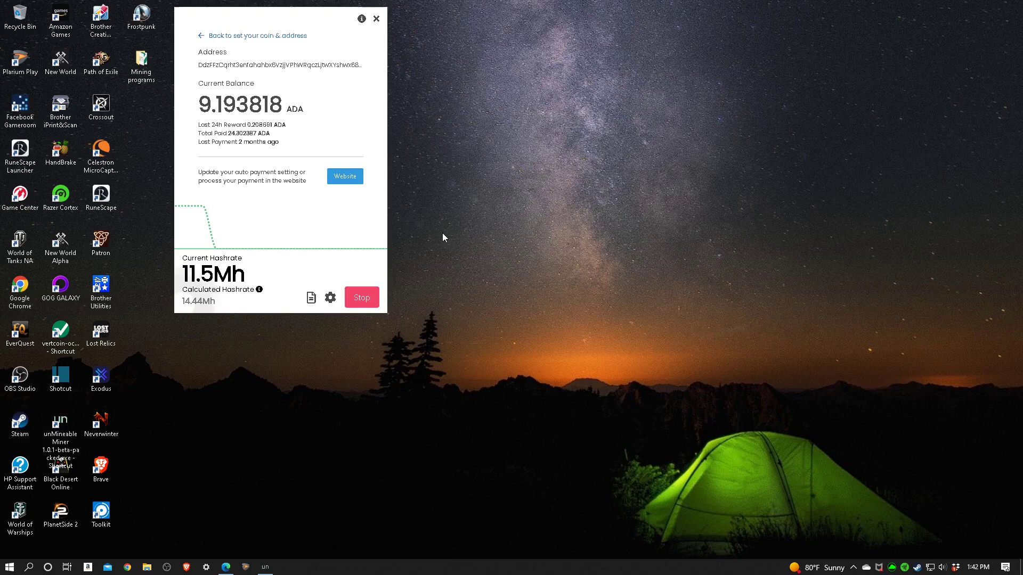
mouse_move(433, 221)
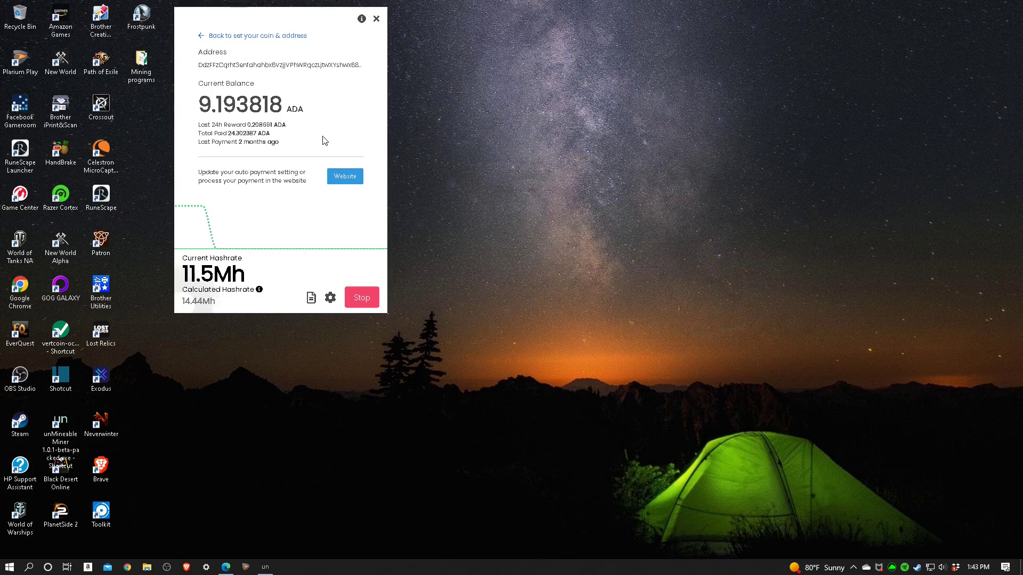
mouse_move(333, 151)
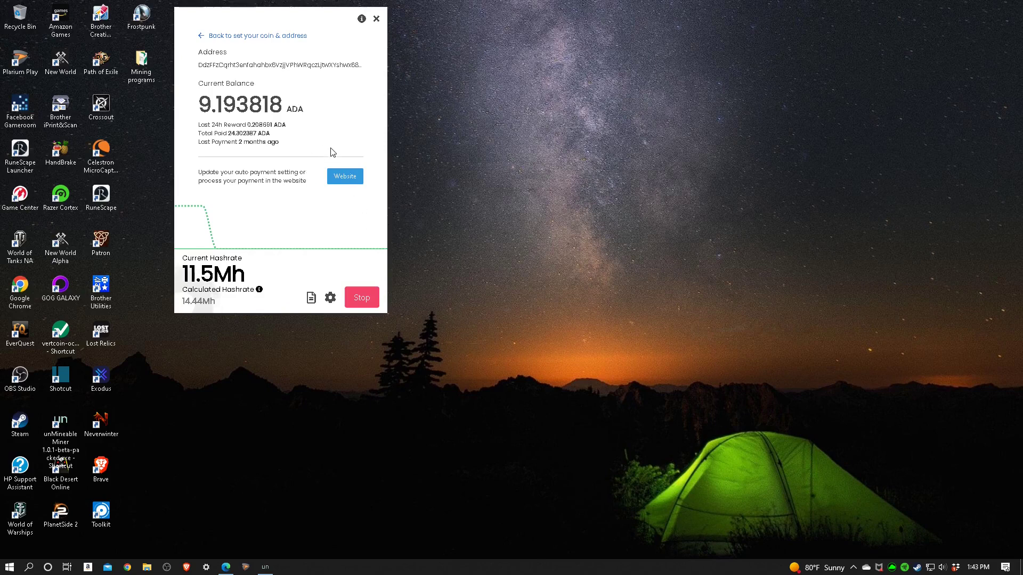
mouse_move(345, 181)
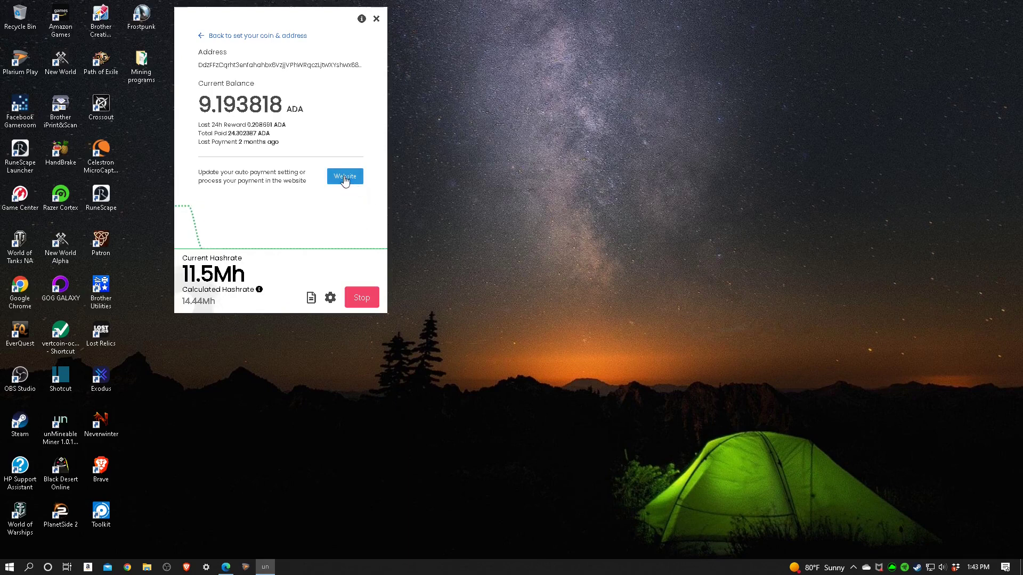
Request a manual payout of the 9.193818 ADA balance from the address page and confirm it
left_click(345, 177)
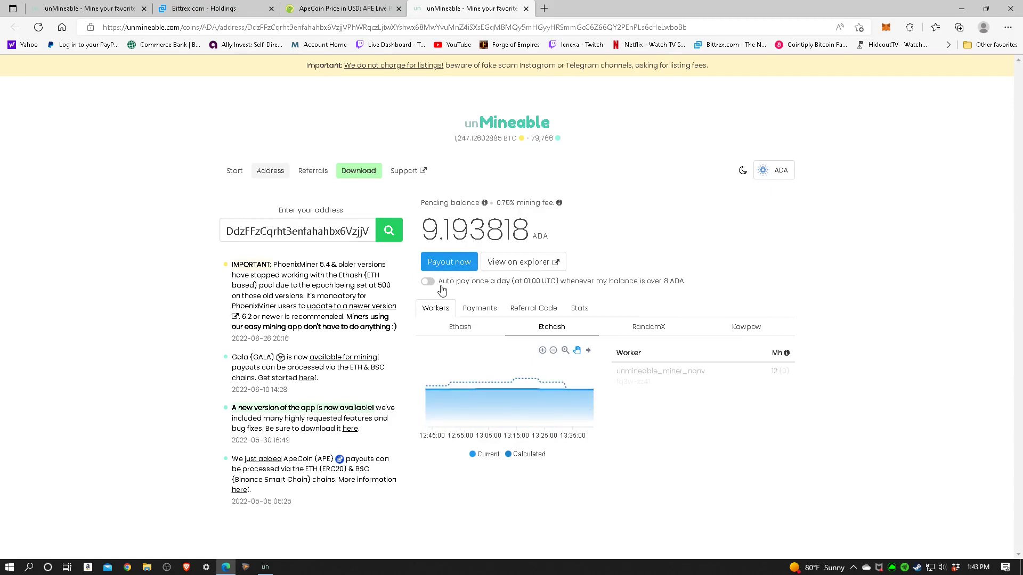
mouse_move(535, 289)
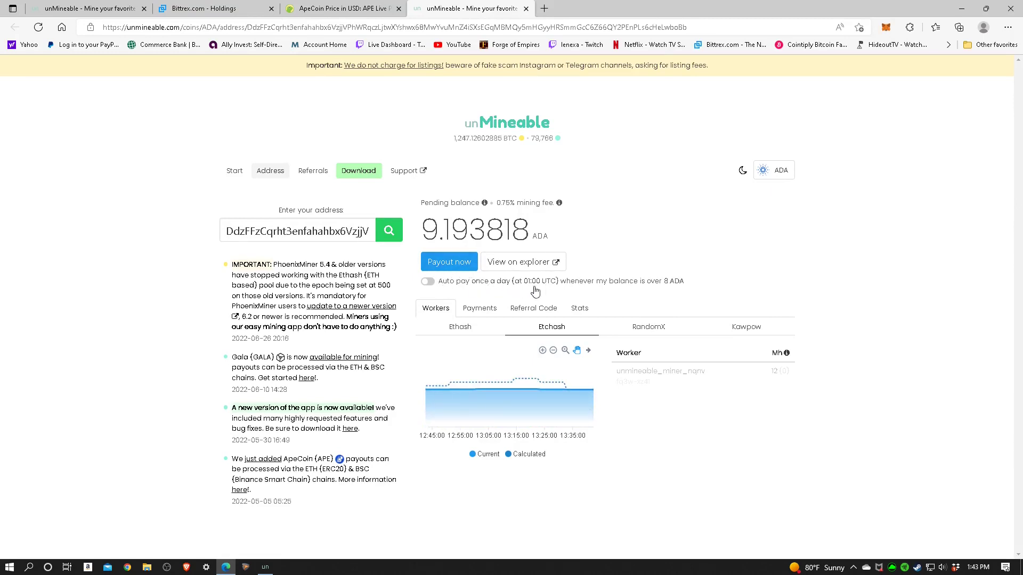
mouse_move(591, 290)
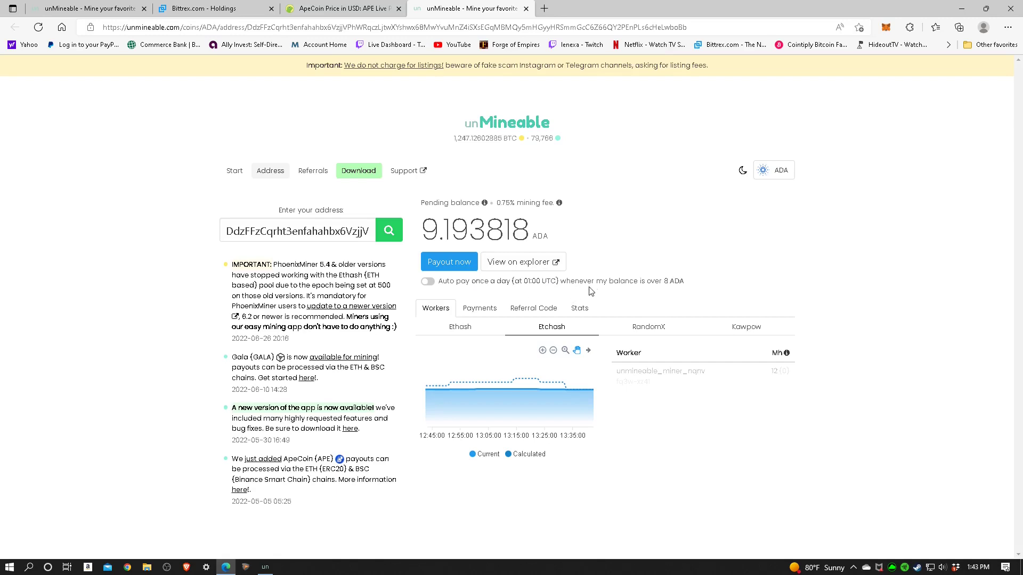
mouse_move(679, 292)
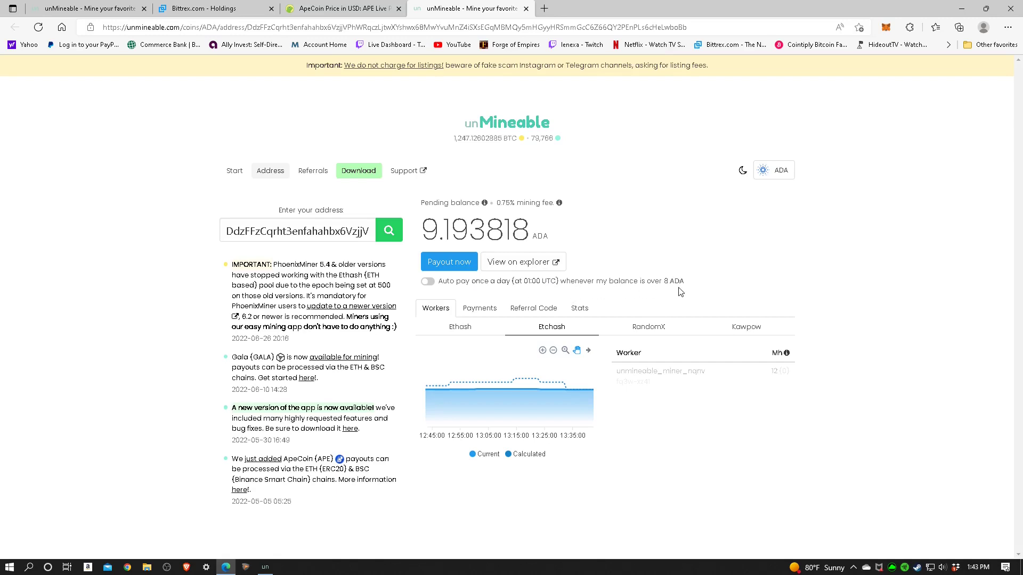
mouse_move(437, 245)
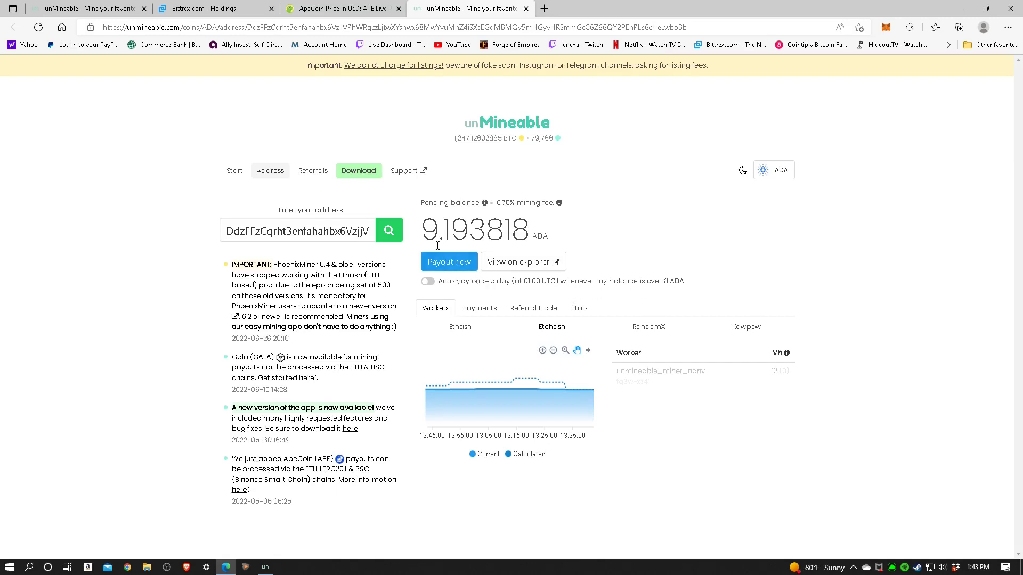
mouse_move(454, 270)
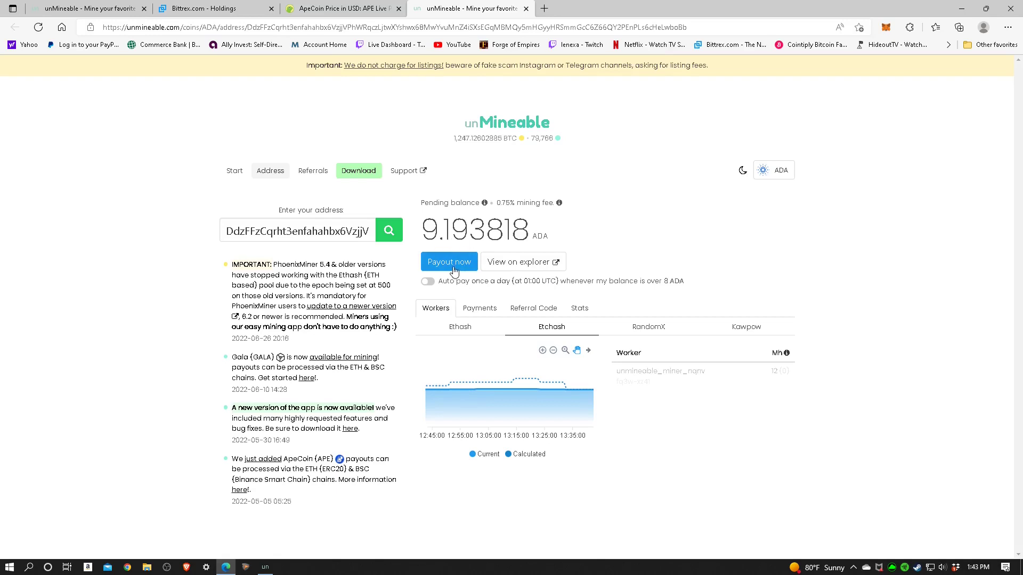
left_click(449, 262)
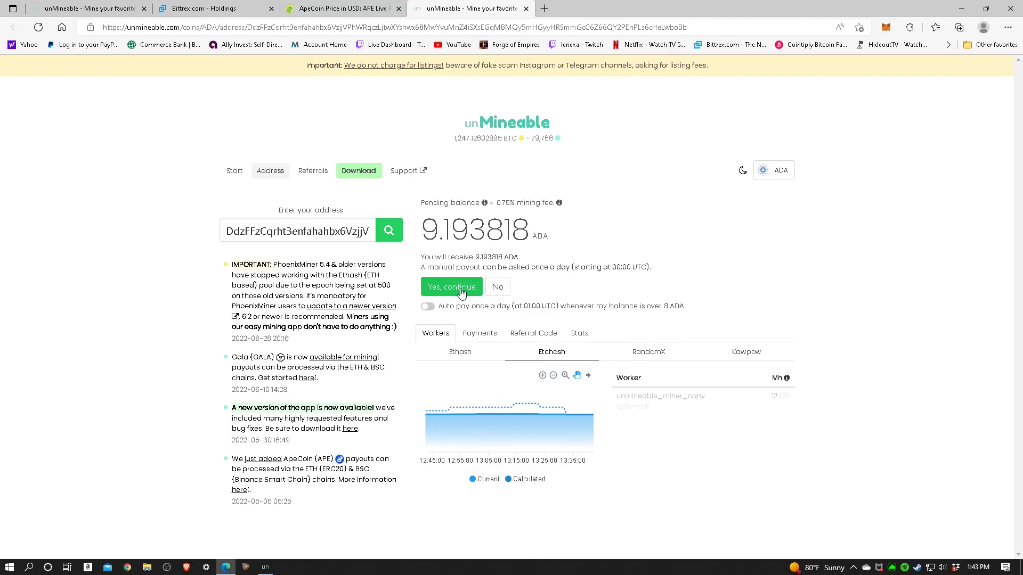
left_click(451, 287)
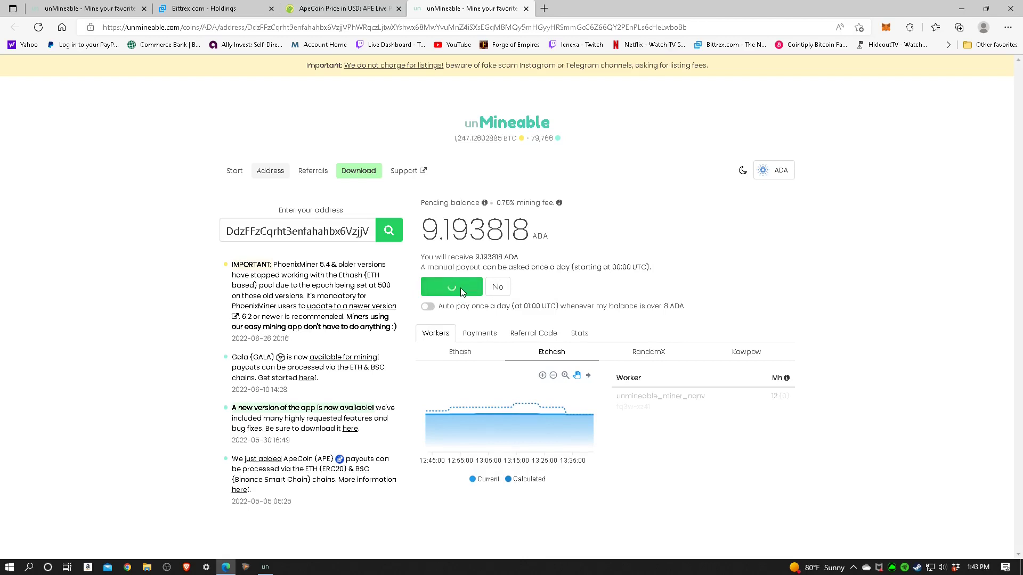
left_click(452, 287)
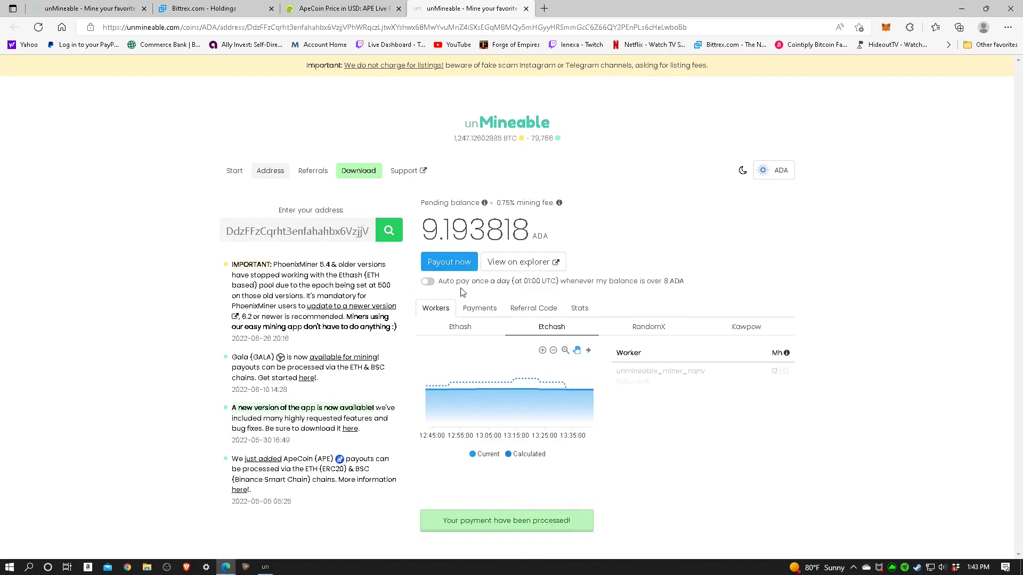
left_click(448, 262)
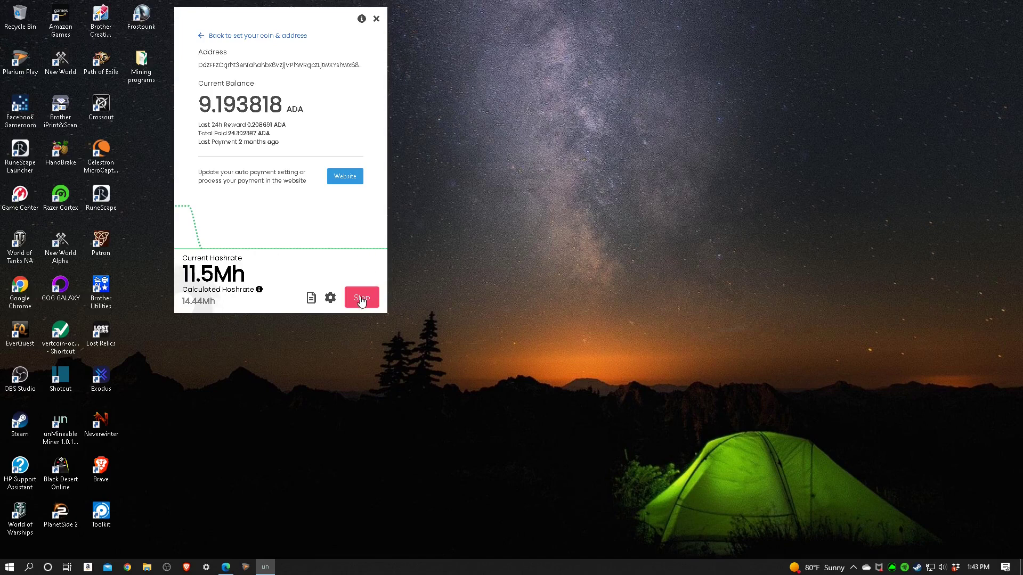
Stop the miner so the current hashrate reads 0Mh
left_click(362, 297)
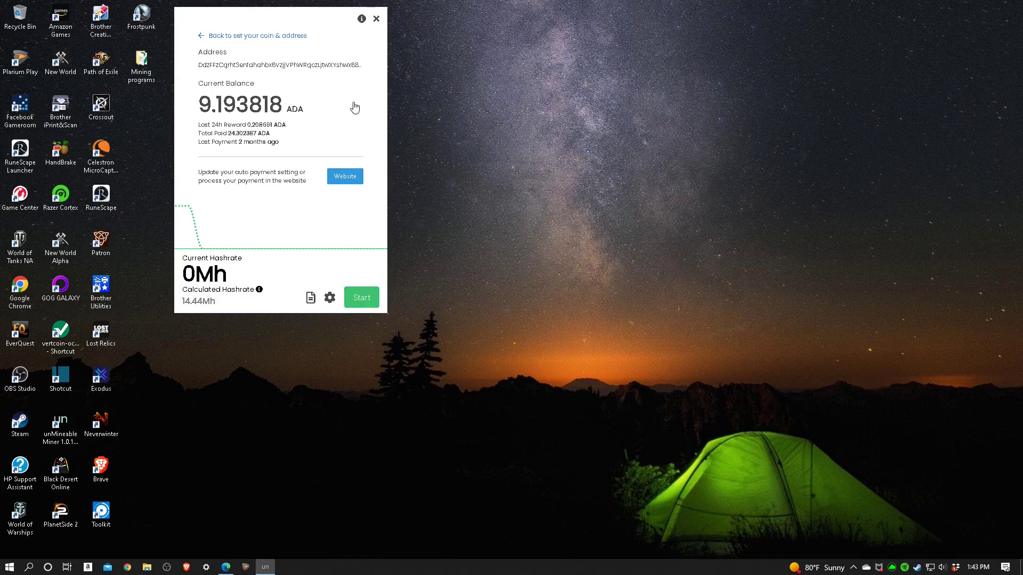
mouse_move(365, 65)
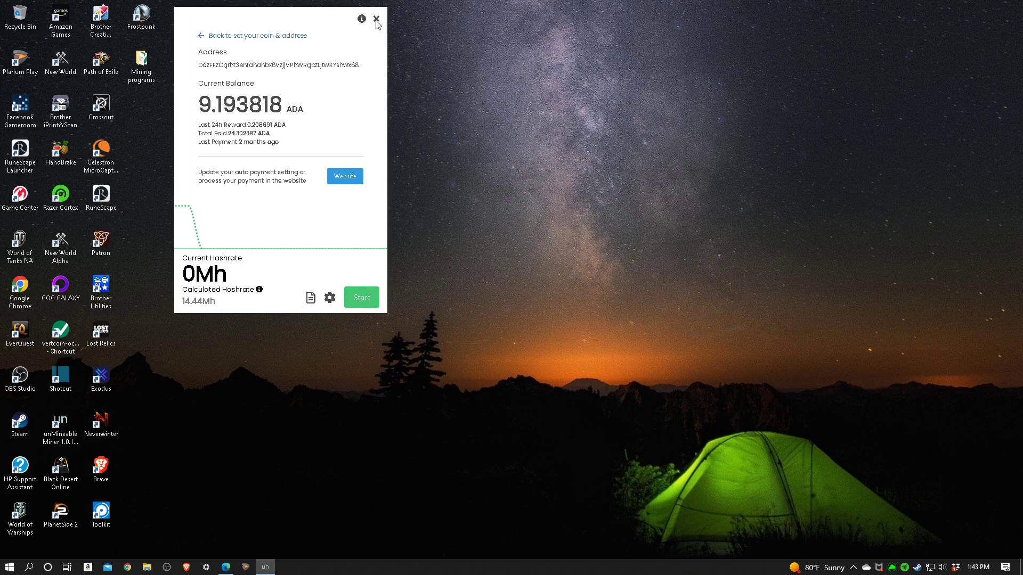
mouse_move(219, 40)
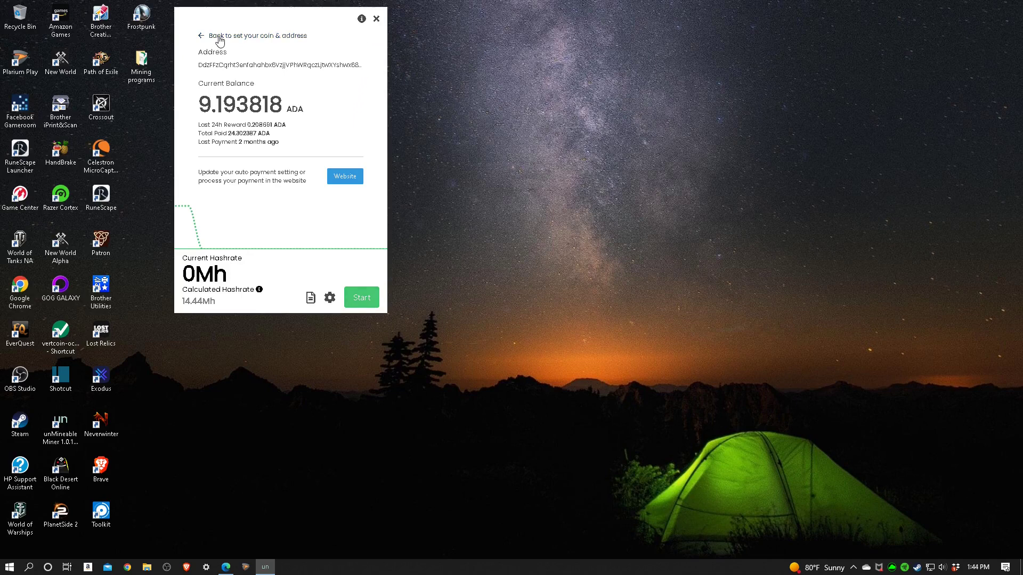
mouse_move(296, 41)
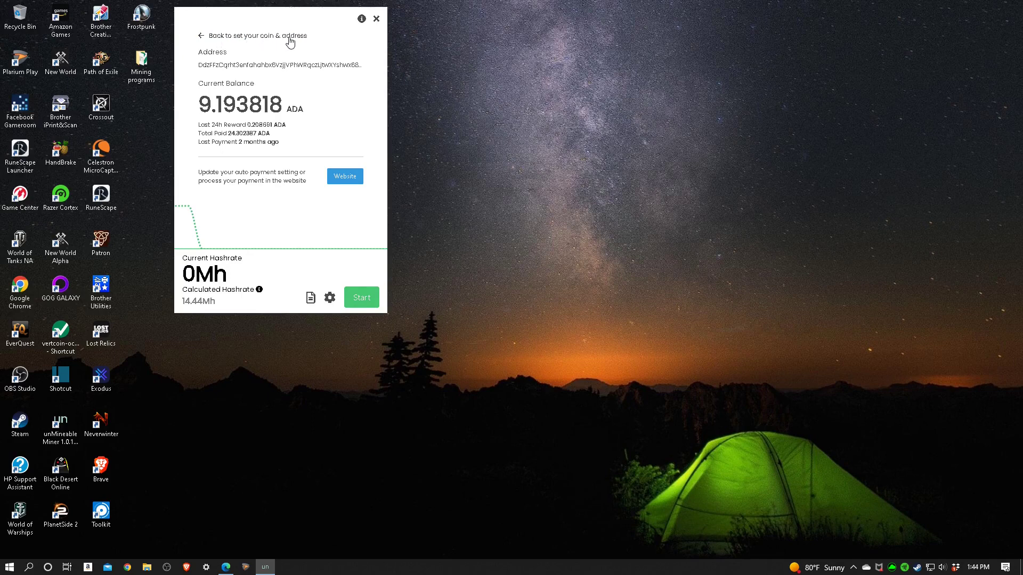
mouse_move(237, 40)
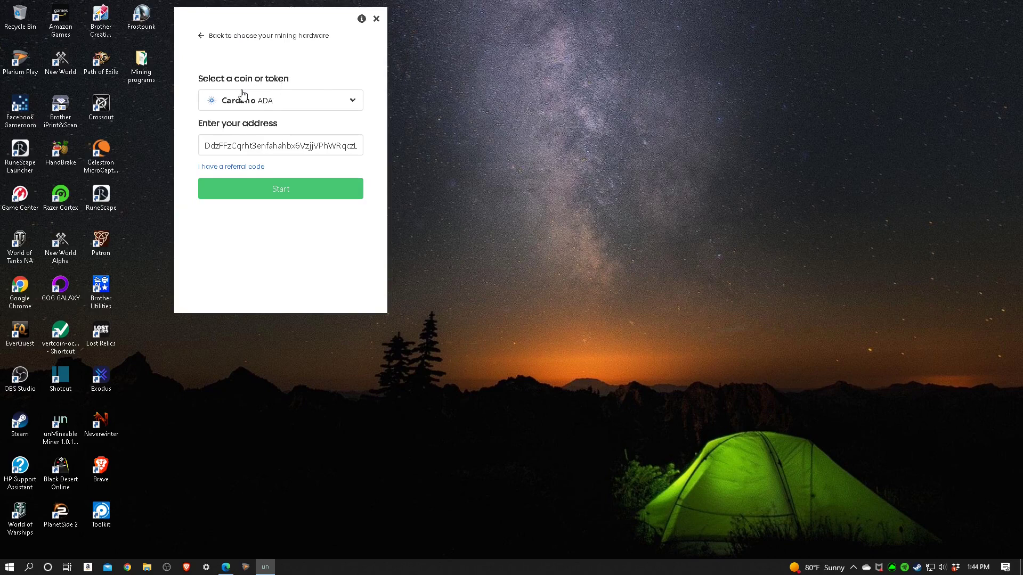
mouse_move(354, 104)
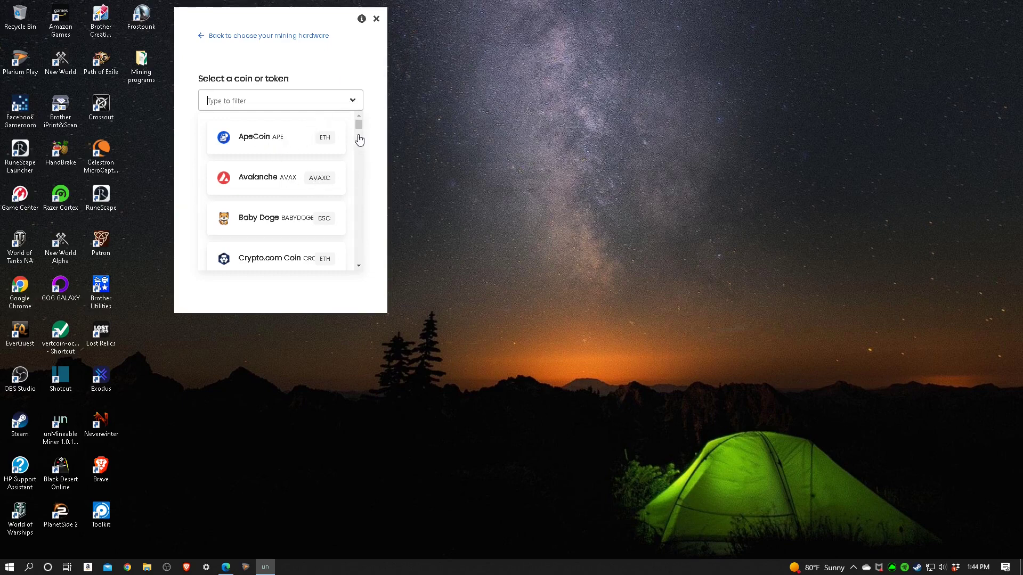
scroll("down", 3)
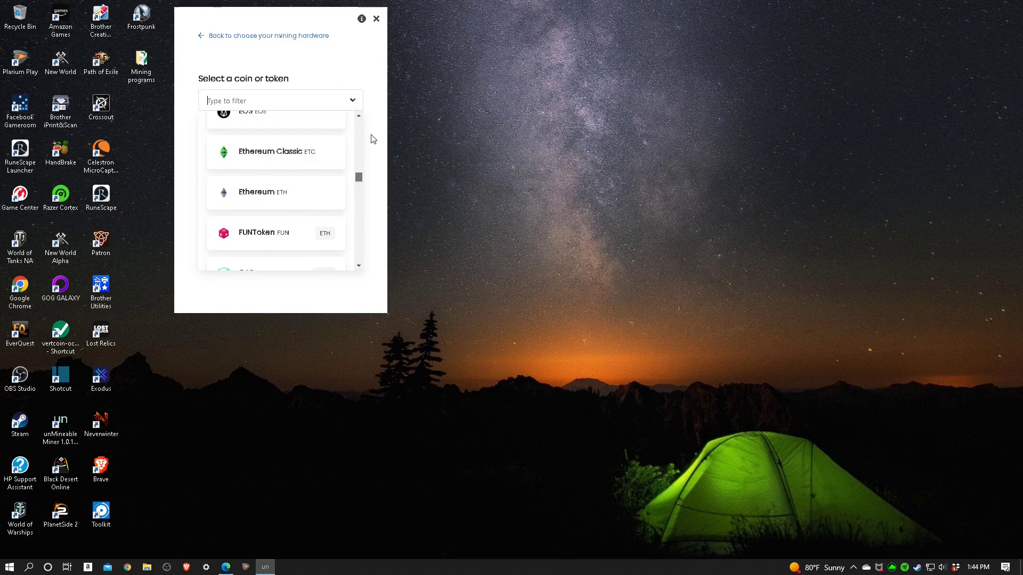
mouse_move(360, 178)
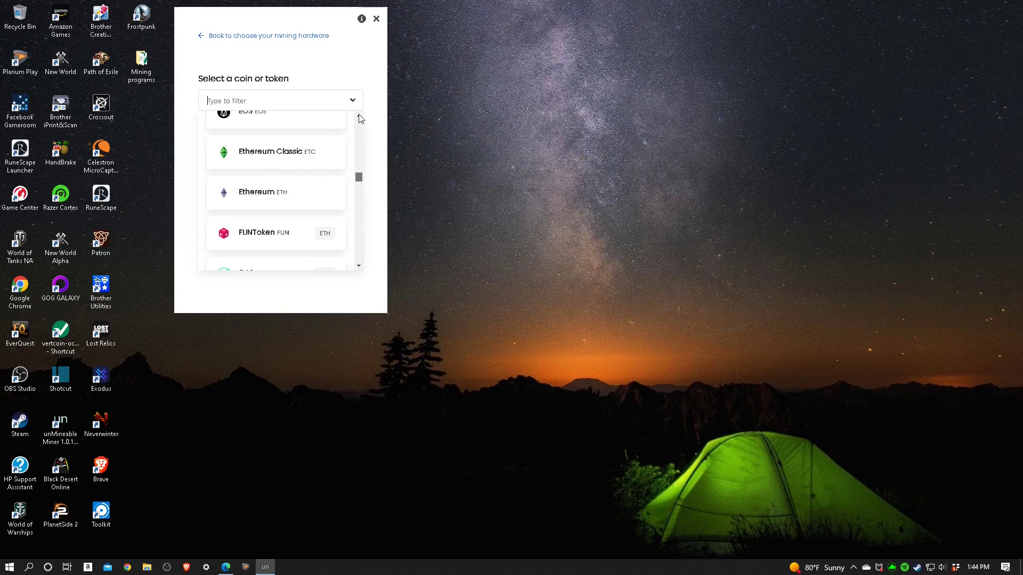
scroll("down", 3)
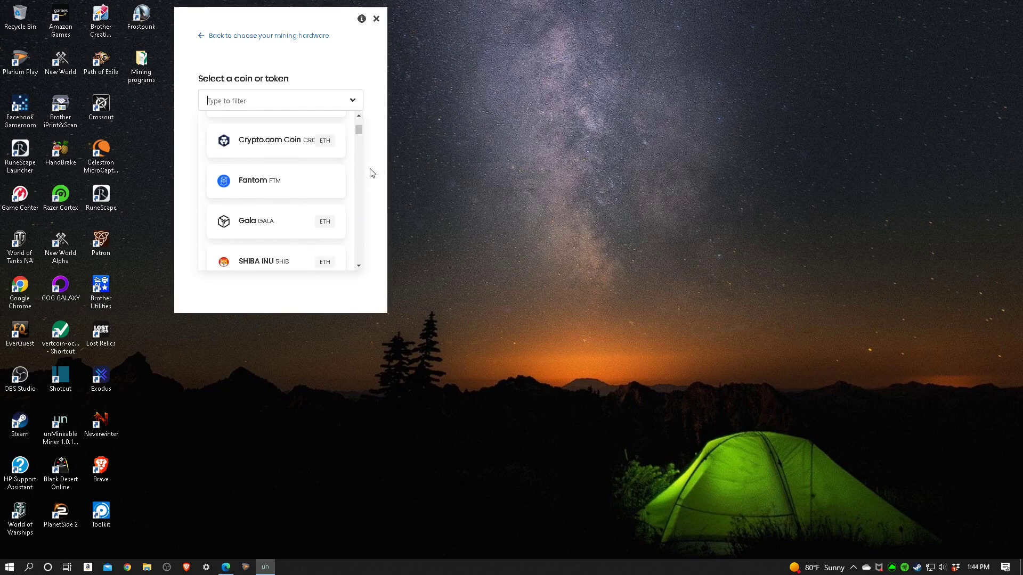
mouse_move(357, 119)
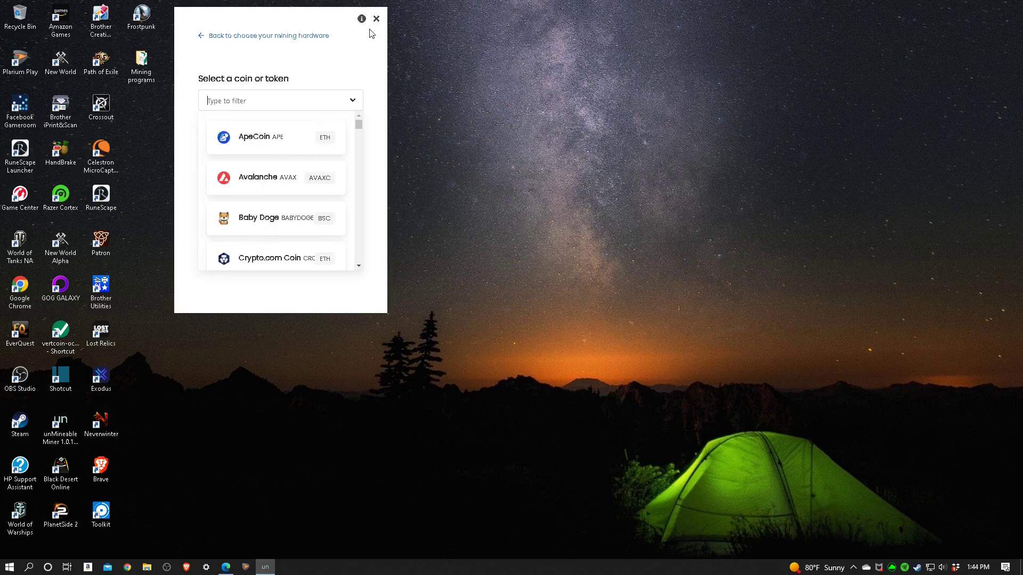
mouse_move(375, 19)
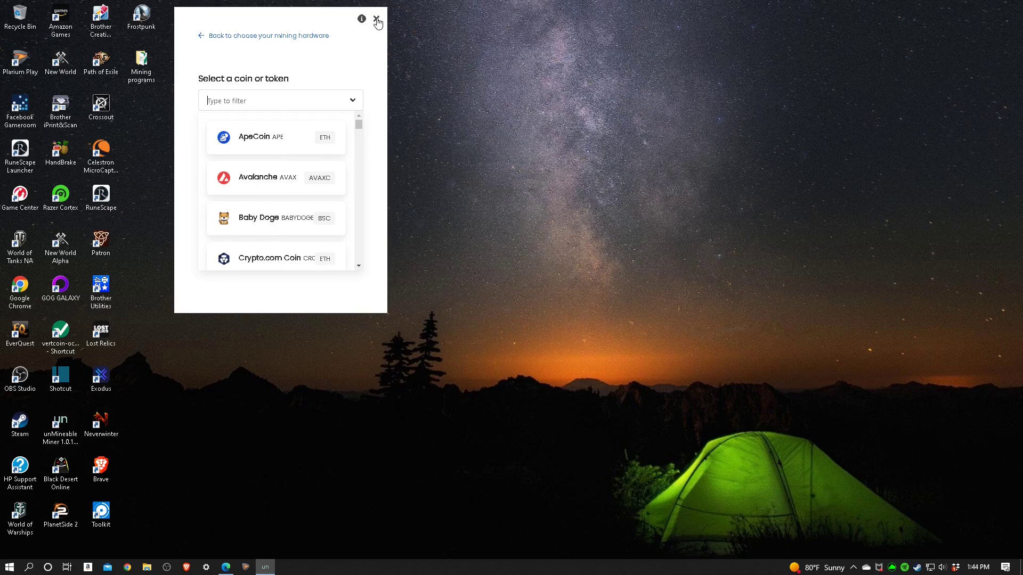
Close the unMineable Miner window and bring the browser back up
left_click(375, 18)
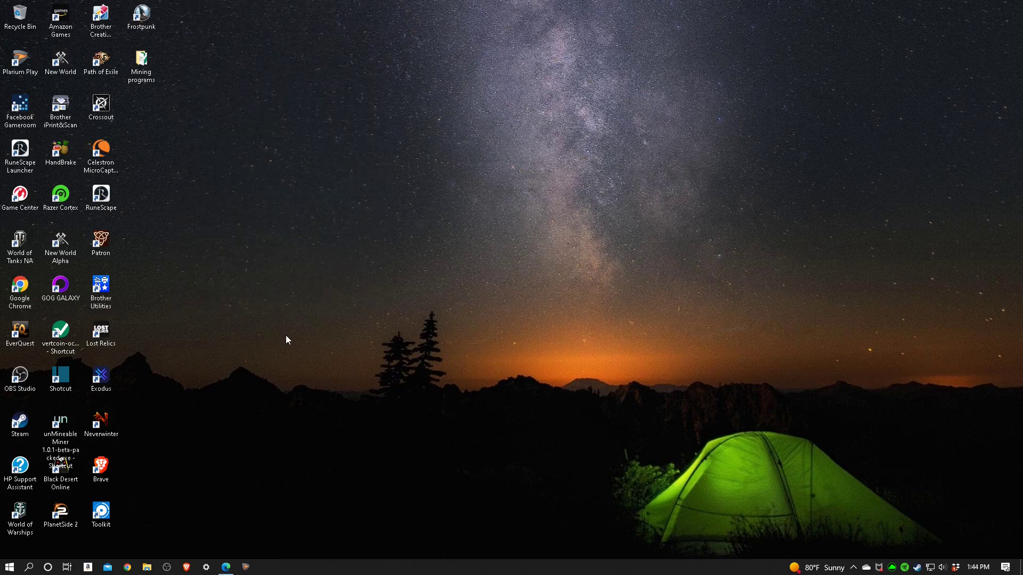
mouse_move(232, 422)
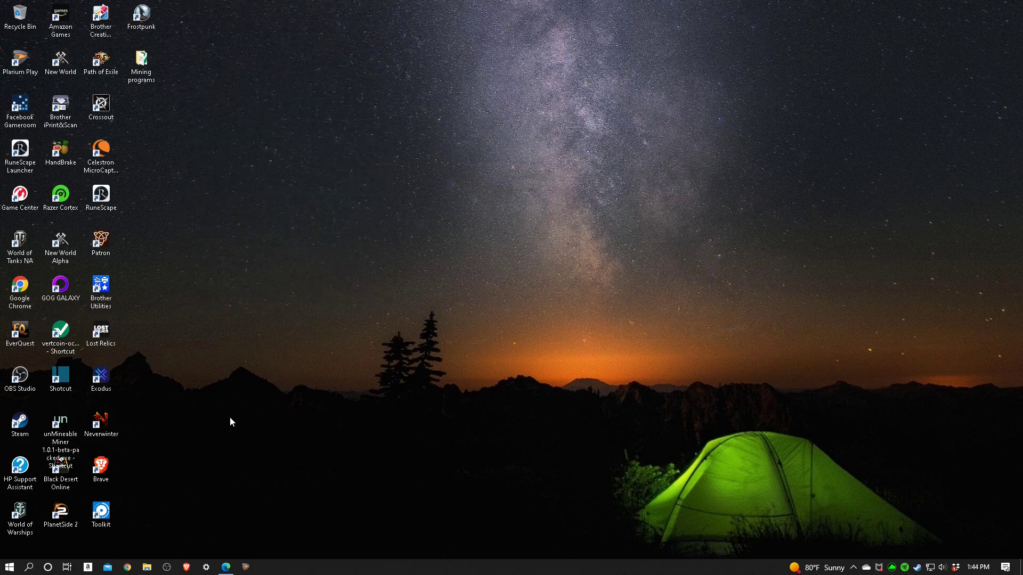
left_click(59, 424)
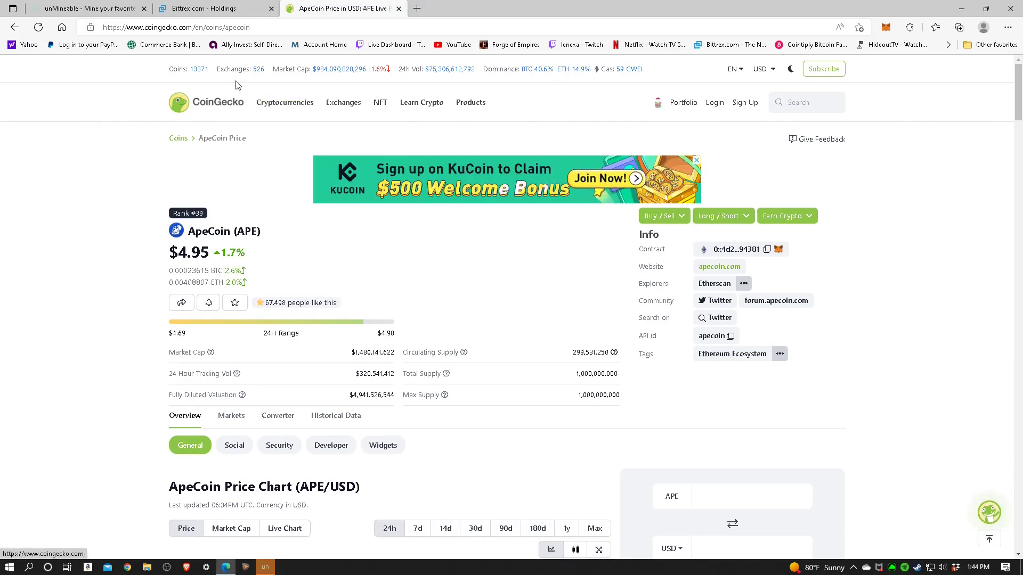
mouse_move(147, 263)
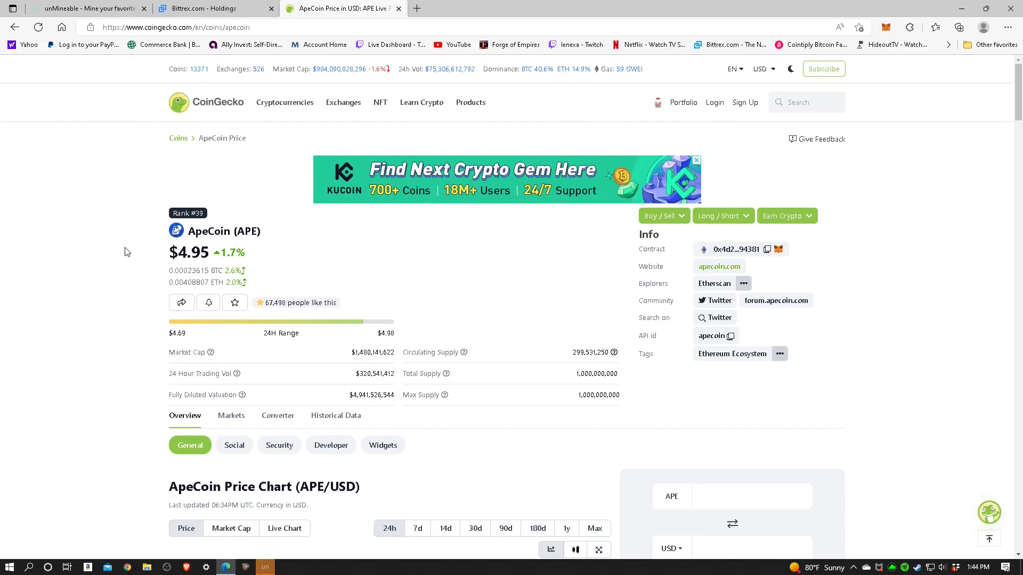
mouse_move(128, 306)
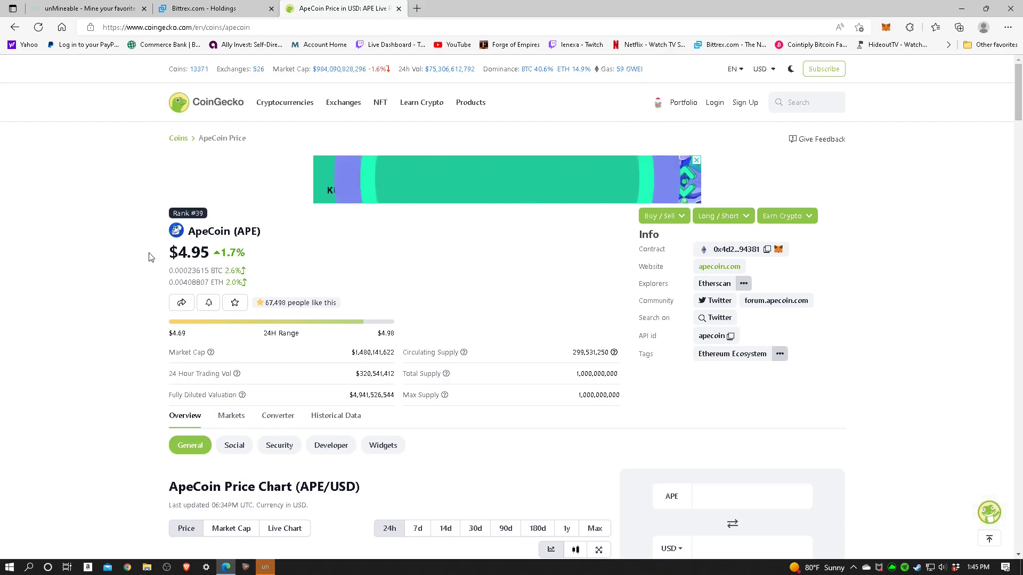
mouse_move(131, 273)
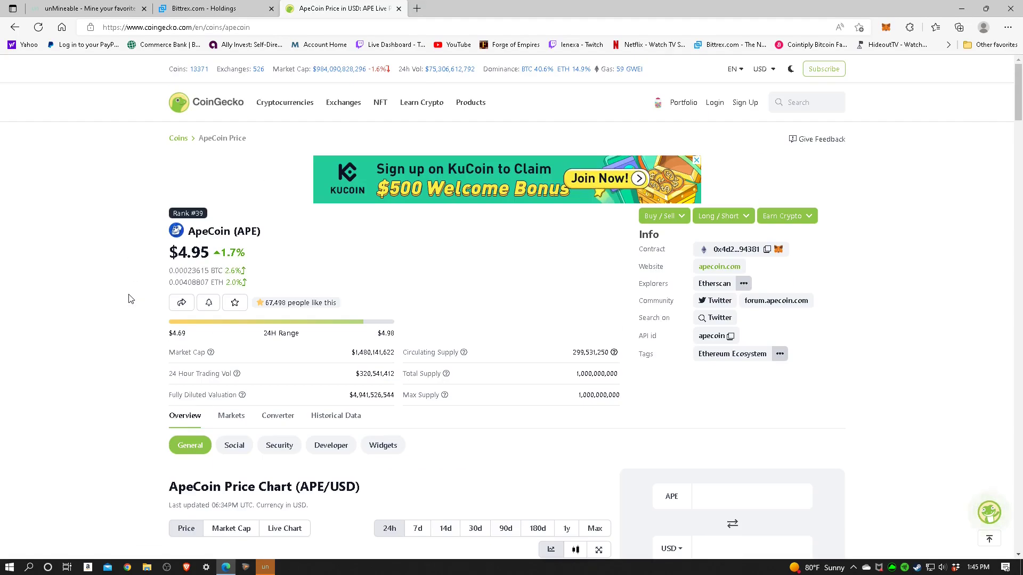
mouse_move(137, 272)
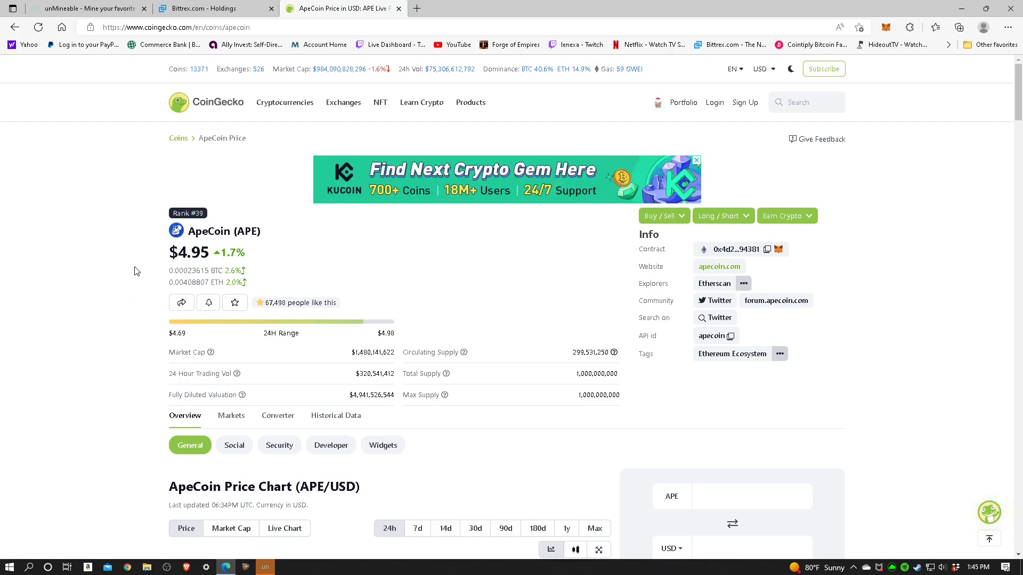
mouse_move(156, 243)
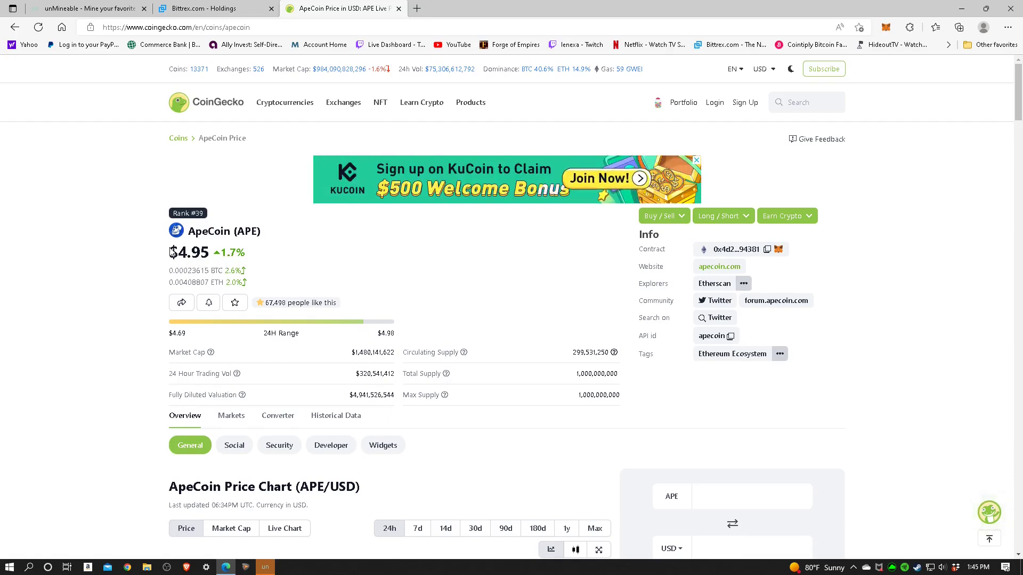
mouse_move(139, 260)
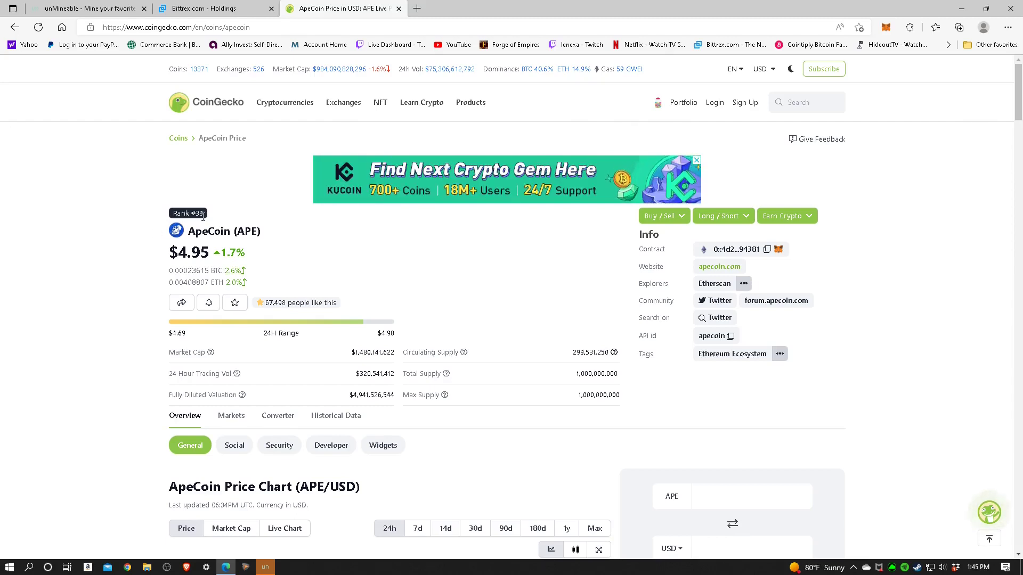
mouse_move(209, 224)
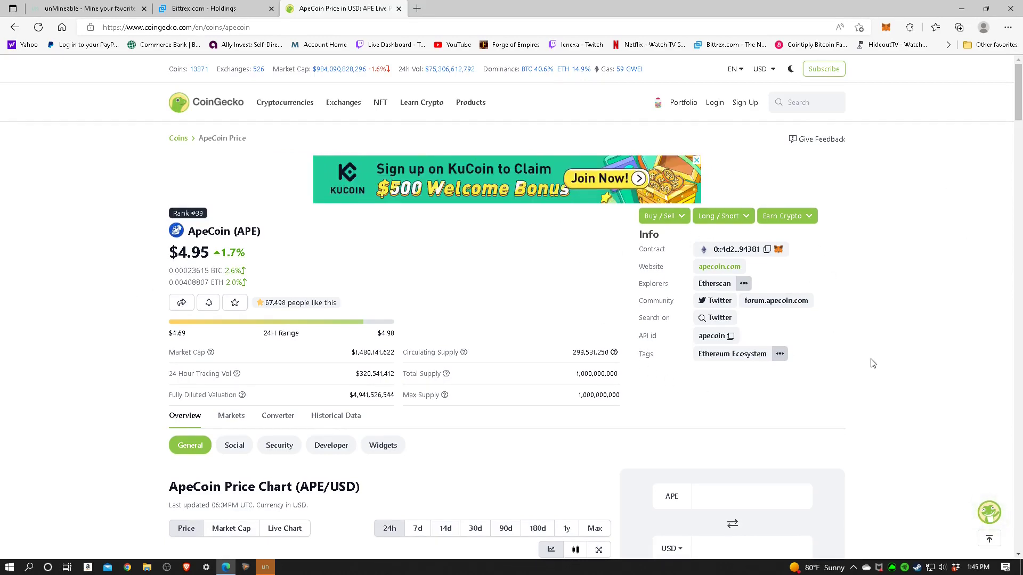
mouse_move(679, 272)
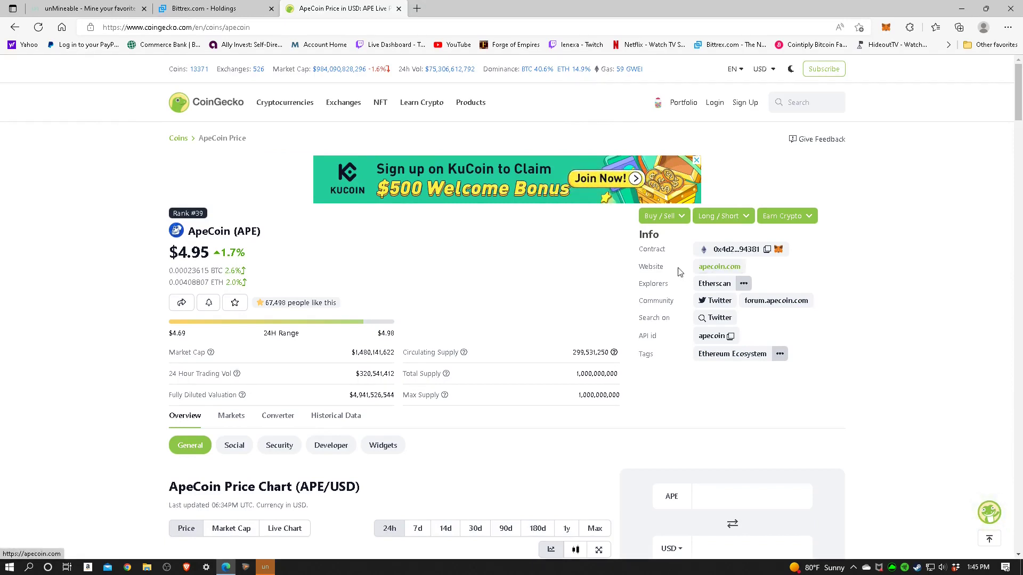
Open the ApeCoin website link in a new tab and return to the CoinGecko price page
right_click(720, 266)
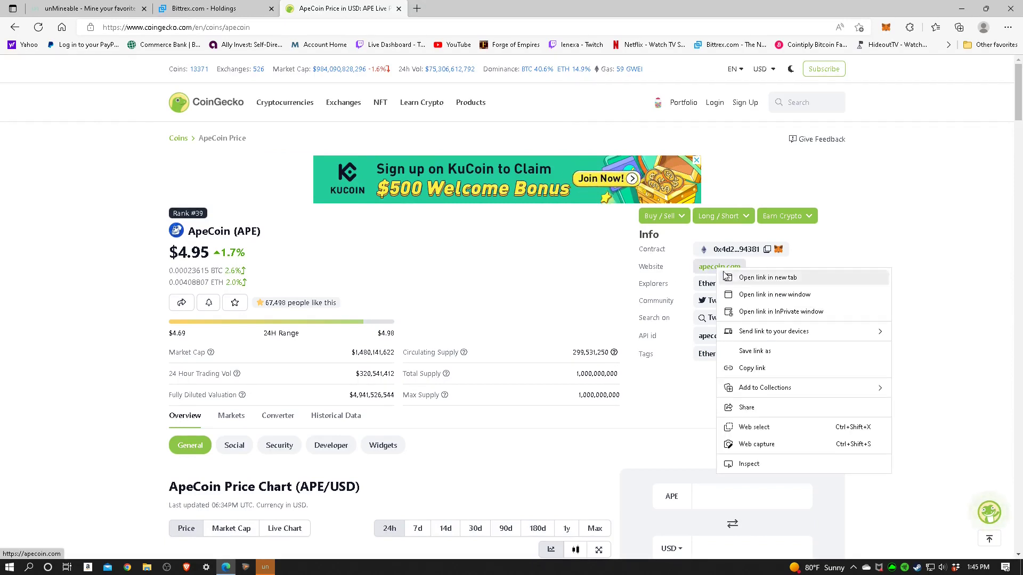
left_click(769, 277)
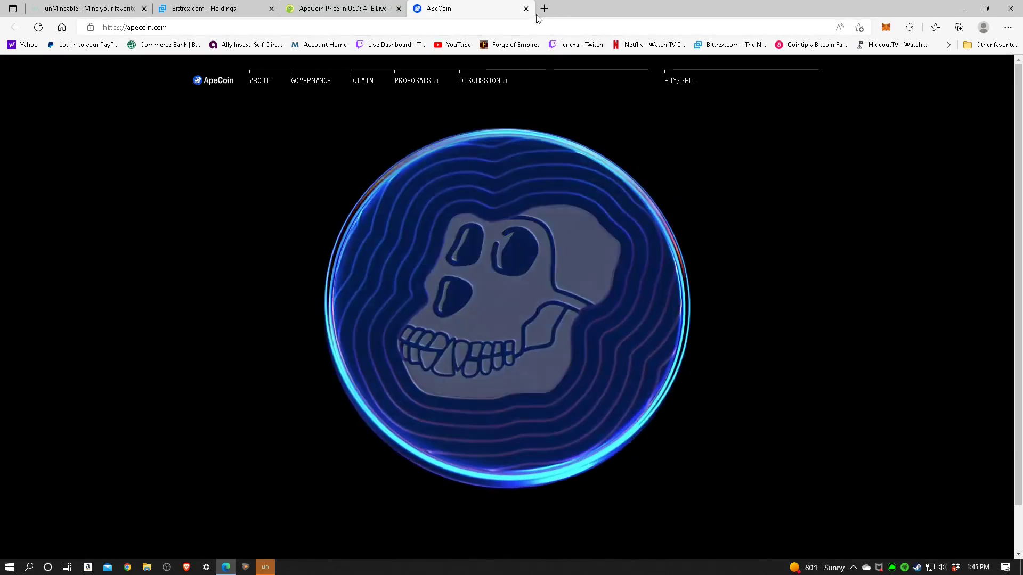
left_click(526, 9)
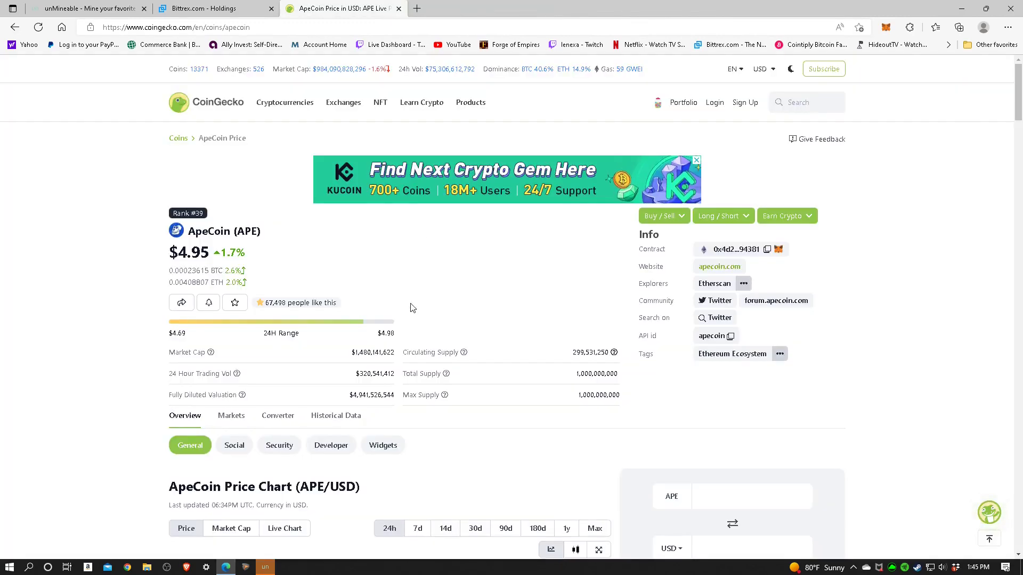
mouse_move(109, 335)
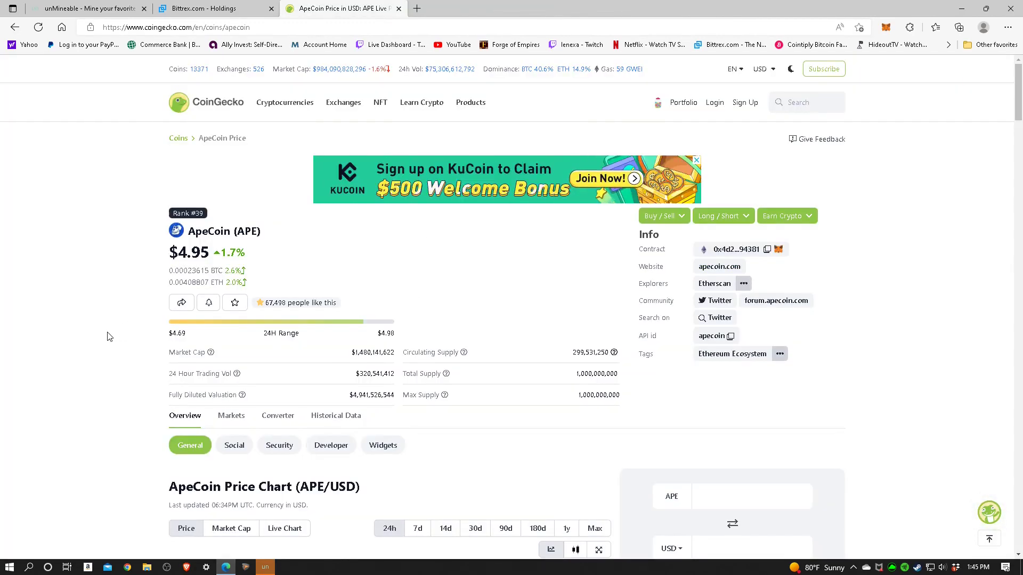
Scroll through ApeCoin's allocation, supply schedule and markets sections, then back toward the top
scroll("down", 3)
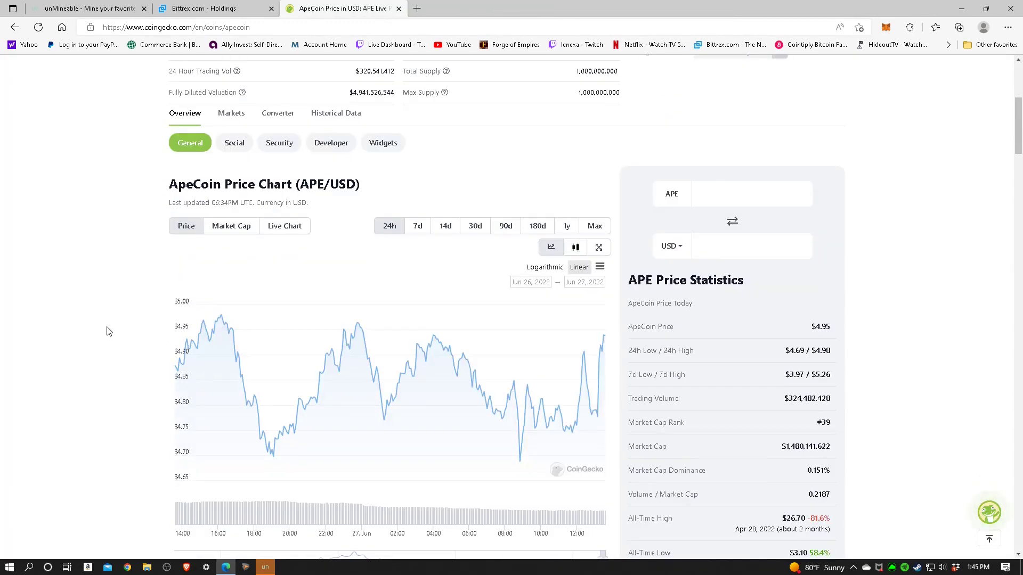
scroll("down", 3)
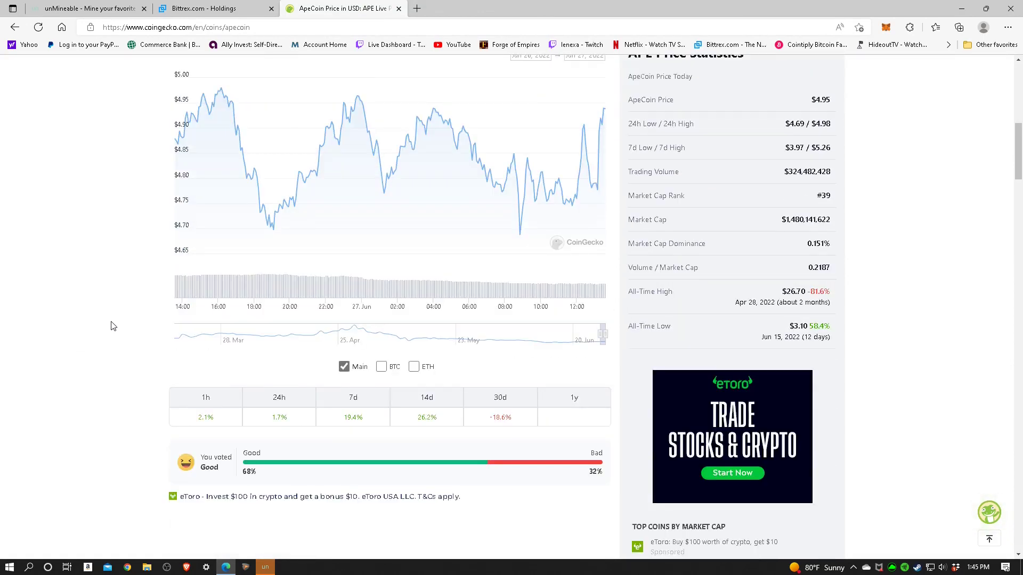
scroll("down", 3)
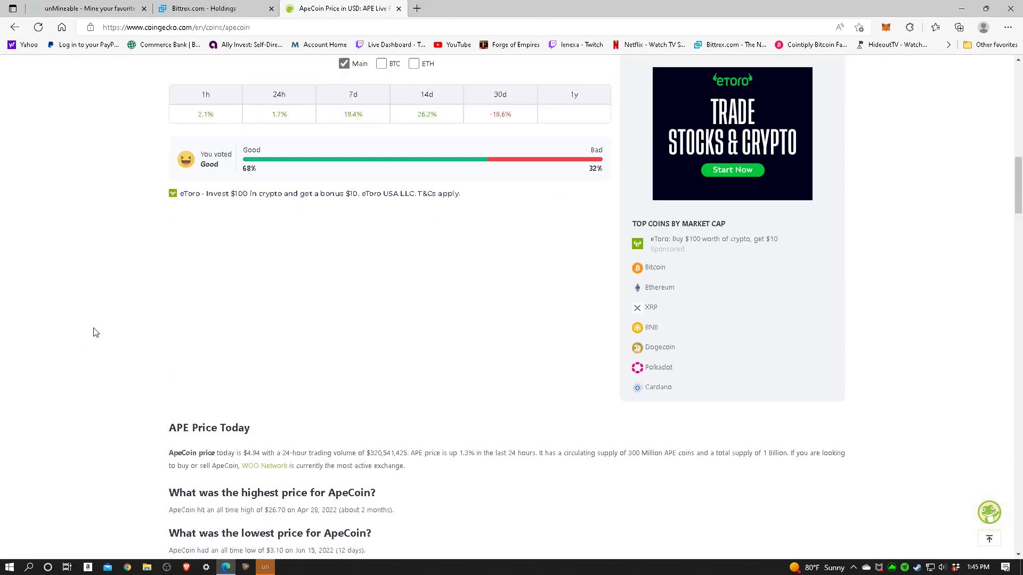
scroll("down", 3)
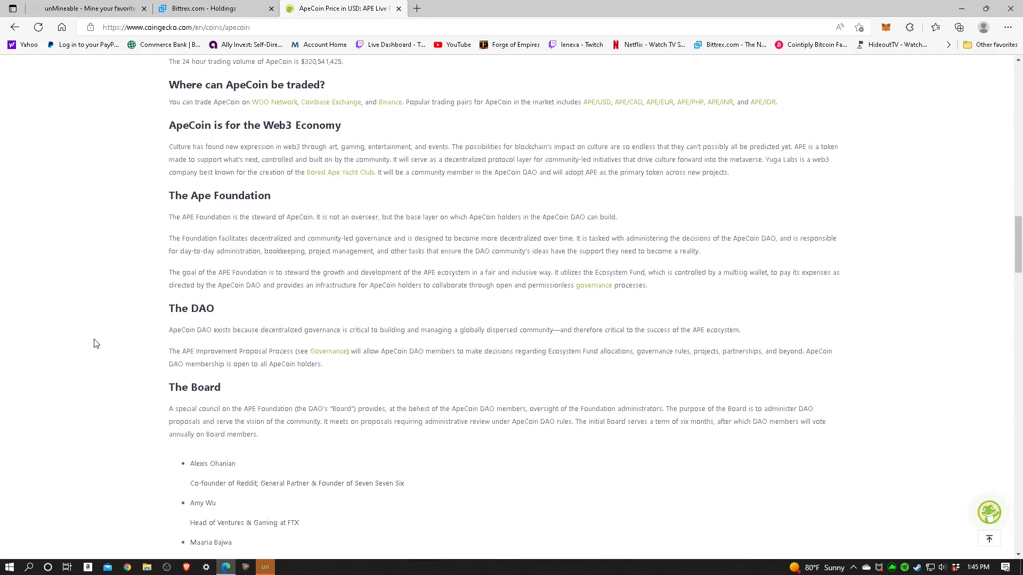
mouse_move(102, 311)
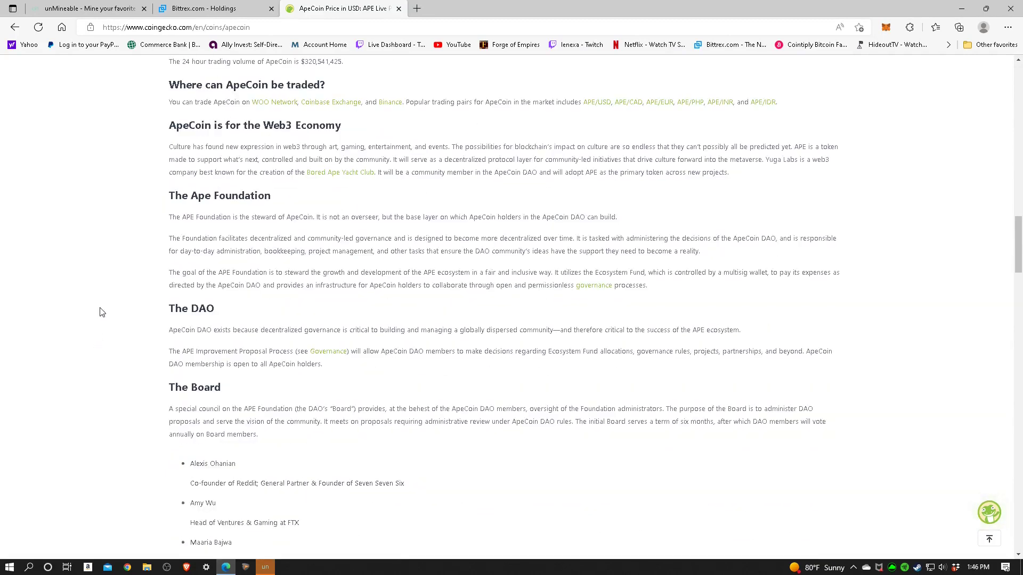
mouse_move(47, 284)
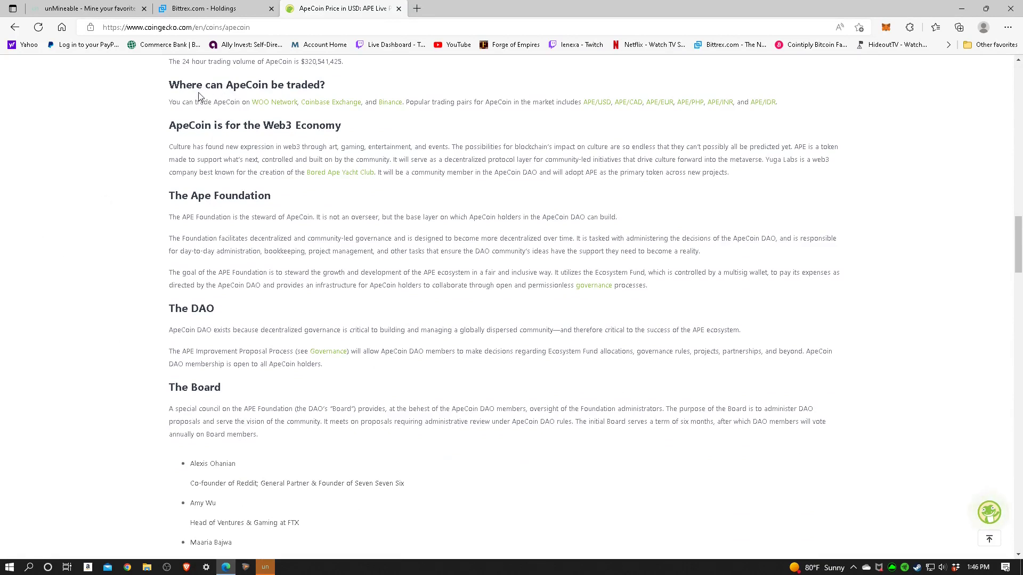
mouse_move(242, 199)
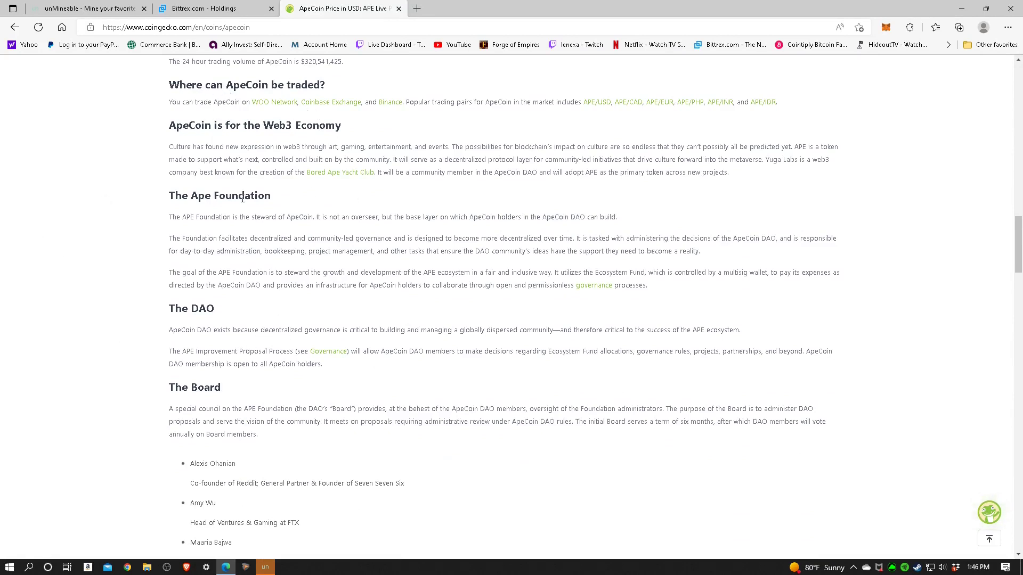
mouse_move(207, 202)
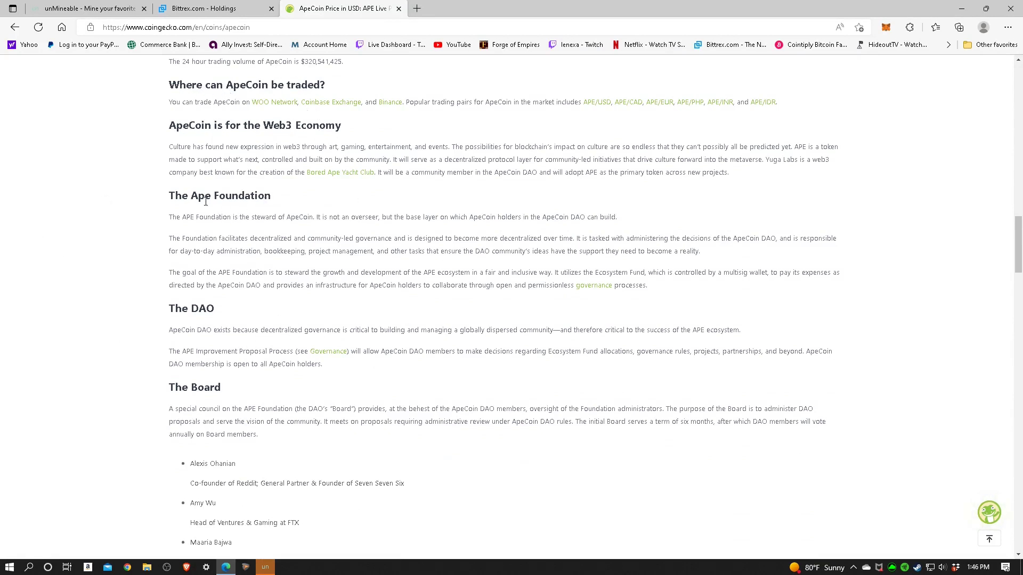
mouse_move(347, 268)
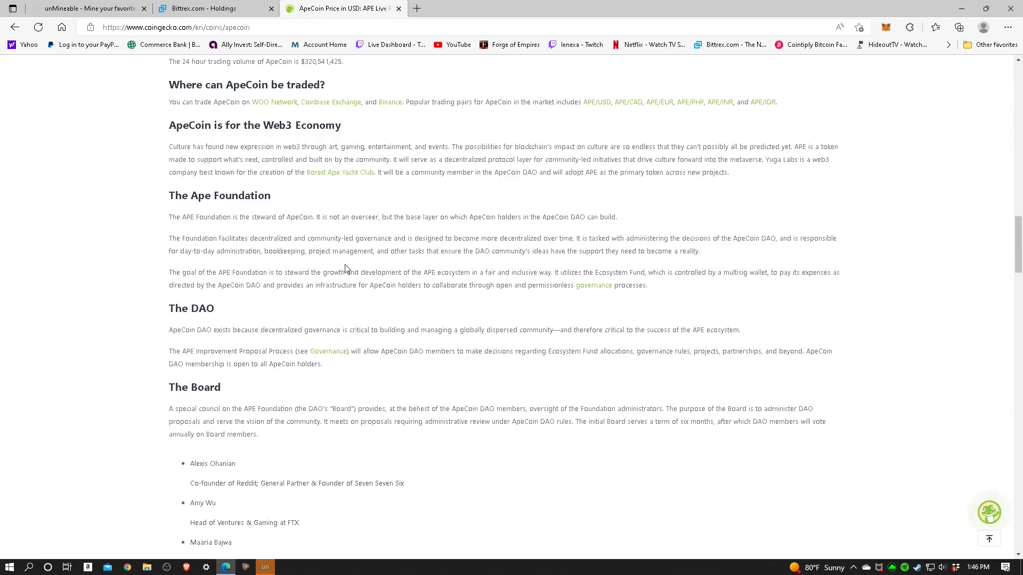
mouse_move(321, 208)
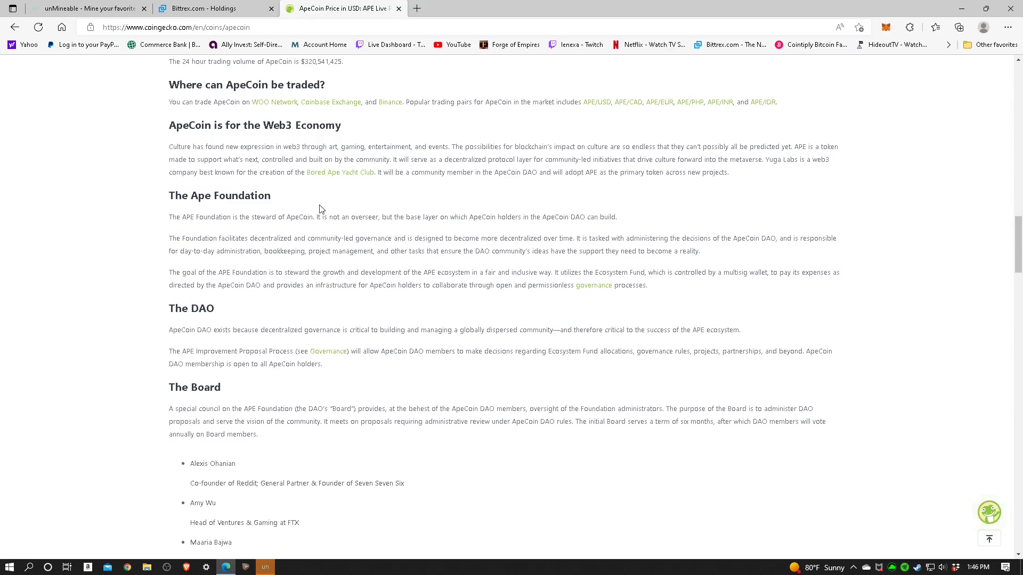
mouse_move(84, 283)
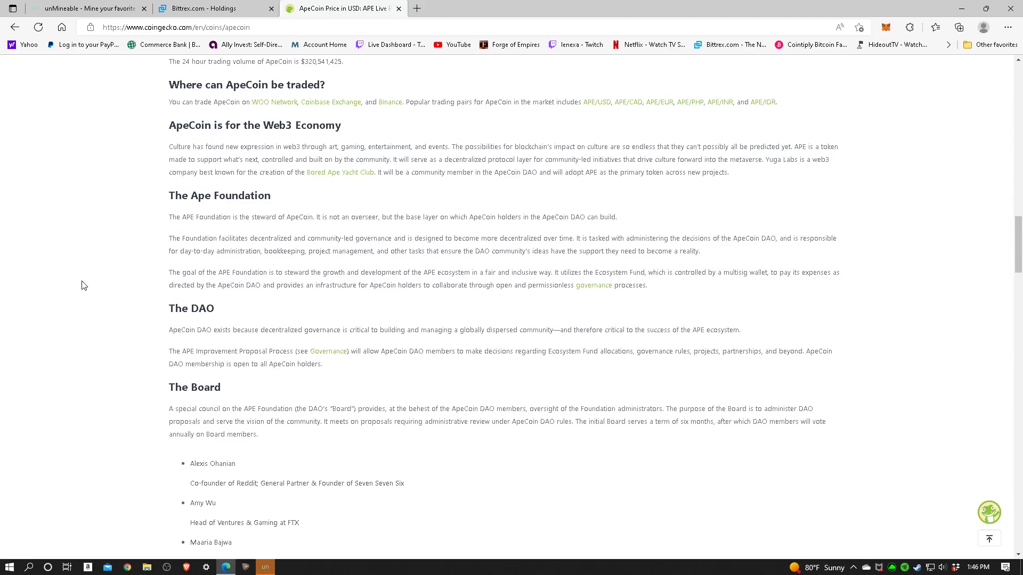
mouse_move(96, 295)
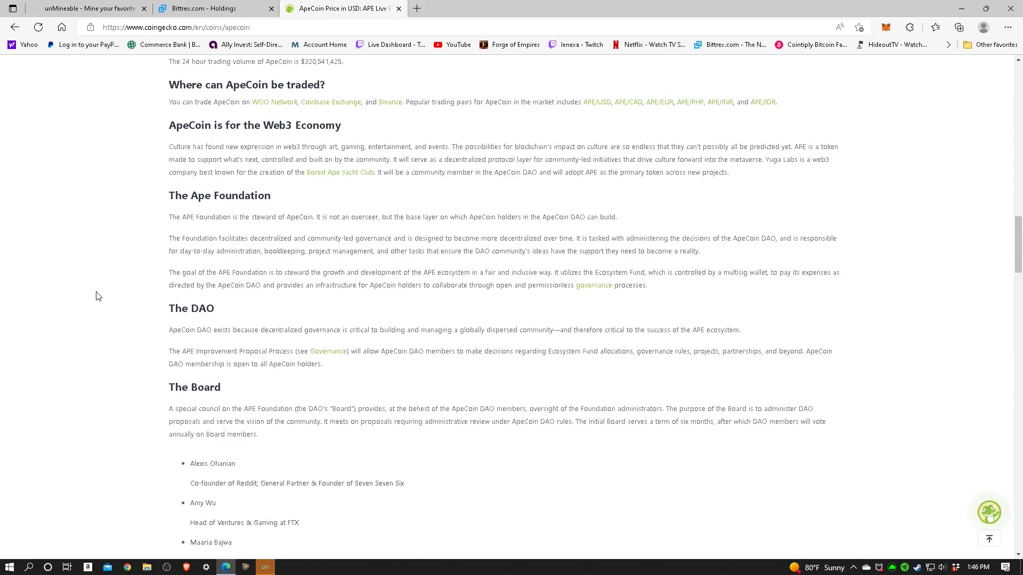
mouse_move(95, 281)
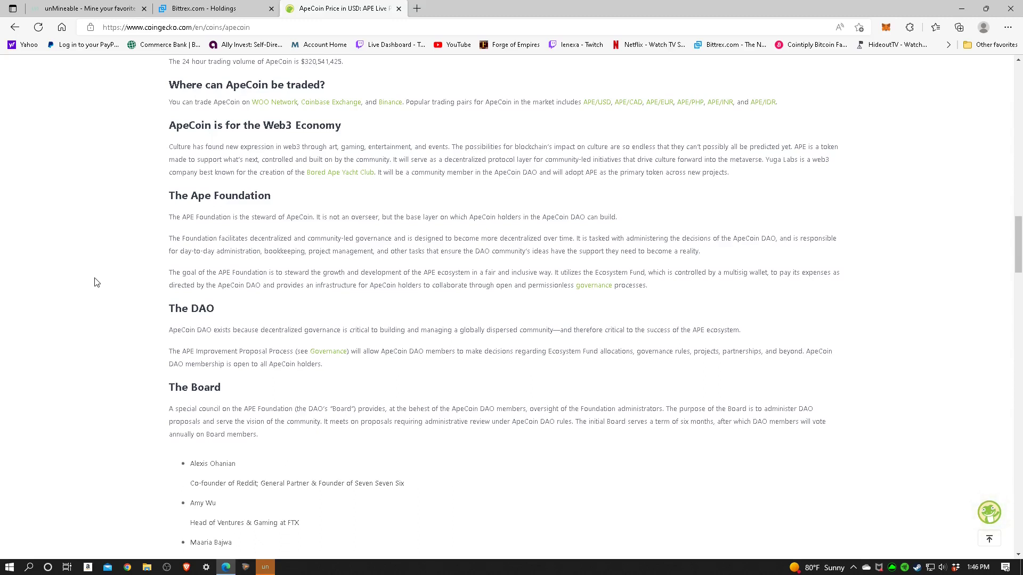
scroll("down", 3)
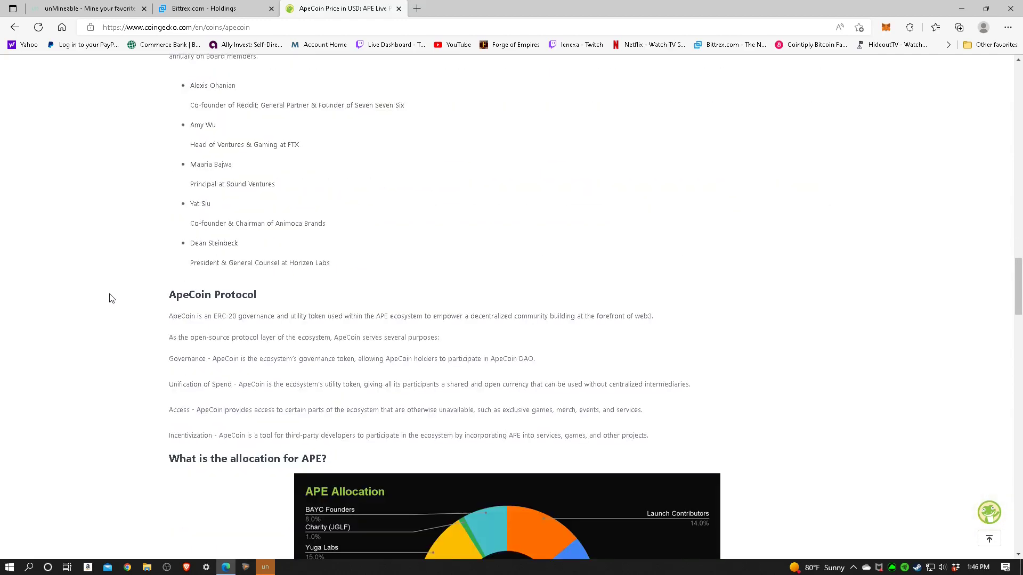
scroll("down", 3)
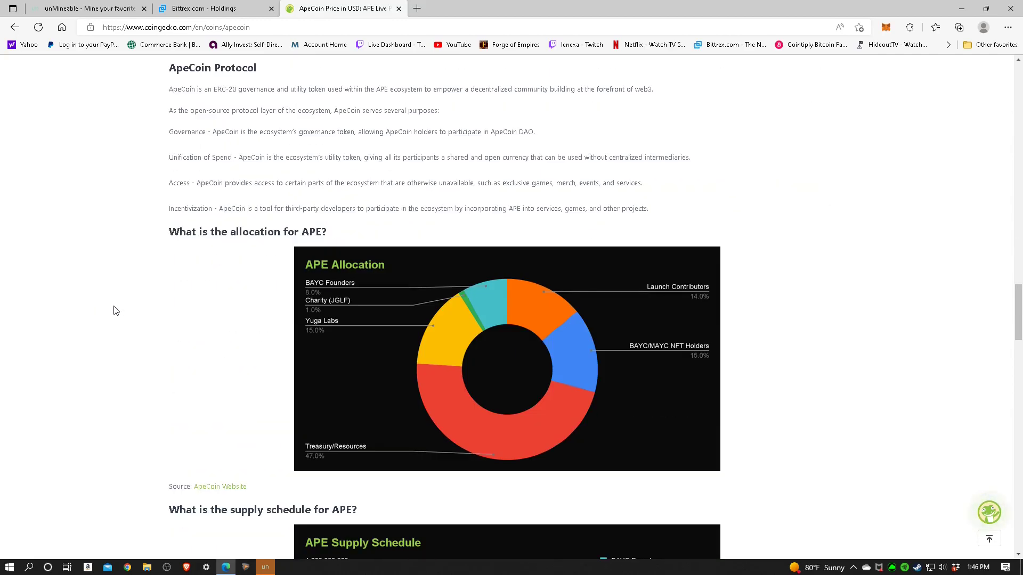
scroll("down", 3)
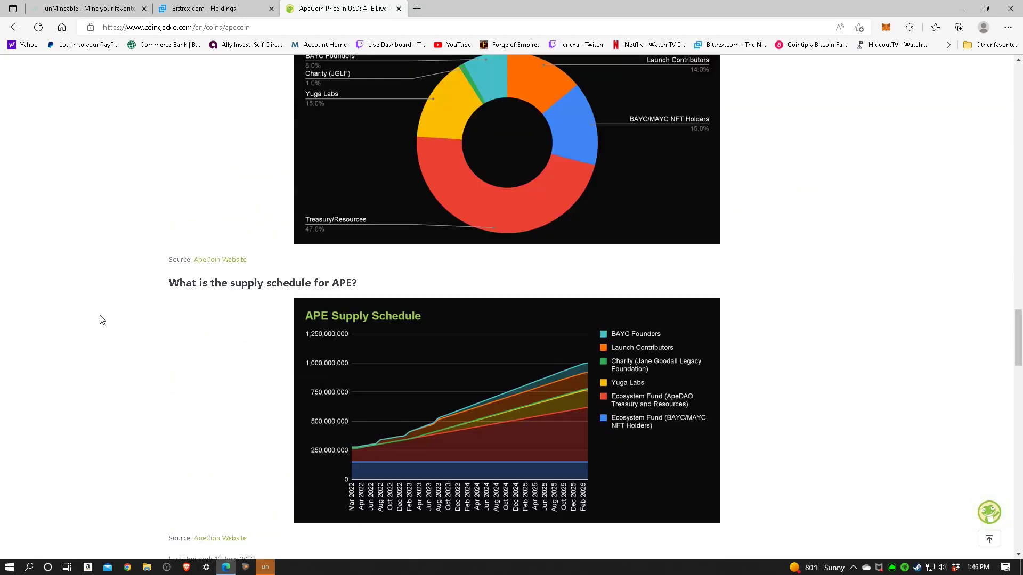
scroll("down", 3)
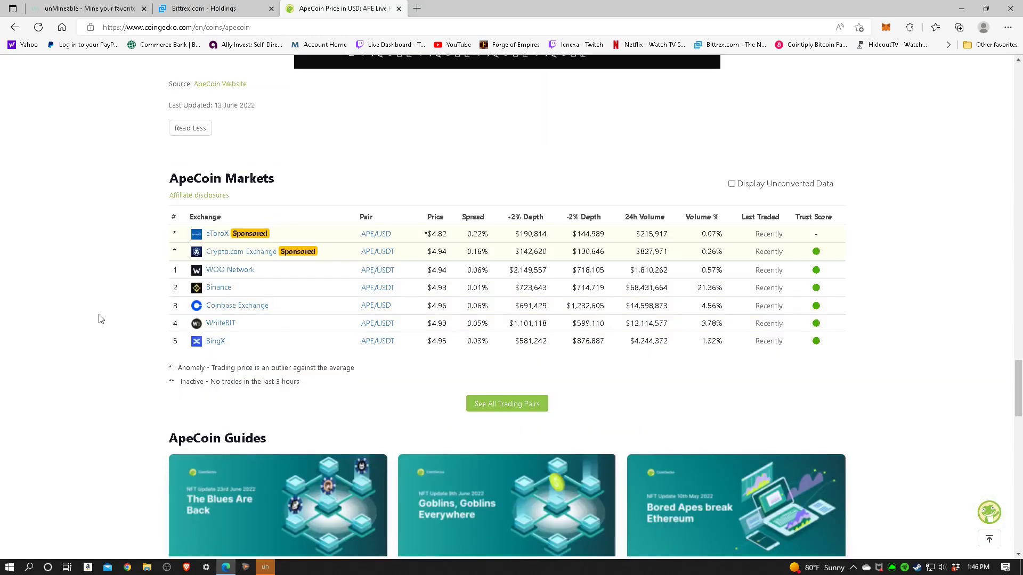
scroll("down", 3)
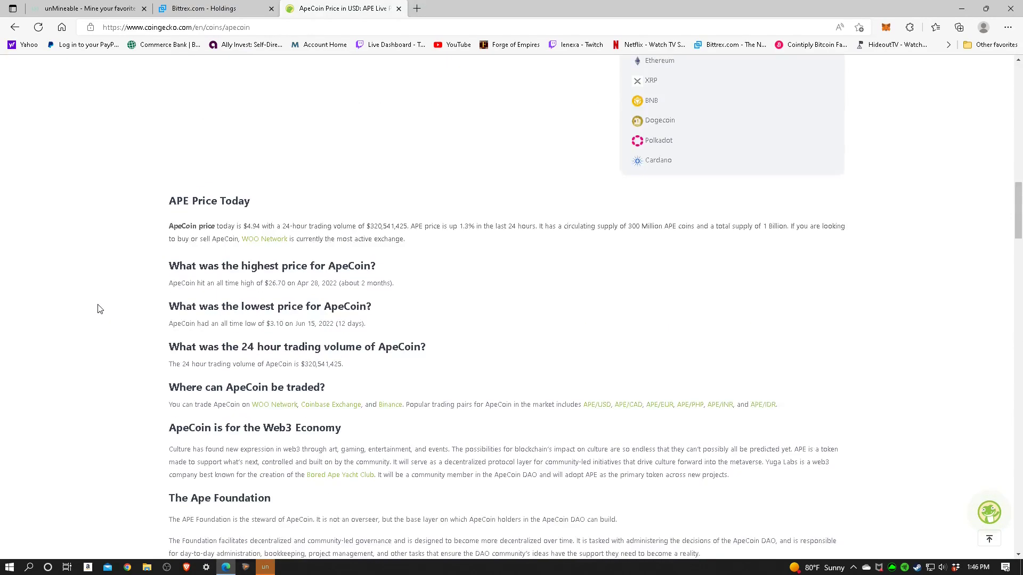
scroll("up", 3)
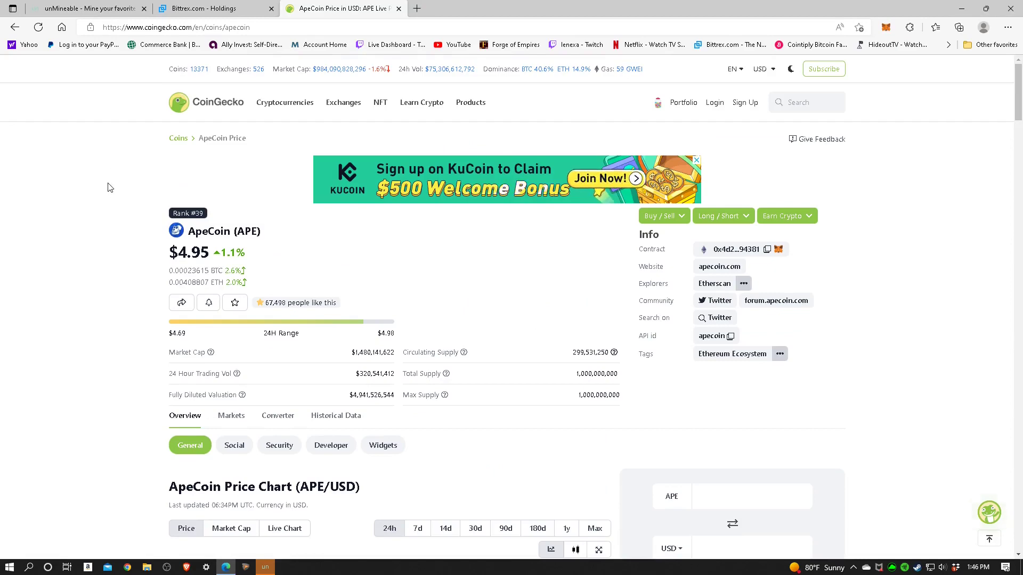
Switch to the unMineable site tab and scroll down its supported-coin grid from ApeCoin onward
left_click(80, 8)
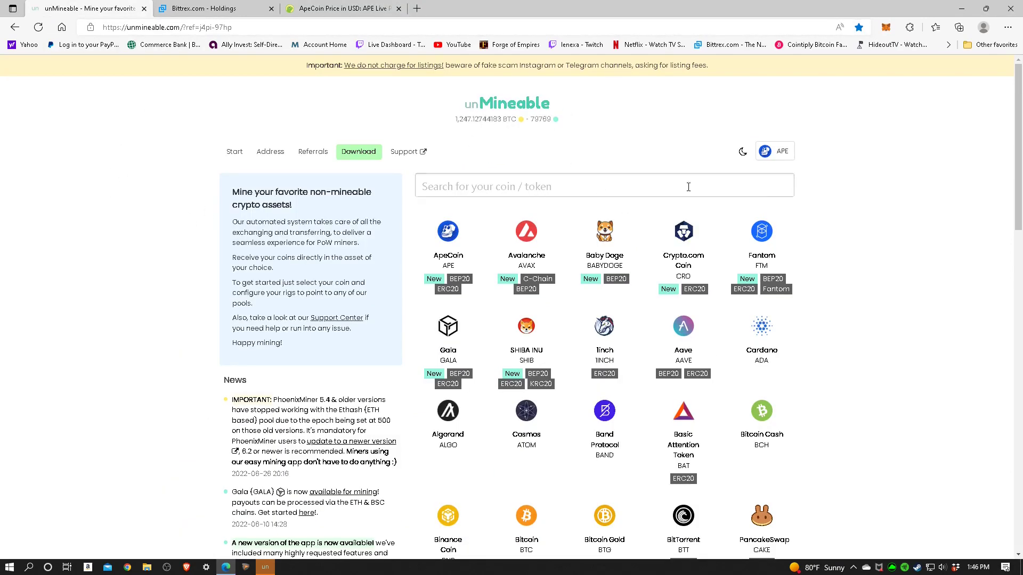
scroll("down", 3)
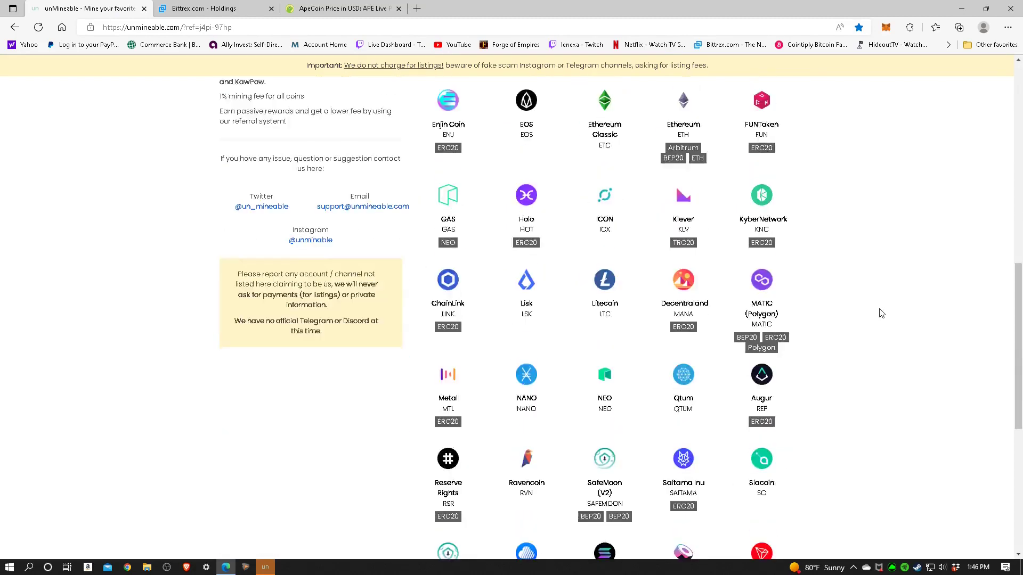
scroll("down", 3)
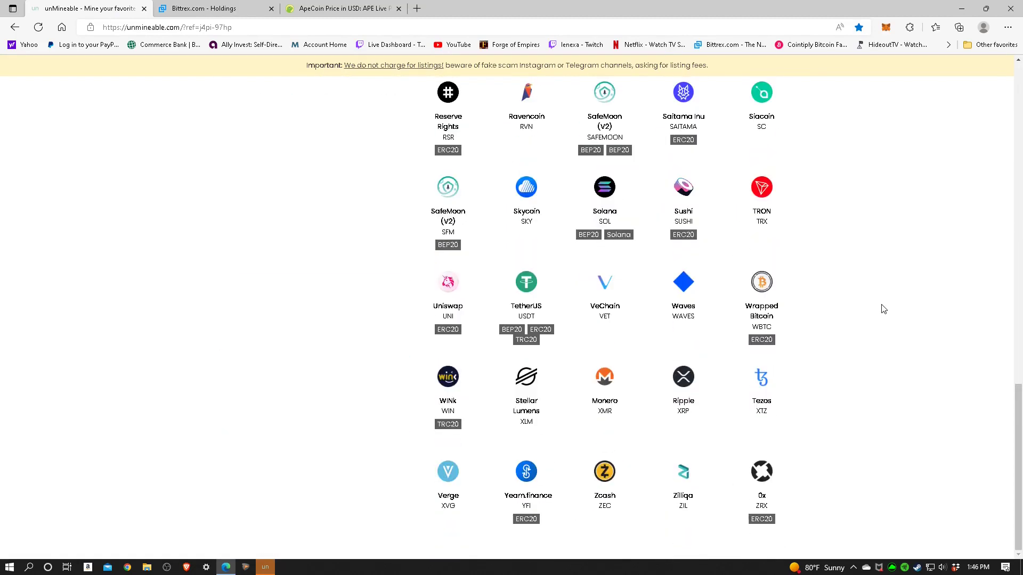
mouse_move(906, 321)
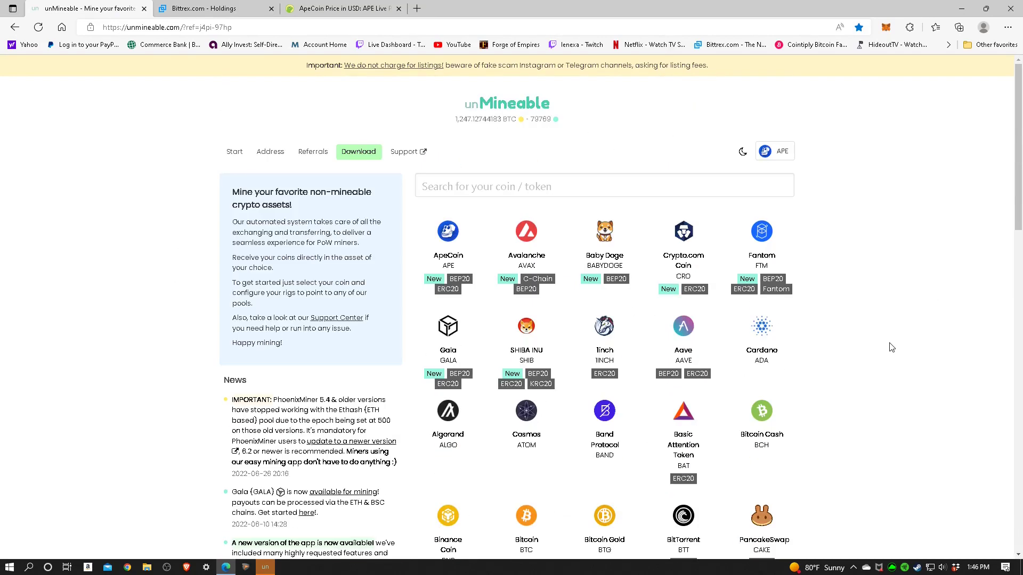
mouse_move(455, 258)
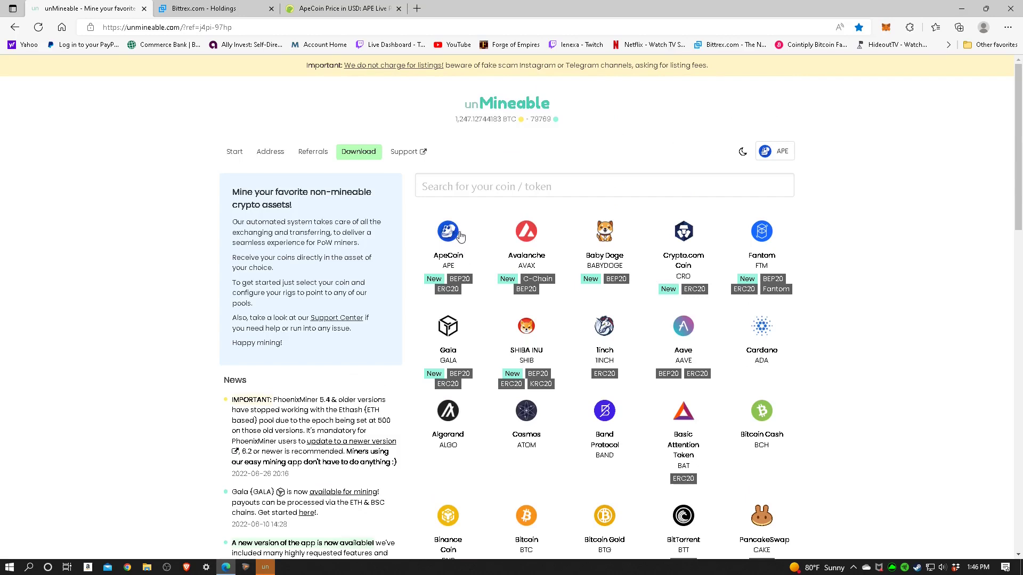
mouse_move(140, 160)
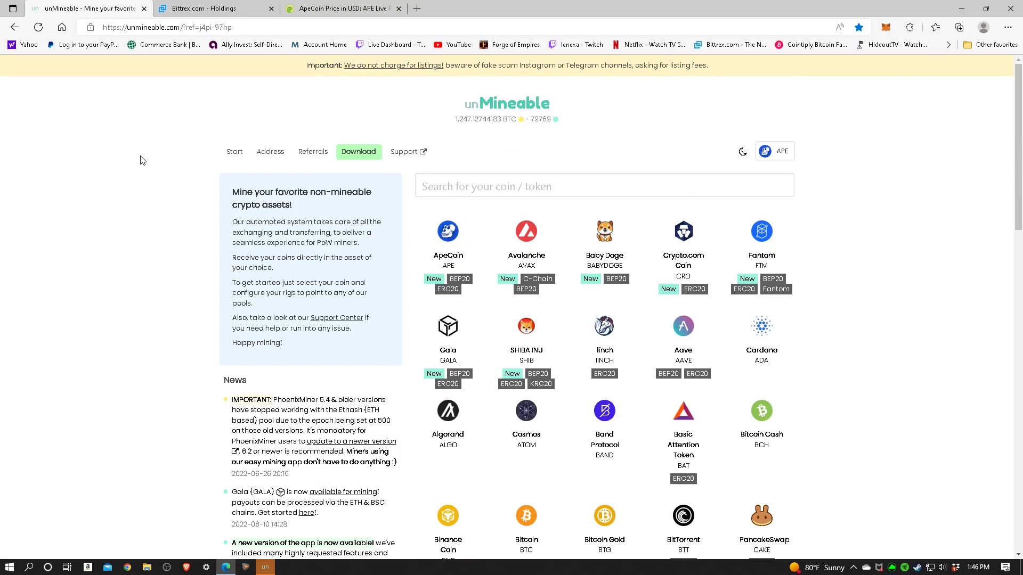
mouse_move(112, 171)
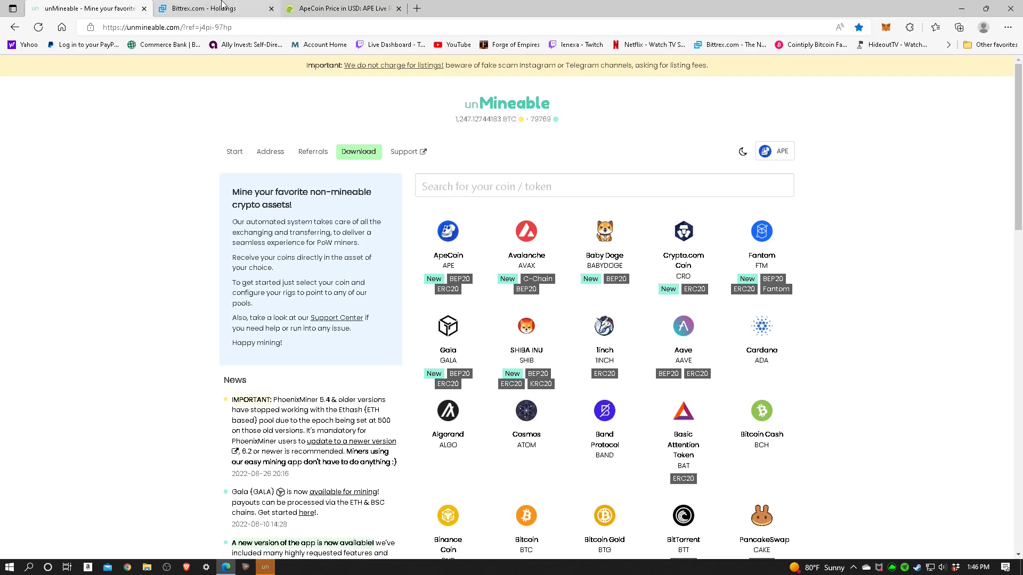
Switch to Bittrex holdings and move to page 2 of balances where ApeCoin is listed
left_click(210, 9)
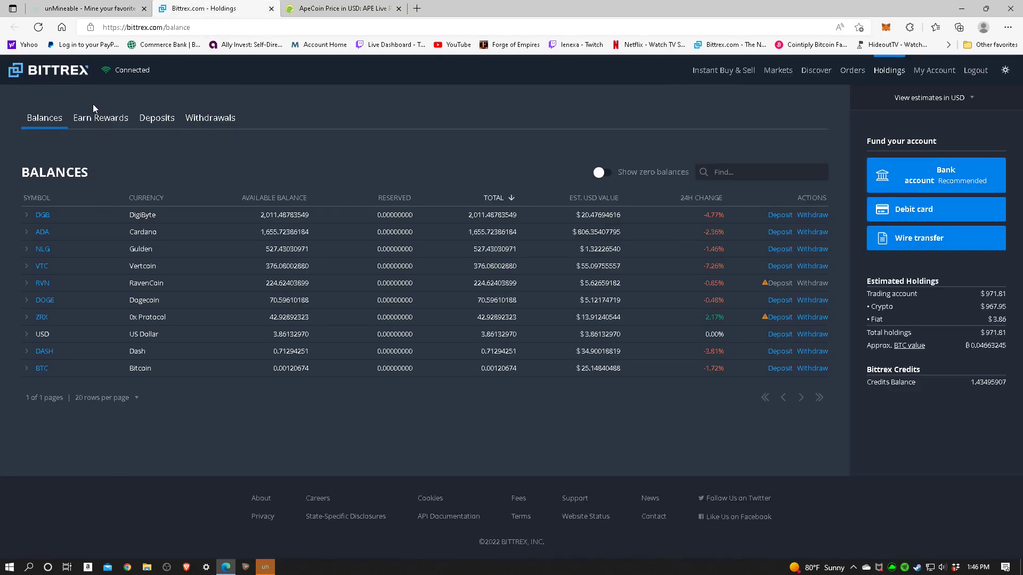
mouse_move(421, 122)
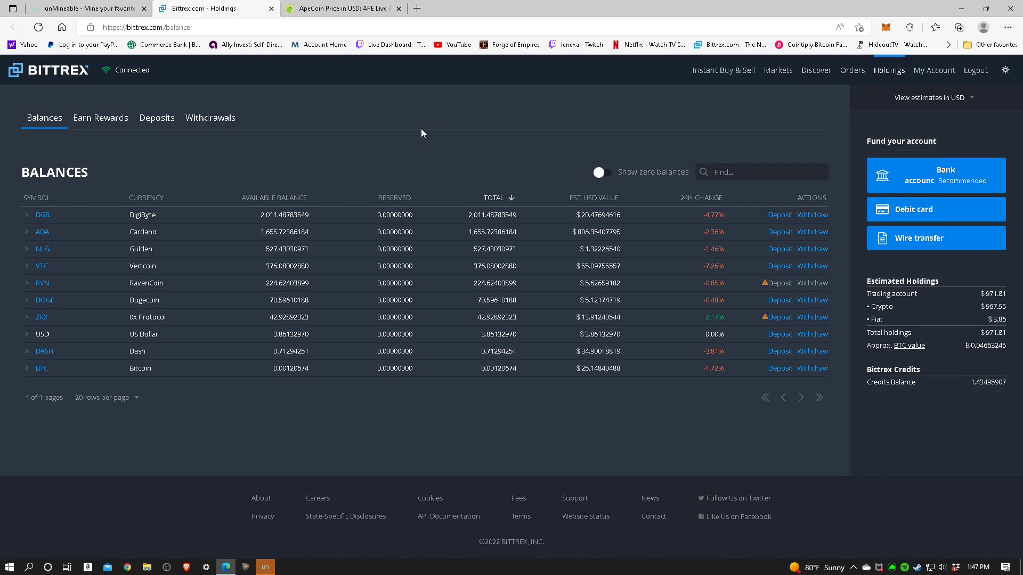
mouse_move(428, 119)
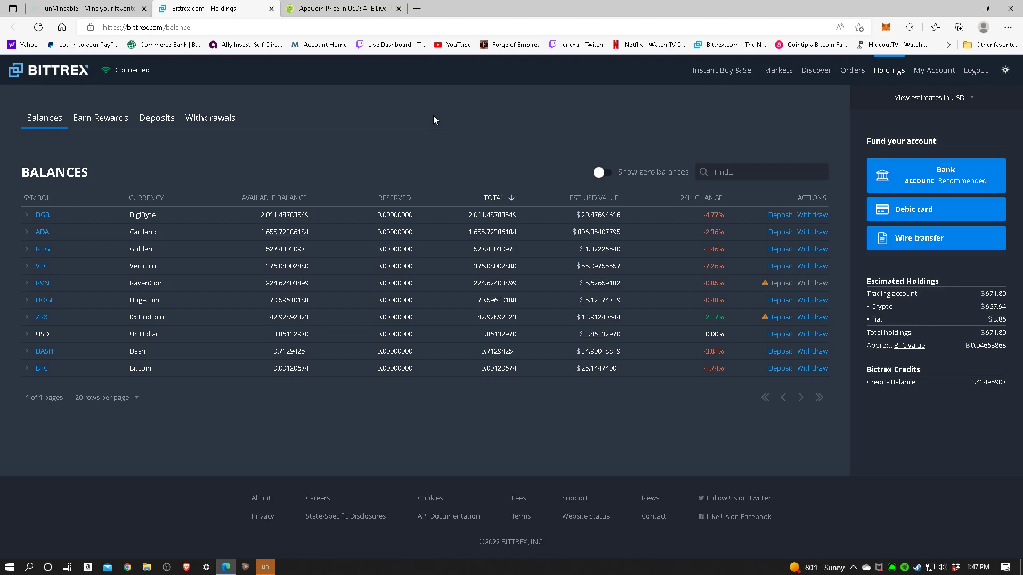
mouse_move(444, 117)
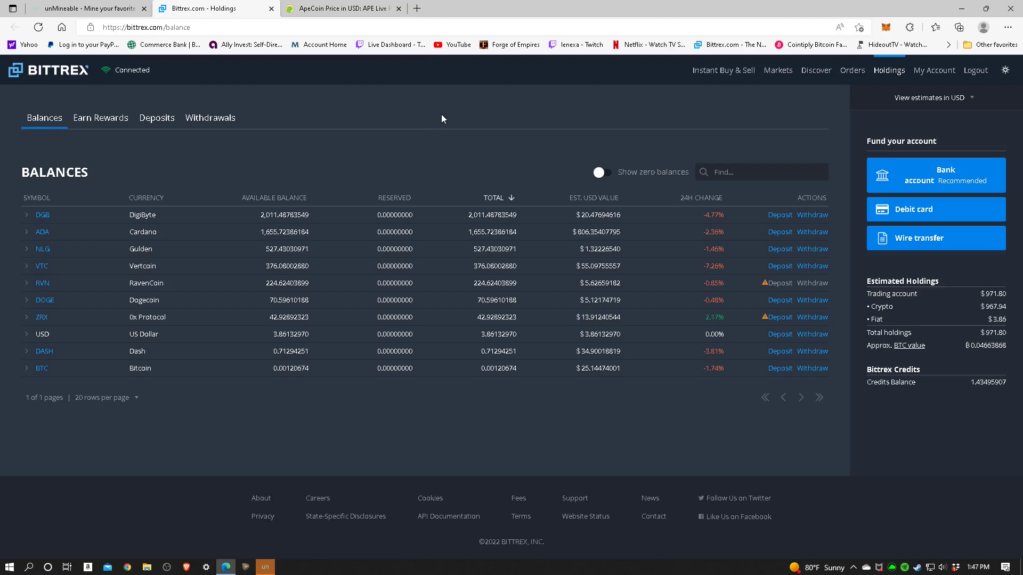
mouse_move(434, 122)
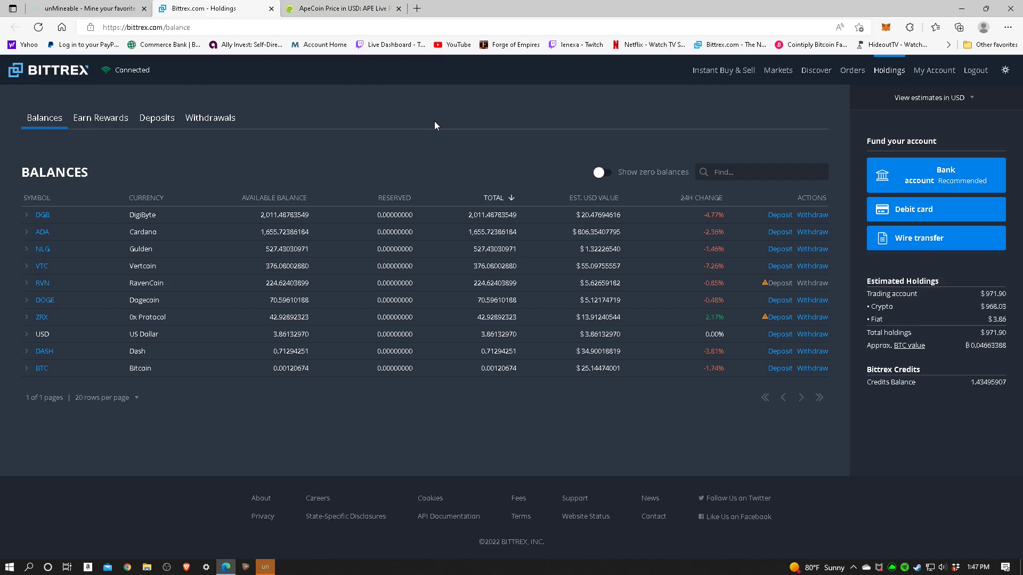
mouse_move(31, 219)
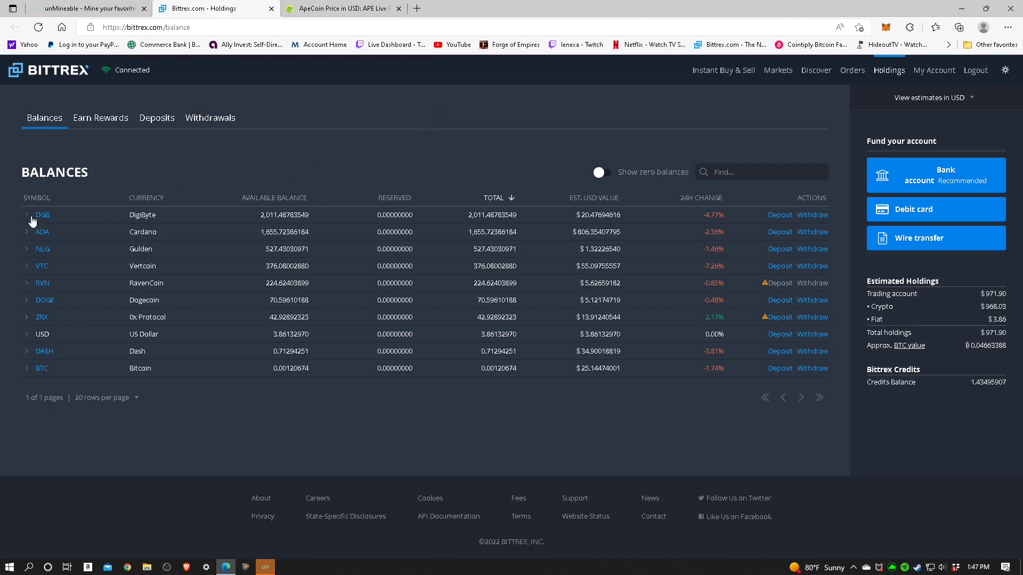
mouse_move(169, 242)
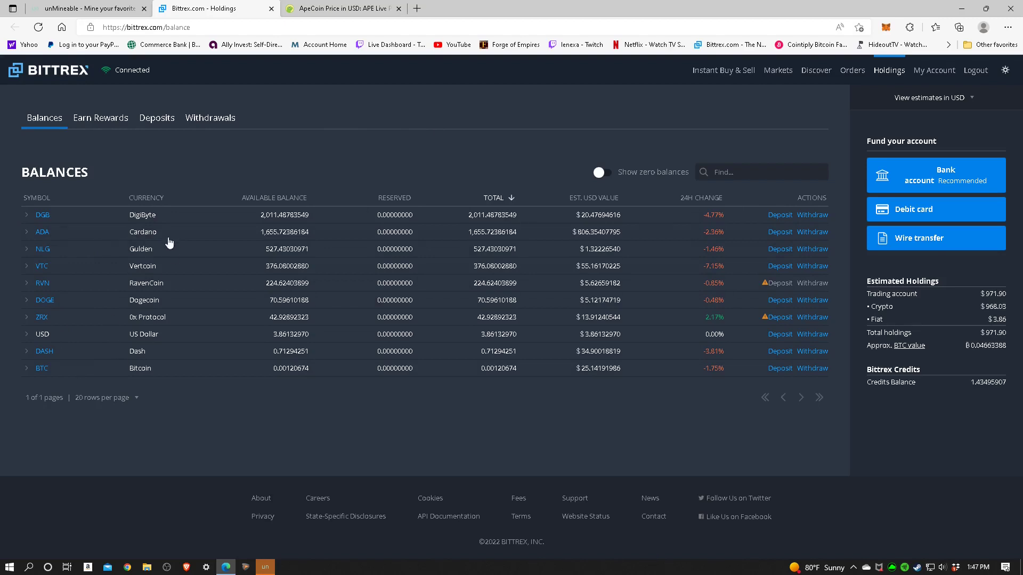
mouse_move(228, 212)
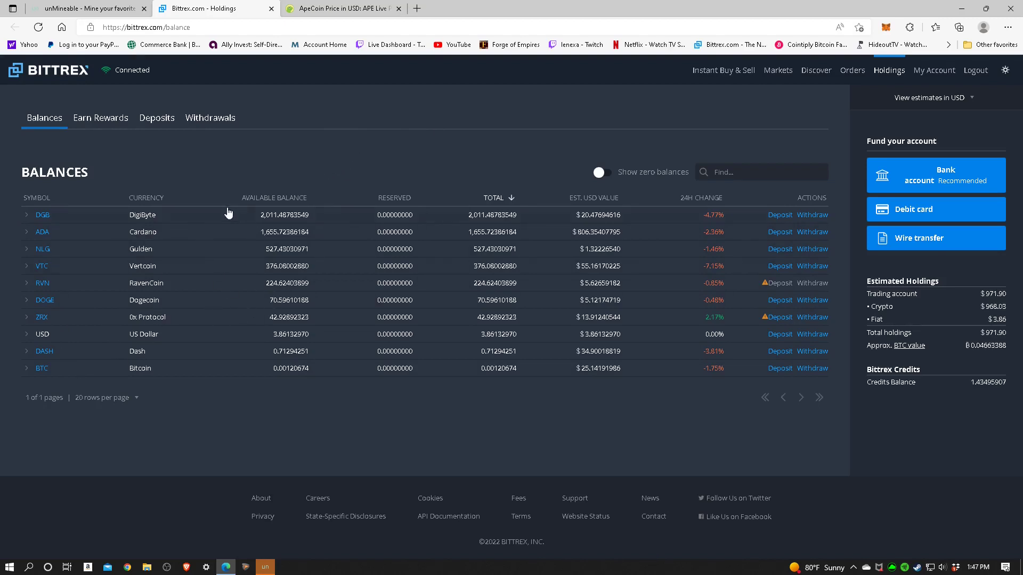
mouse_move(93, 310)
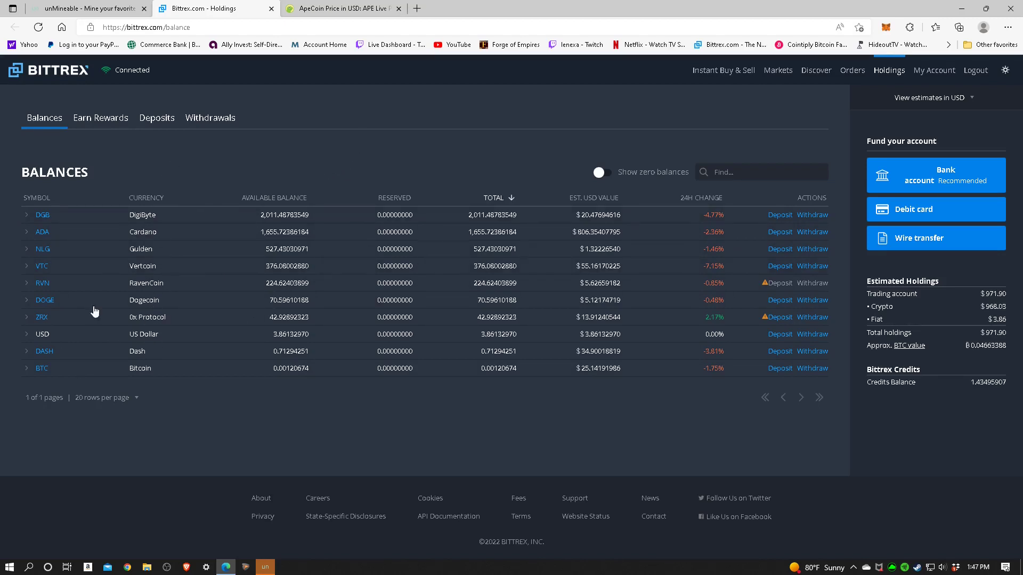
mouse_move(165, 220)
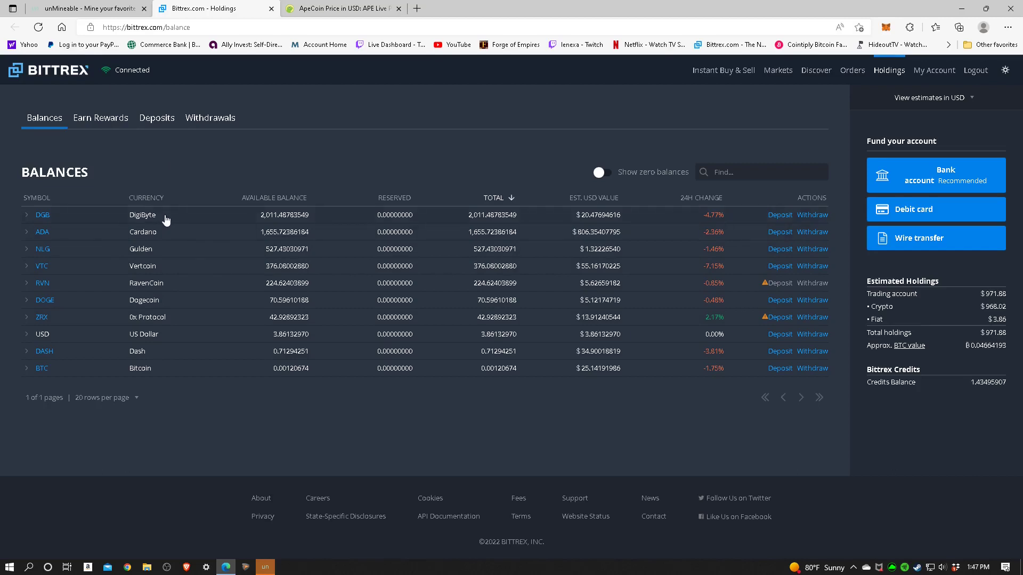
mouse_move(574, 390)
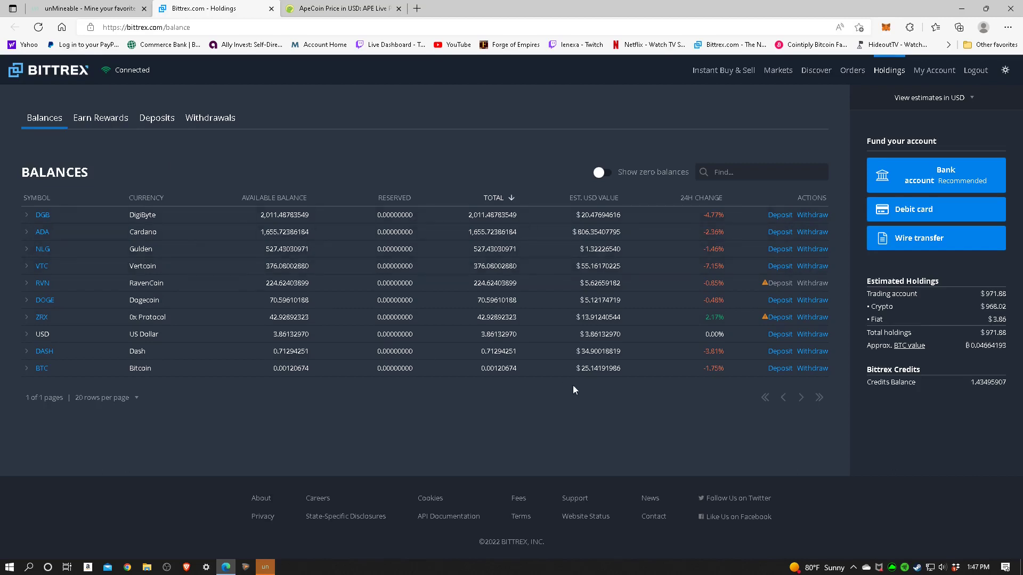
mouse_move(595, 397)
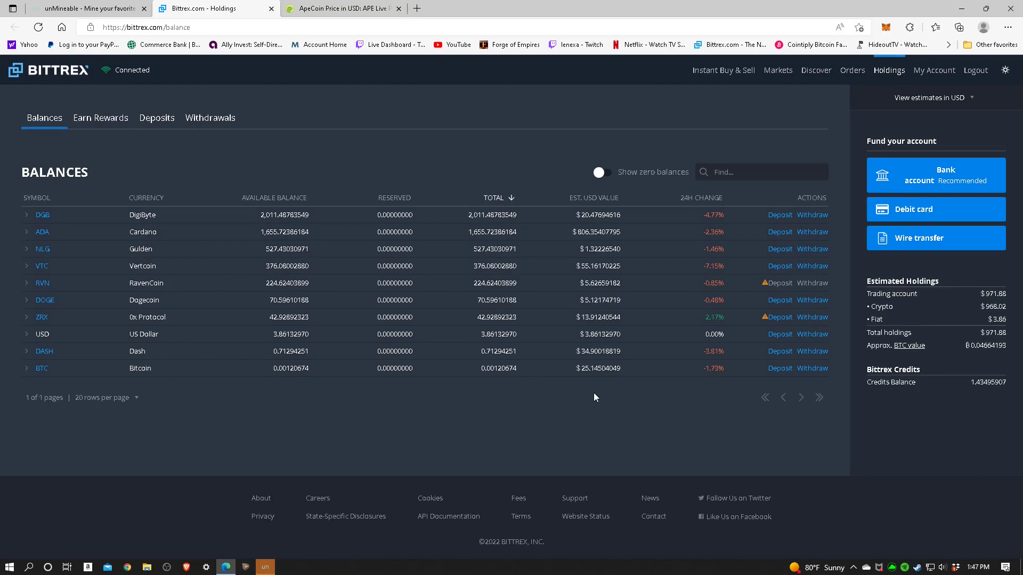
mouse_move(603, 173)
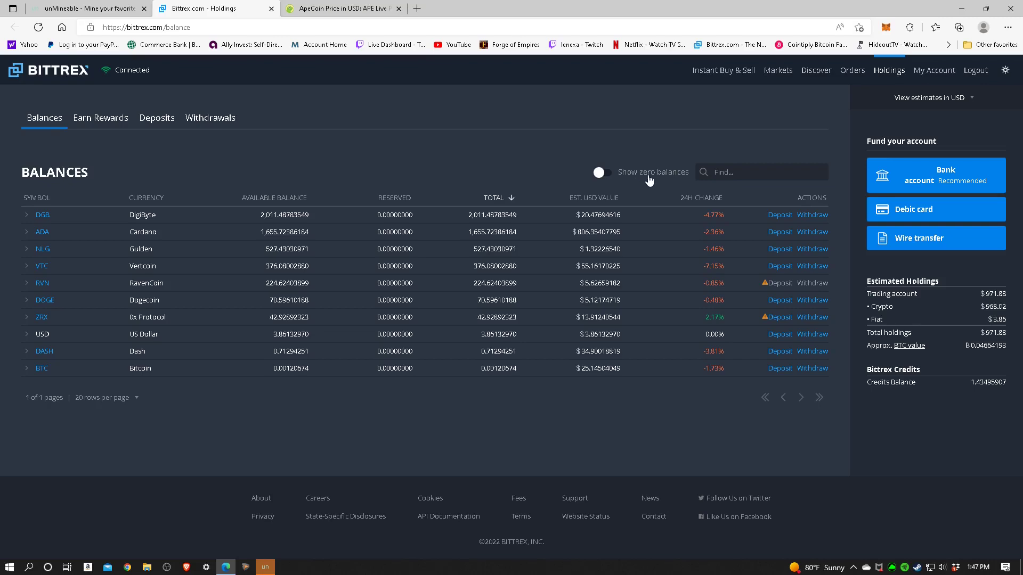
left_click(603, 173)
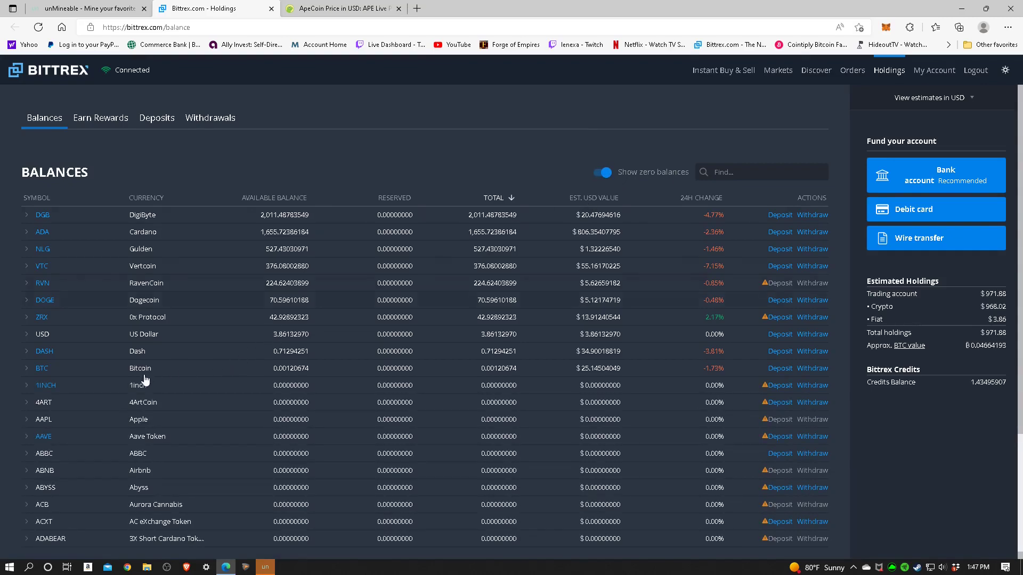
scroll("down", 3)
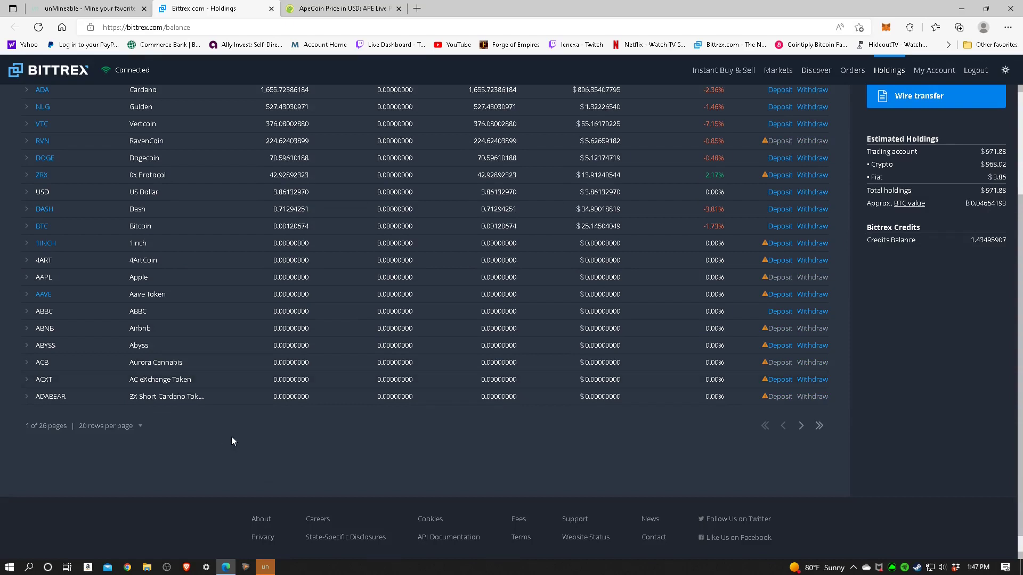
mouse_move(29, 435)
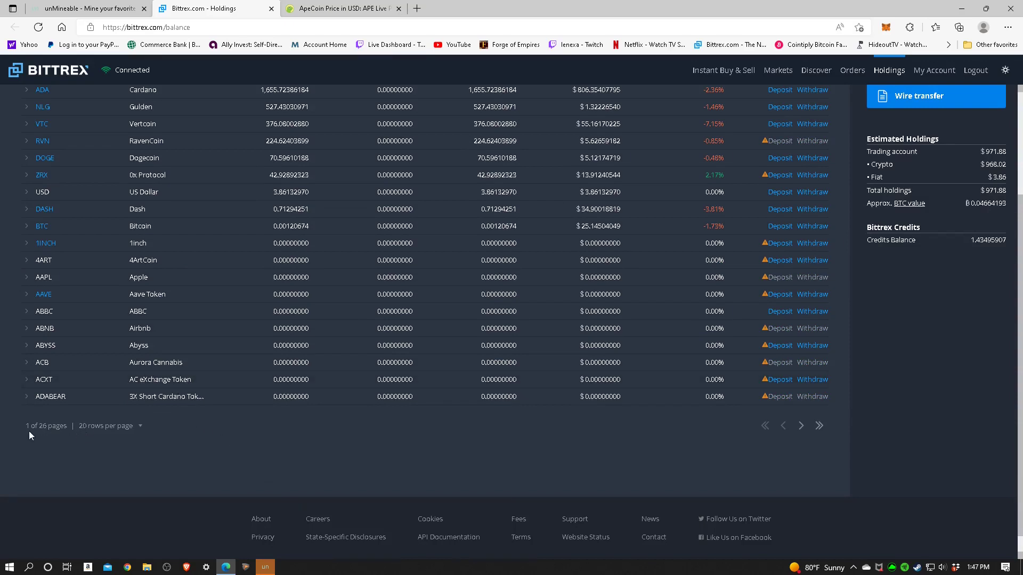
mouse_move(100, 439)
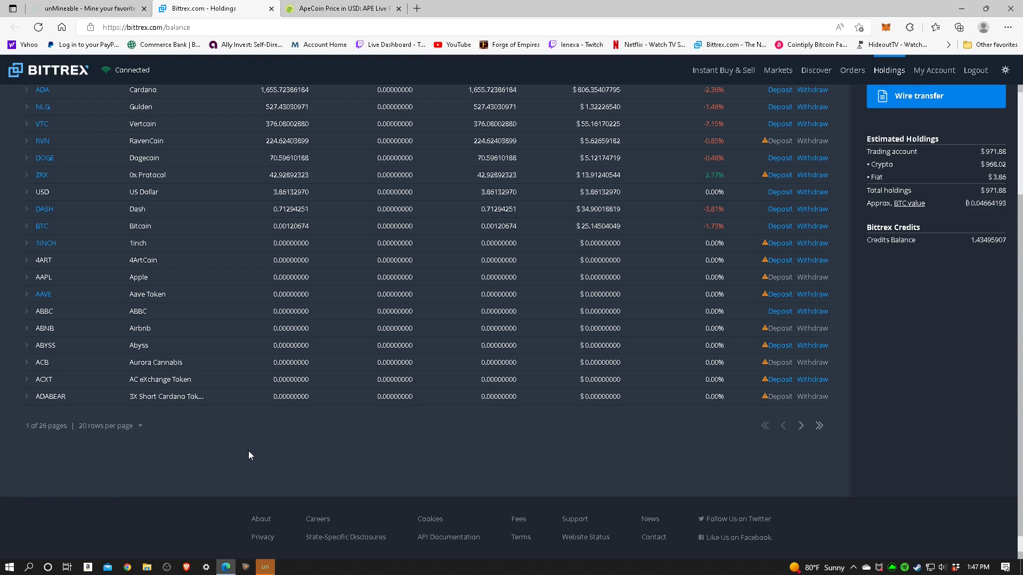
mouse_move(364, 457)
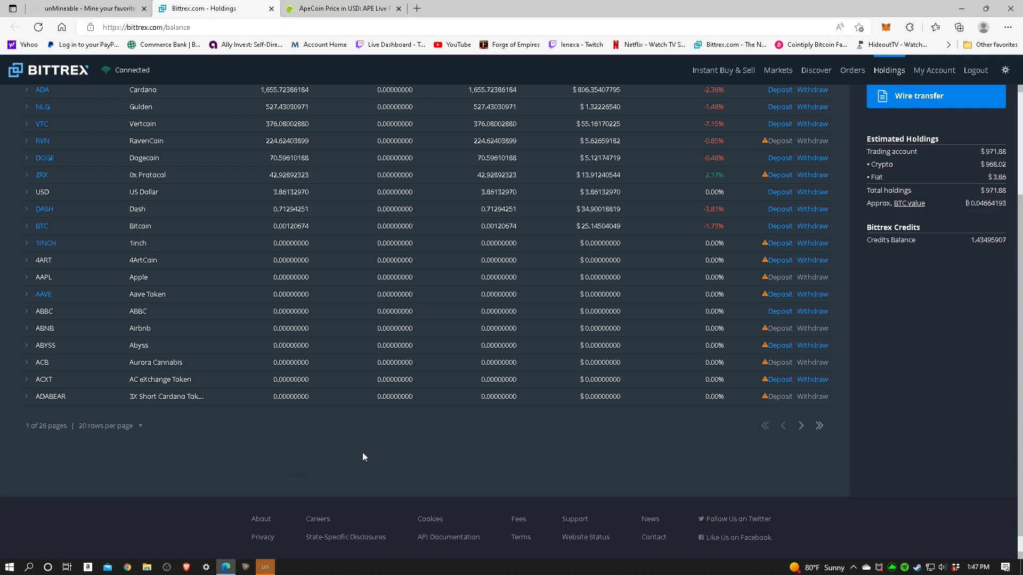
mouse_move(62, 398)
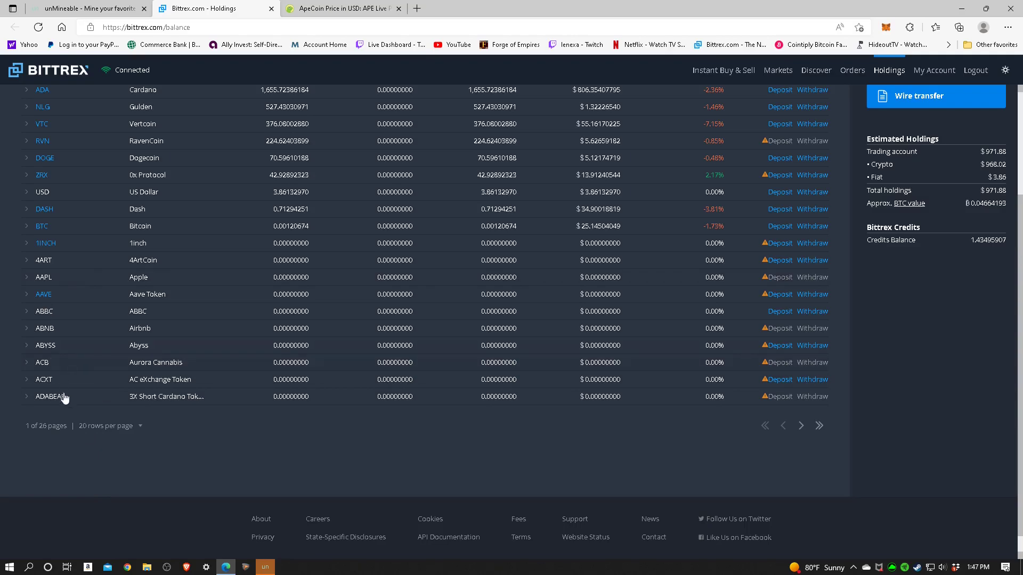
mouse_move(802, 426)
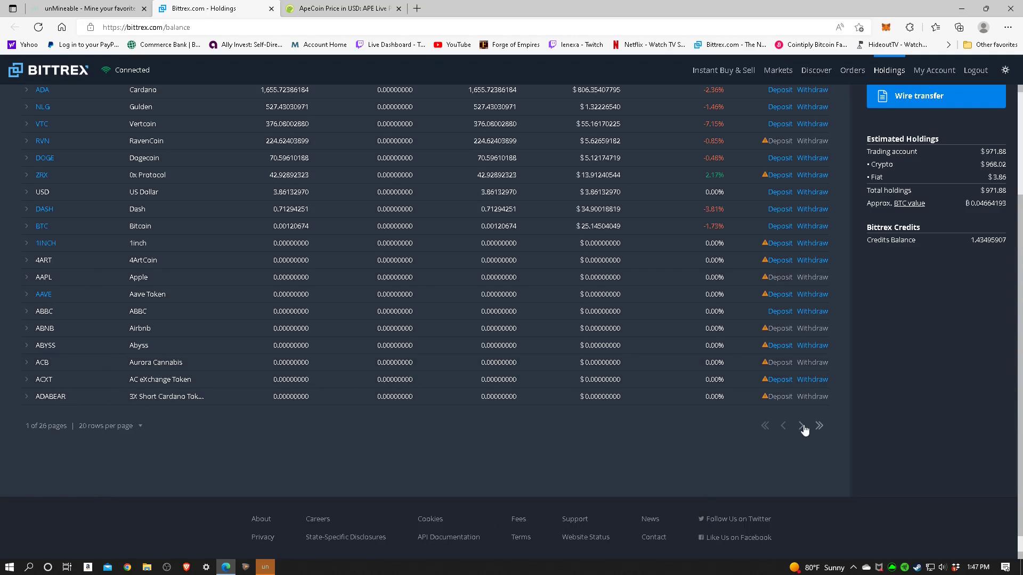
left_click(801, 426)
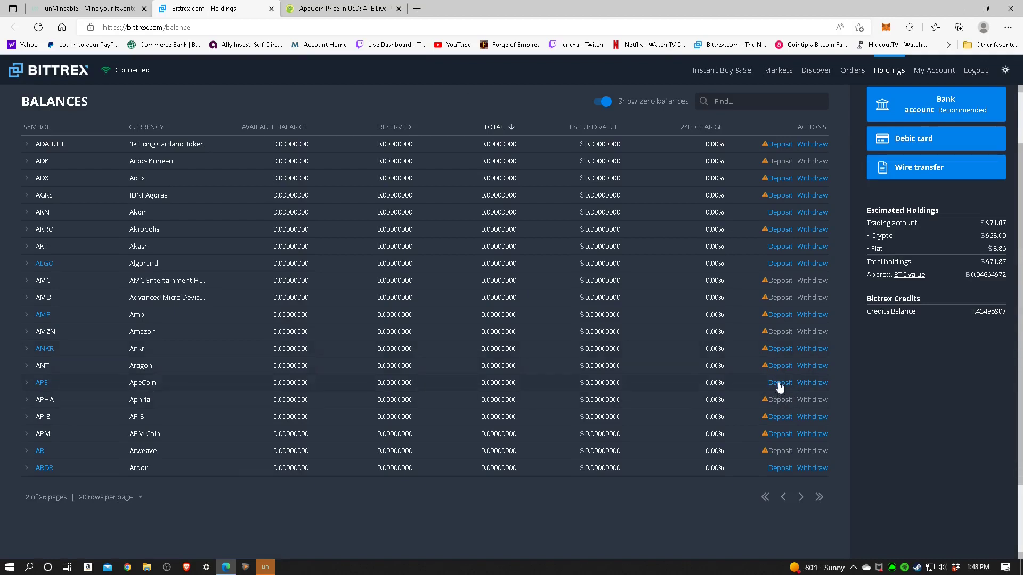
mouse_move(781, 369)
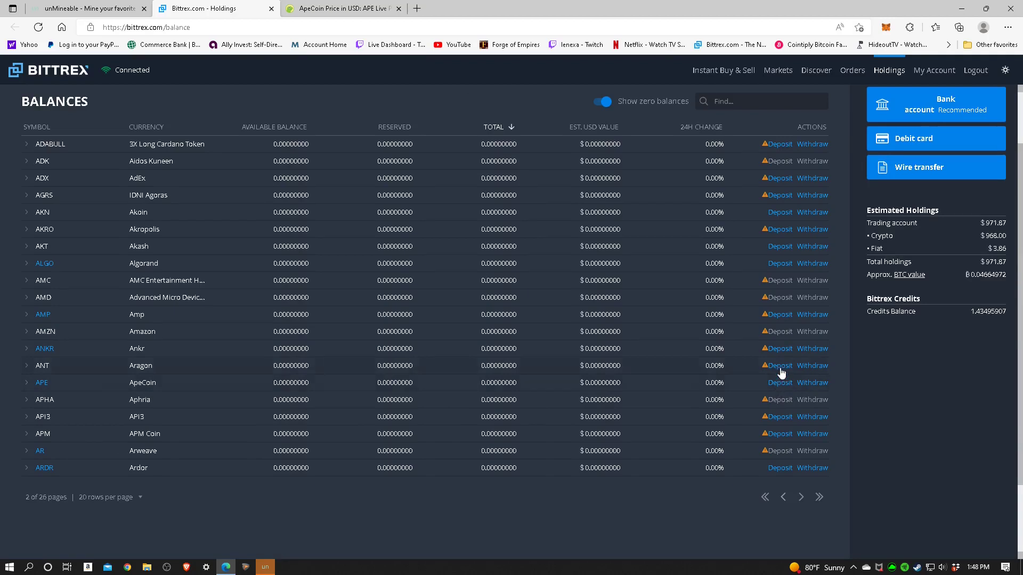
mouse_move(782, 371)
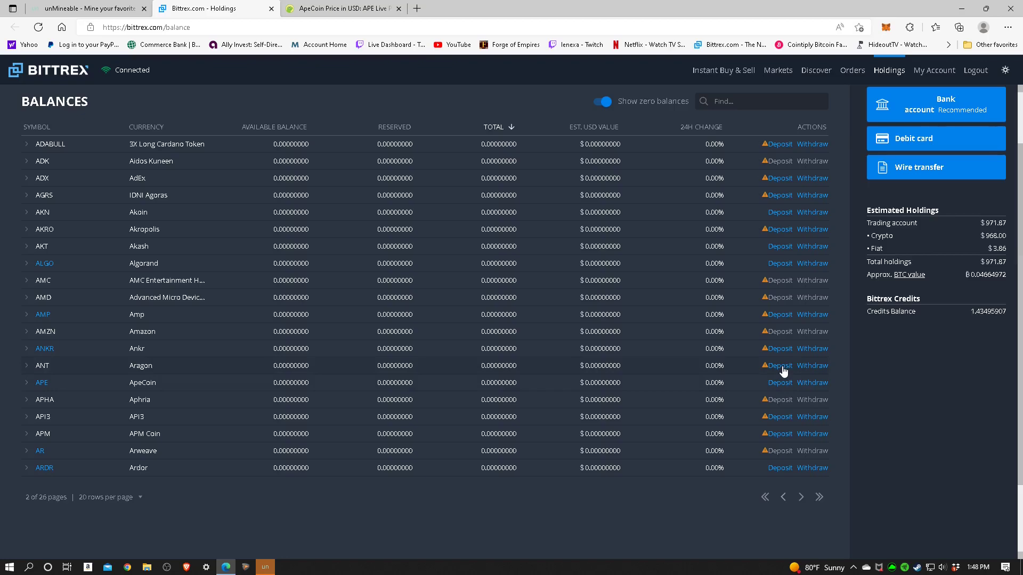
left_click(779, 365)
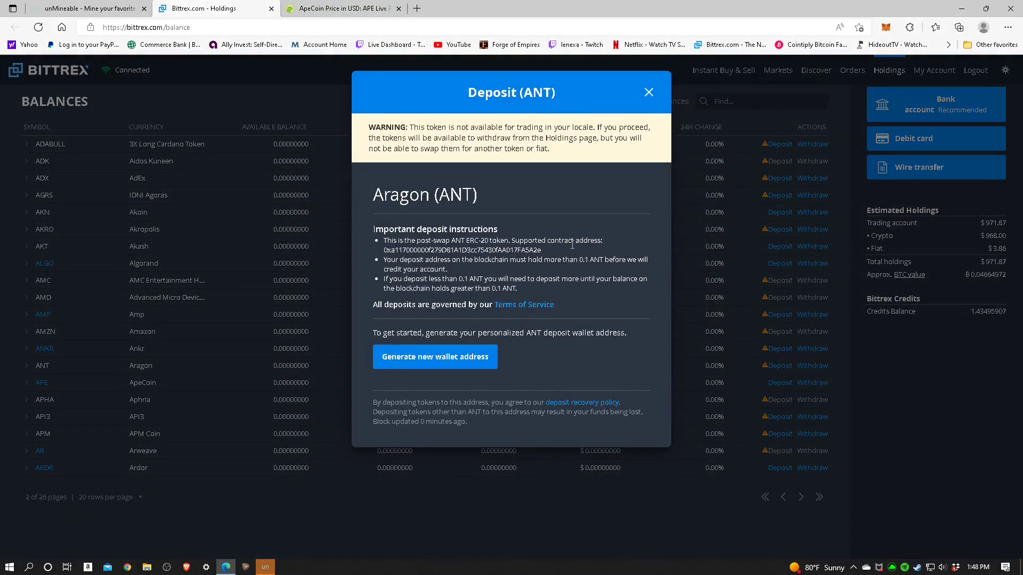
mouse_move(563, 238)
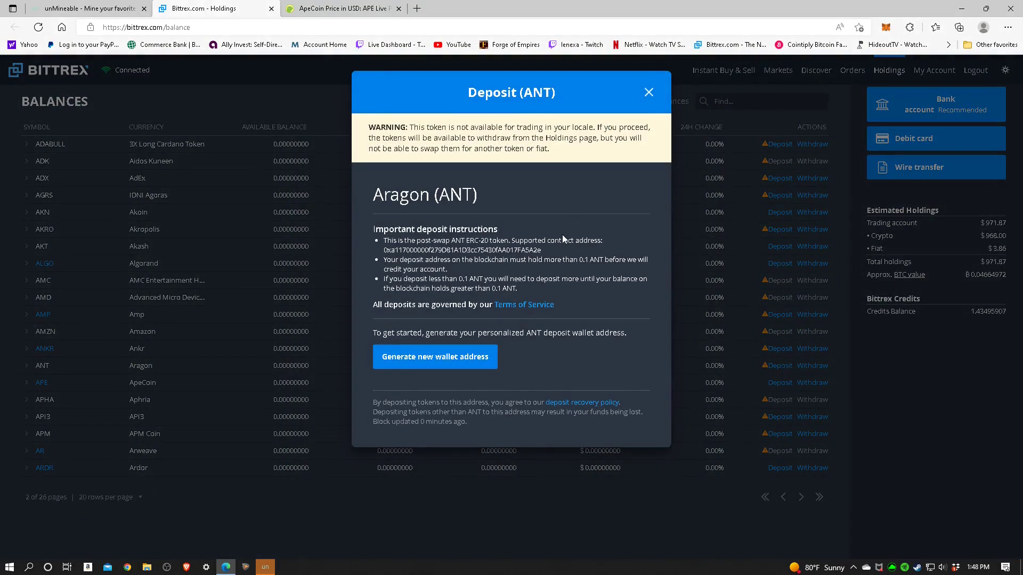
mouse_move(607, 95)
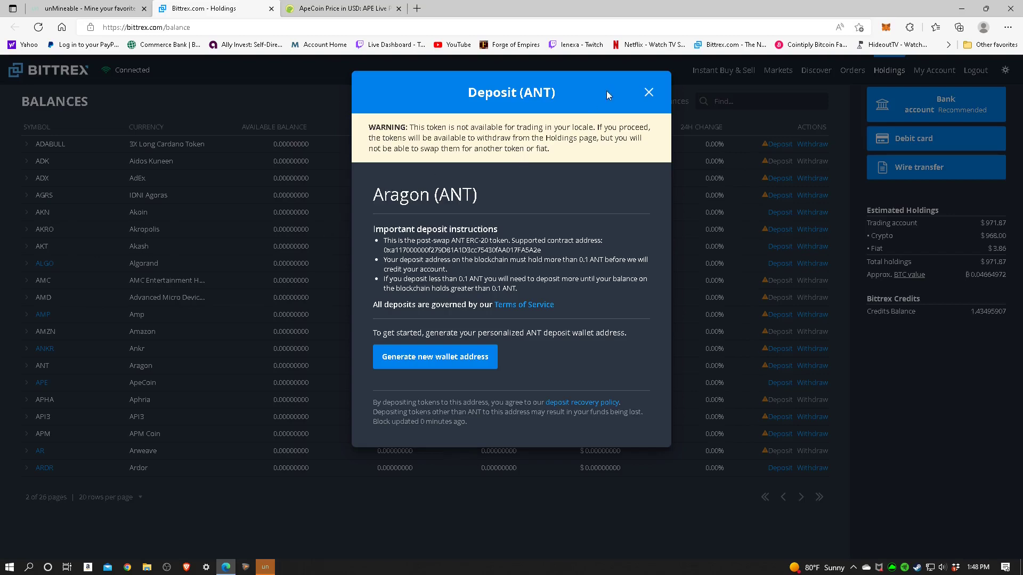
mouse_move(650, 96)
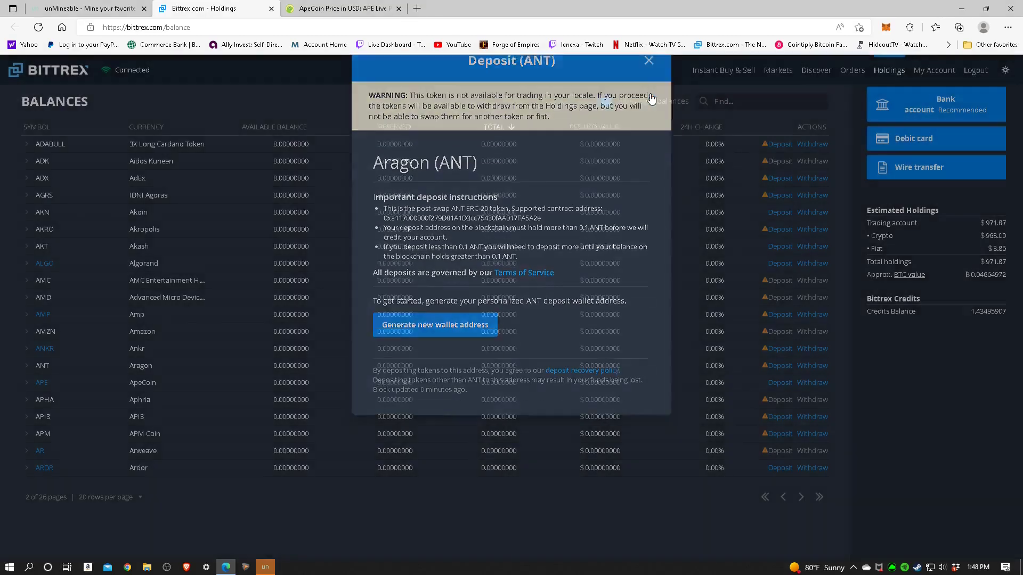
left_click(648, 60)
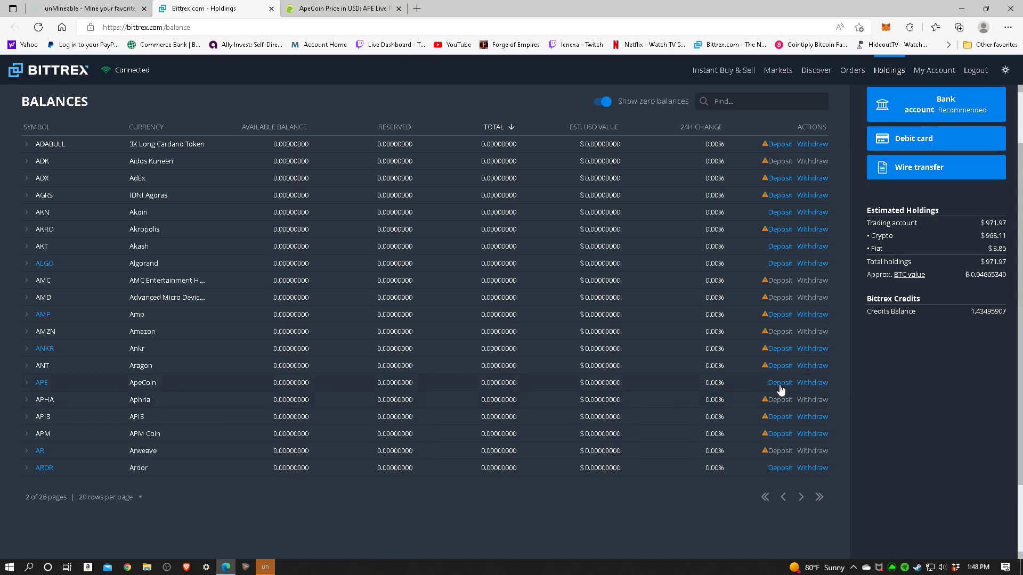
mouse_move(786, 388)
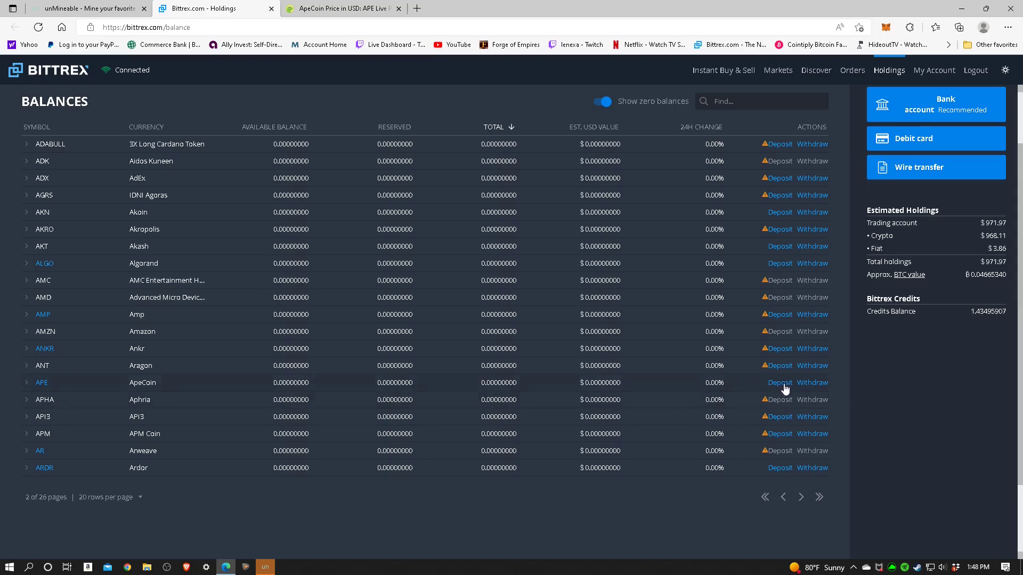
Open the Deposit (APE) dialog from the ApeCoin row
left_click(780, 382)
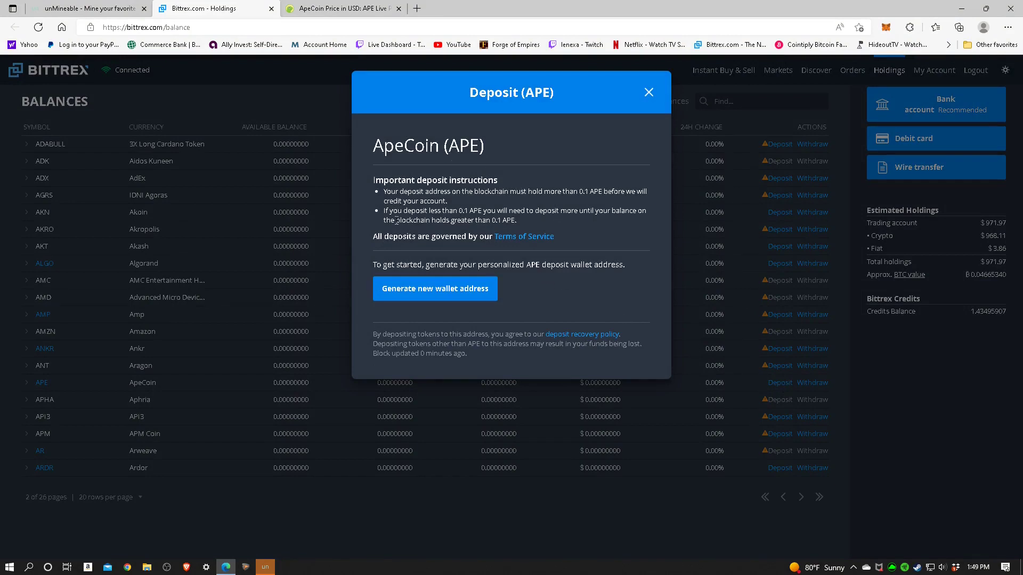
mouse_move(558, 207)
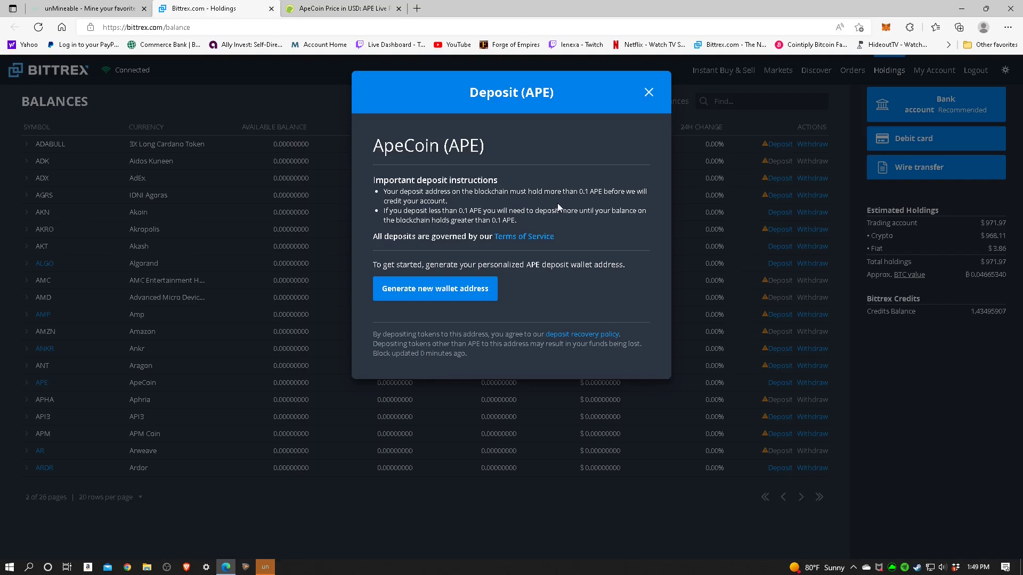
mouse_move(593, 203)
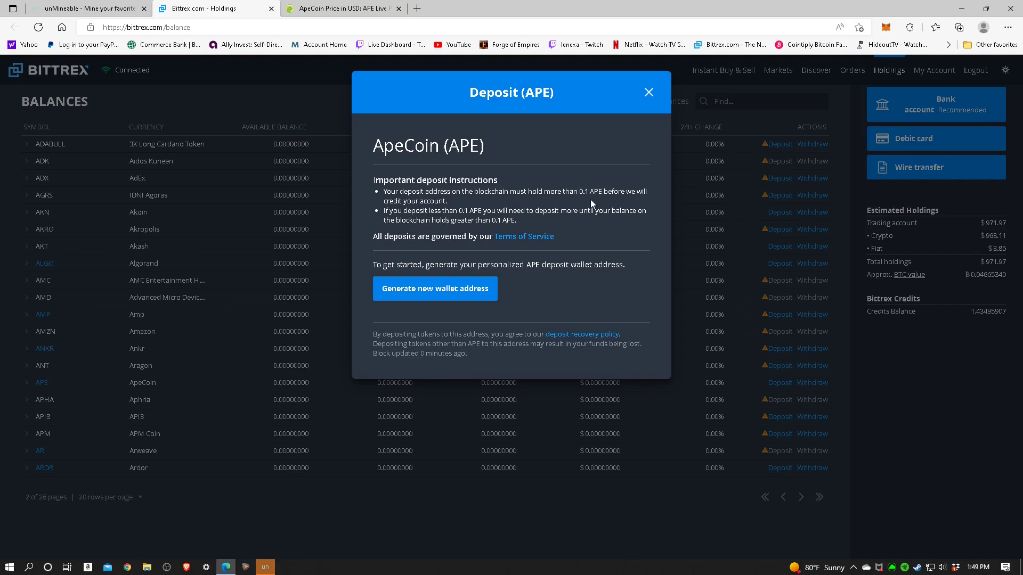
mouse_move(425, 233)
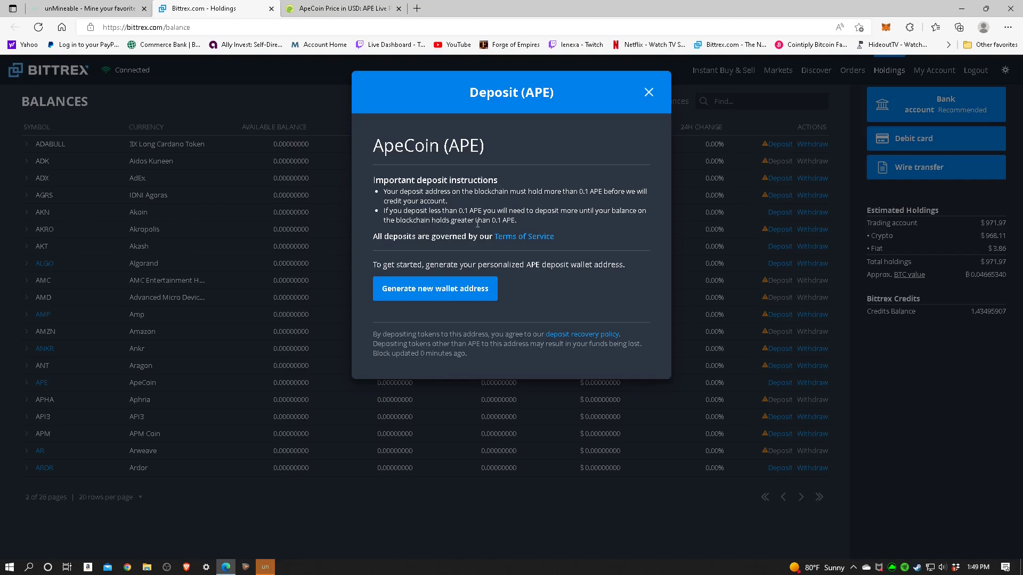
mouse_move(519, 223)
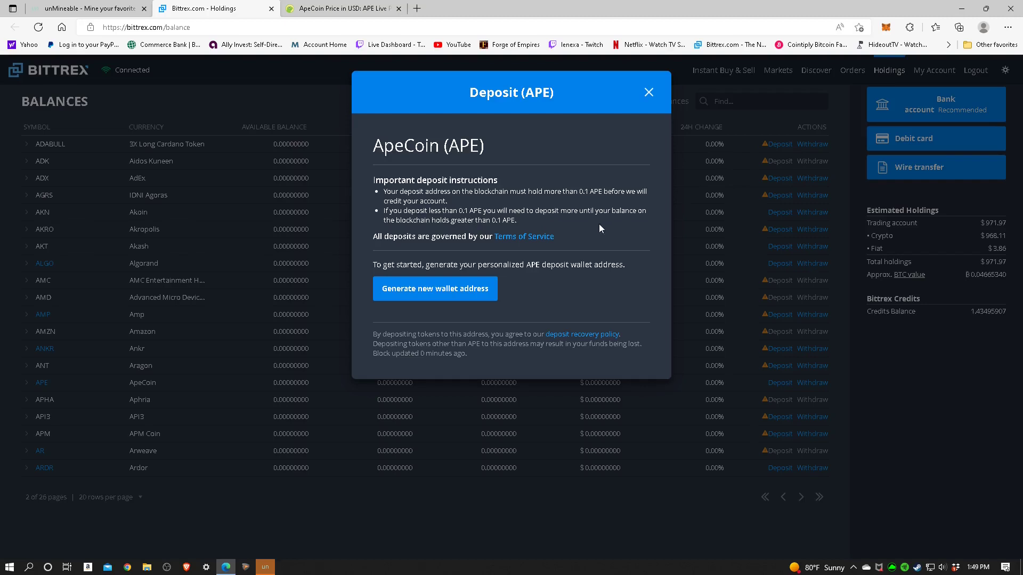
mouse_move(487, 223)
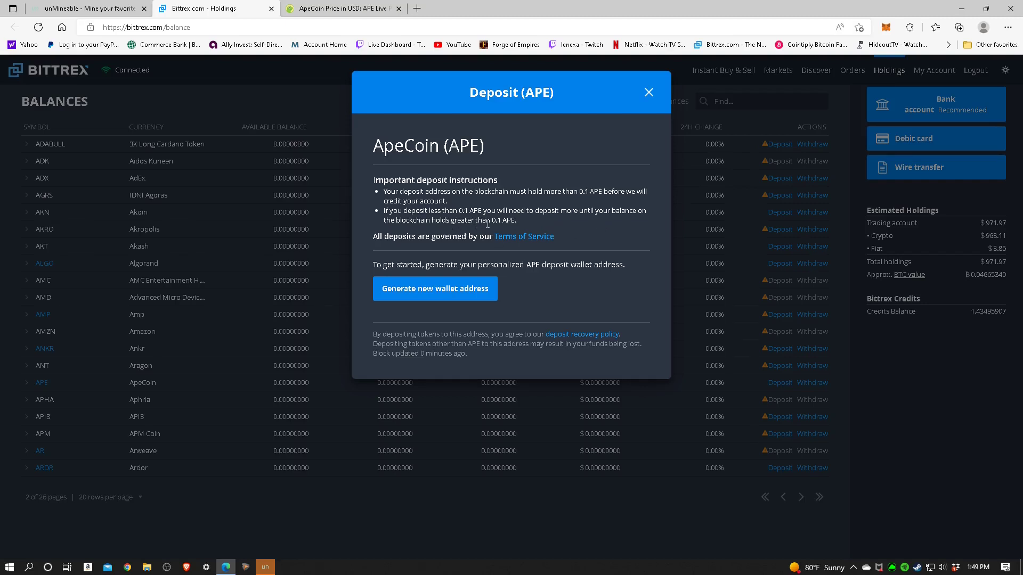
mouse_move(503, 255)
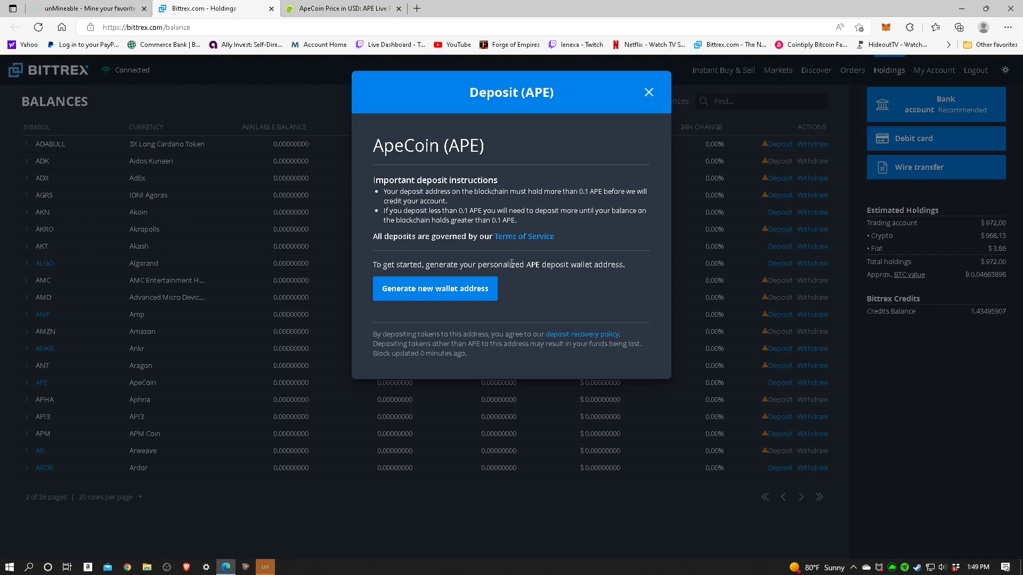
mouse_move(538, 300)
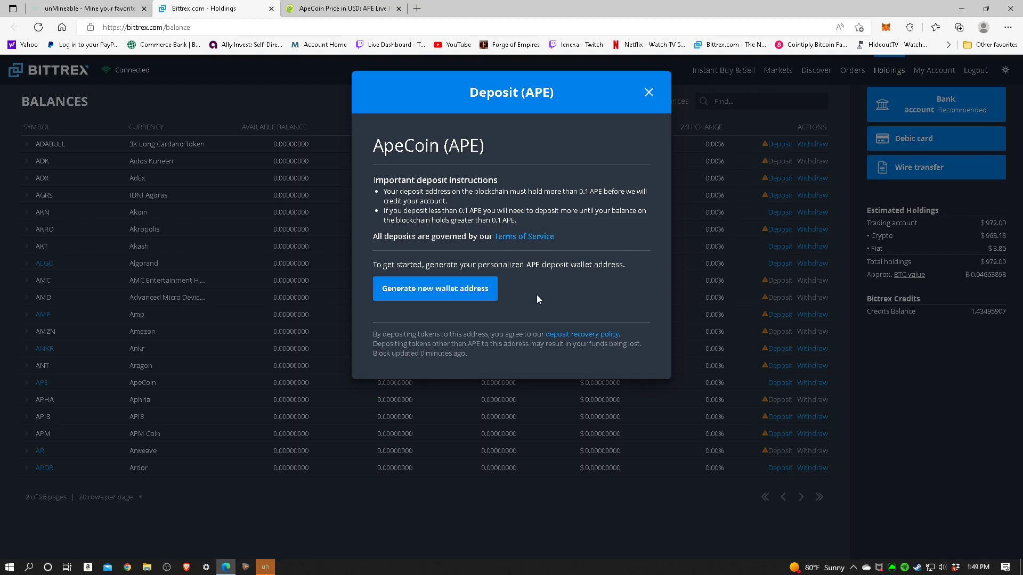
mouse_move(533, 296)
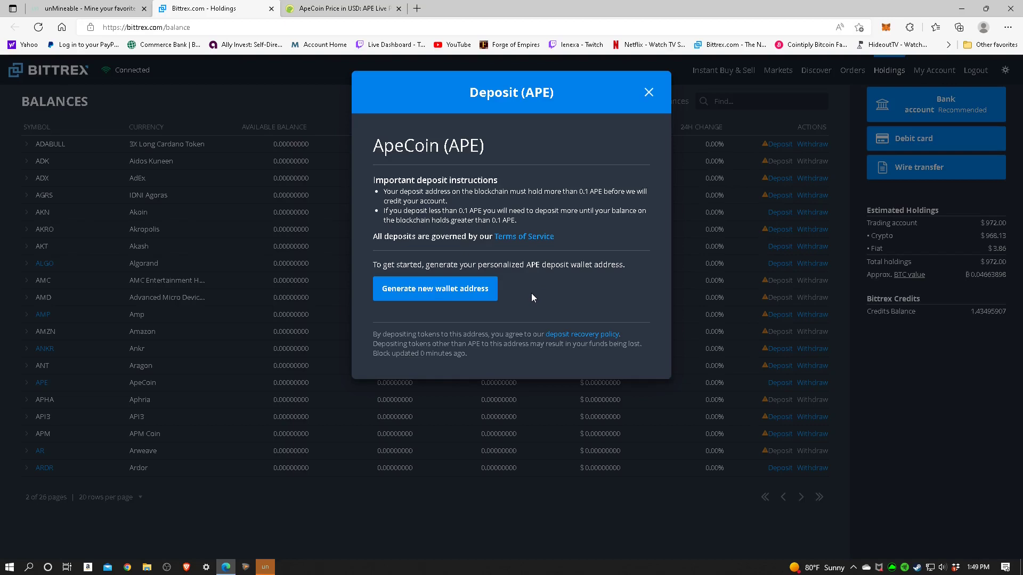
mouse_move(477, 277)
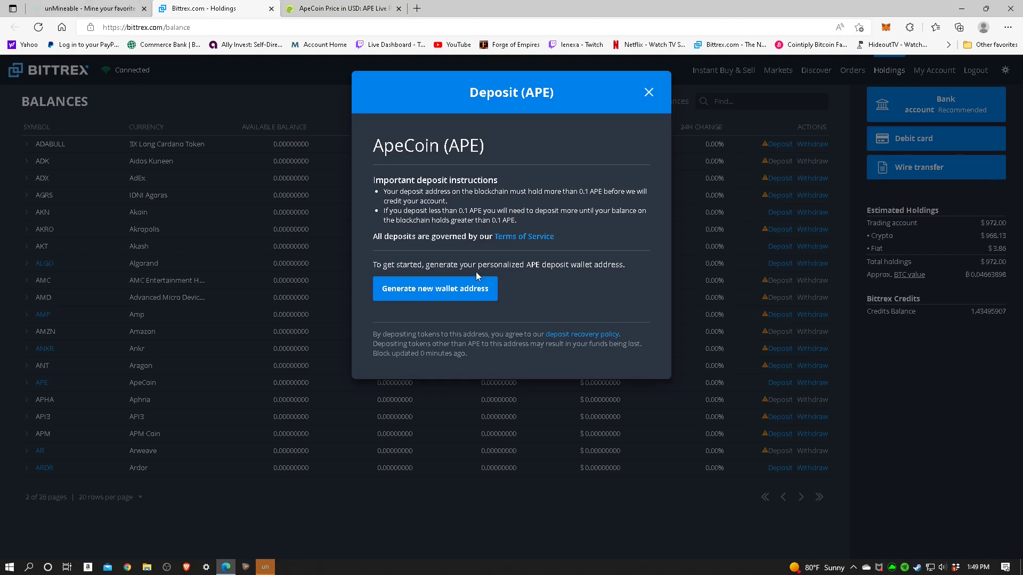
mouse_move(464, 304)
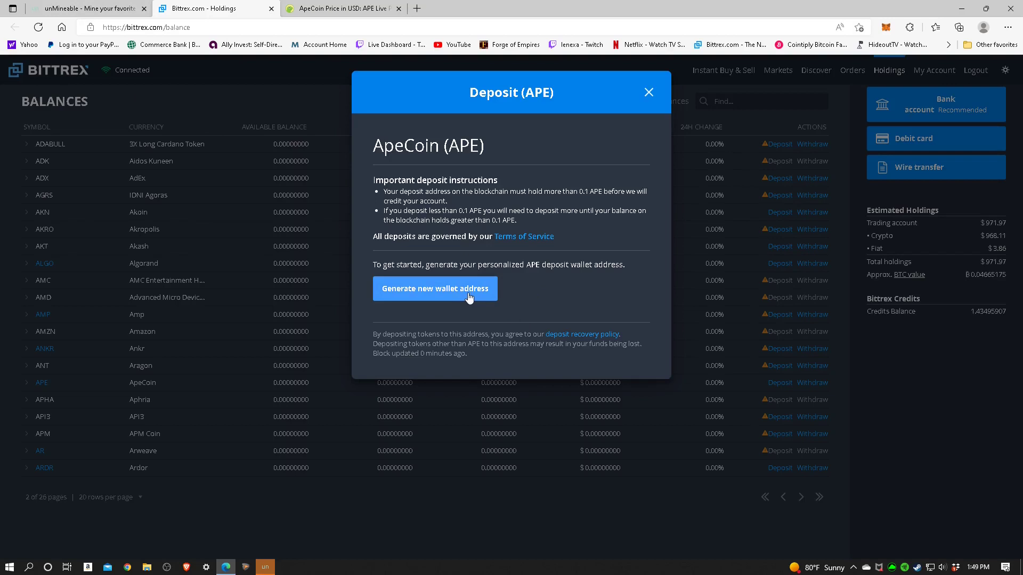
mouse_move(444, 306)
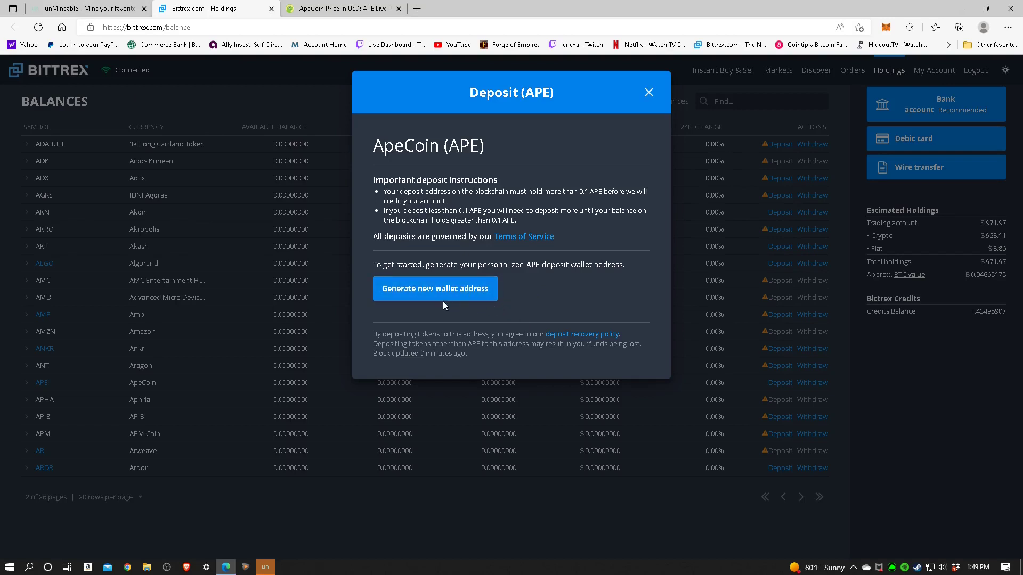
Generate a new ApeCoin deposit wallet address, copy it, and close the deposit dialog
left_click(434, 288)
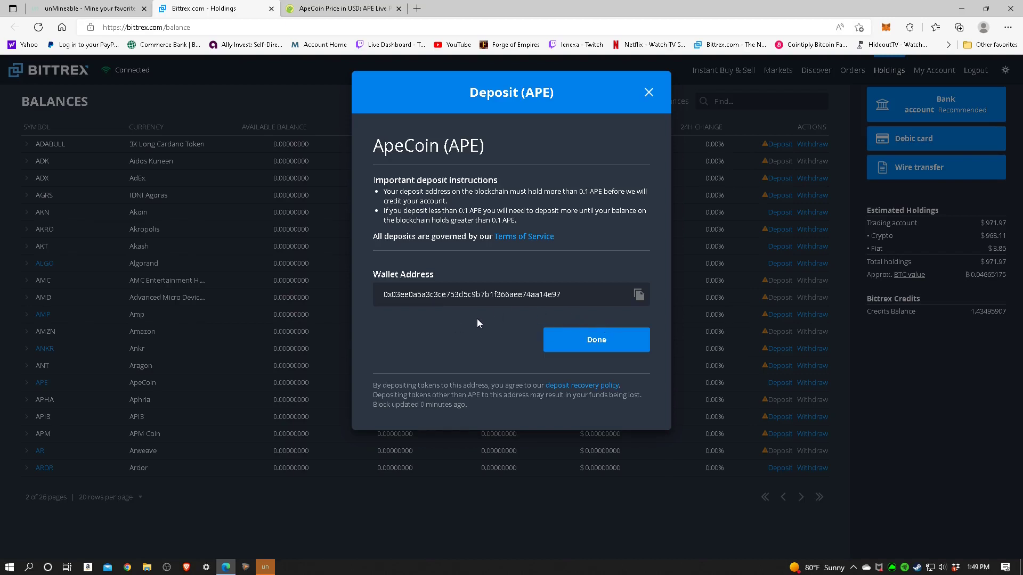
mouse_move(632, 297)
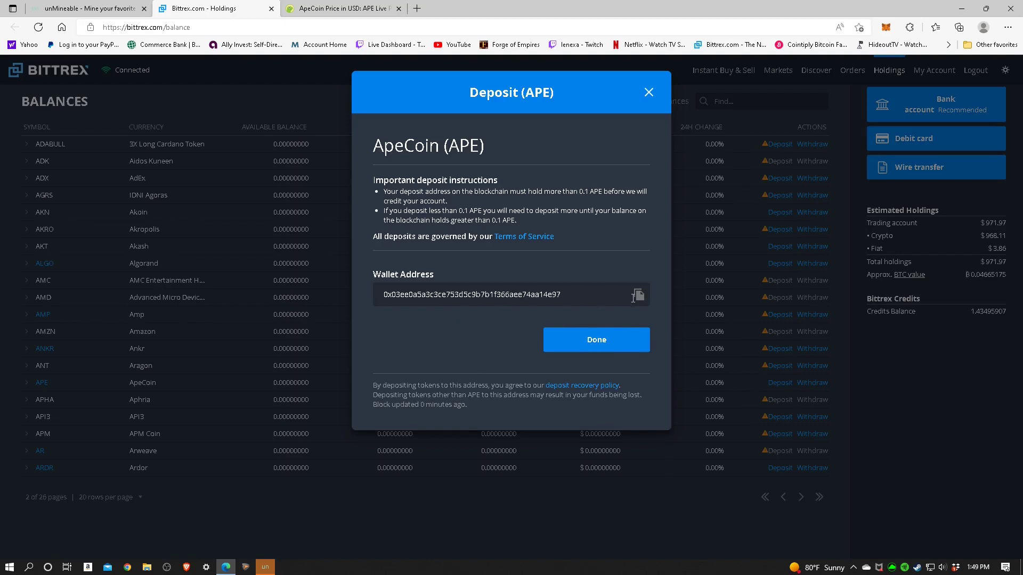
left_click(638, 294)
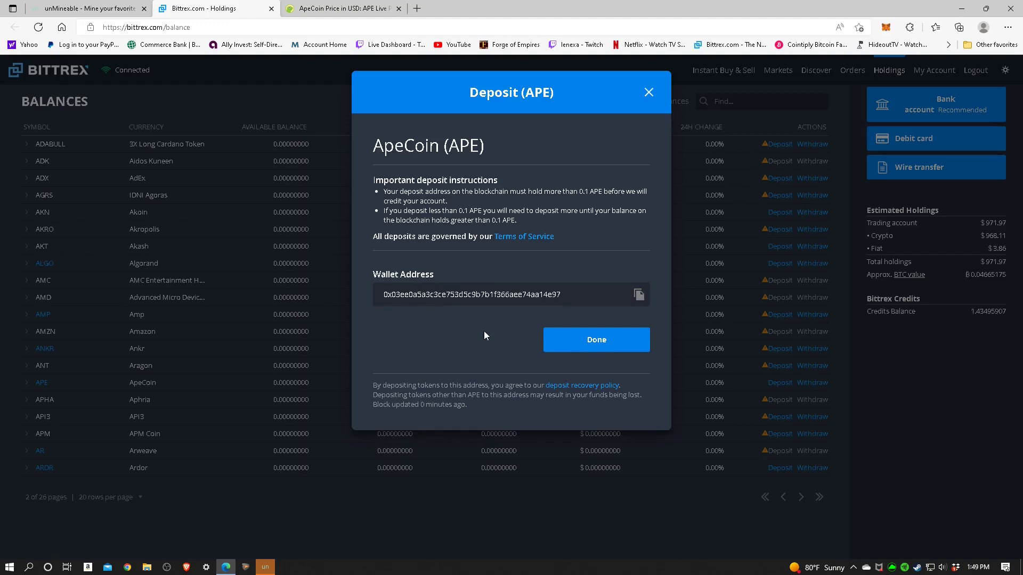
left_click(597, 340)
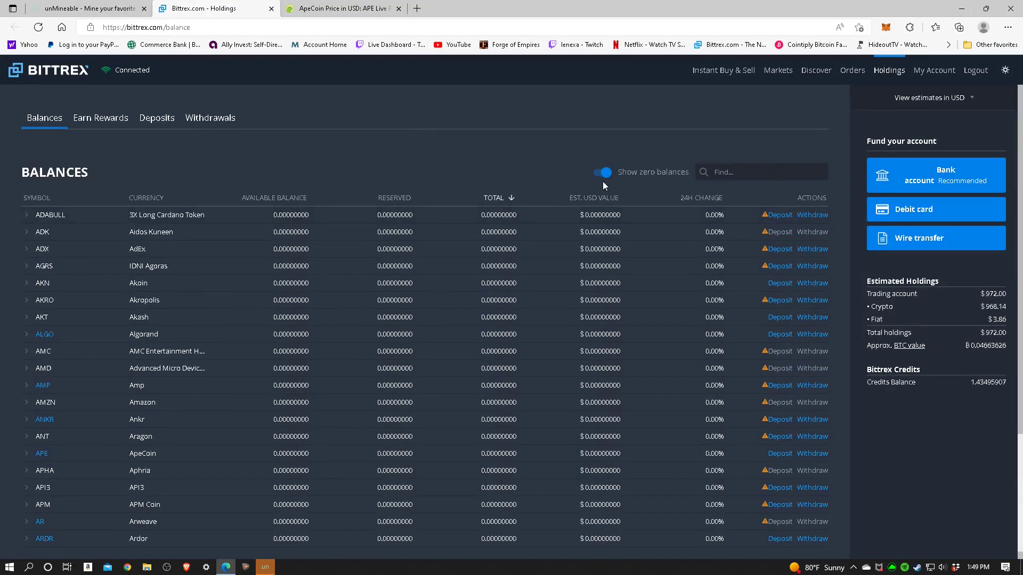
Turn off 'Show zero balances' so only held coins are listed
left_click(602, 172)
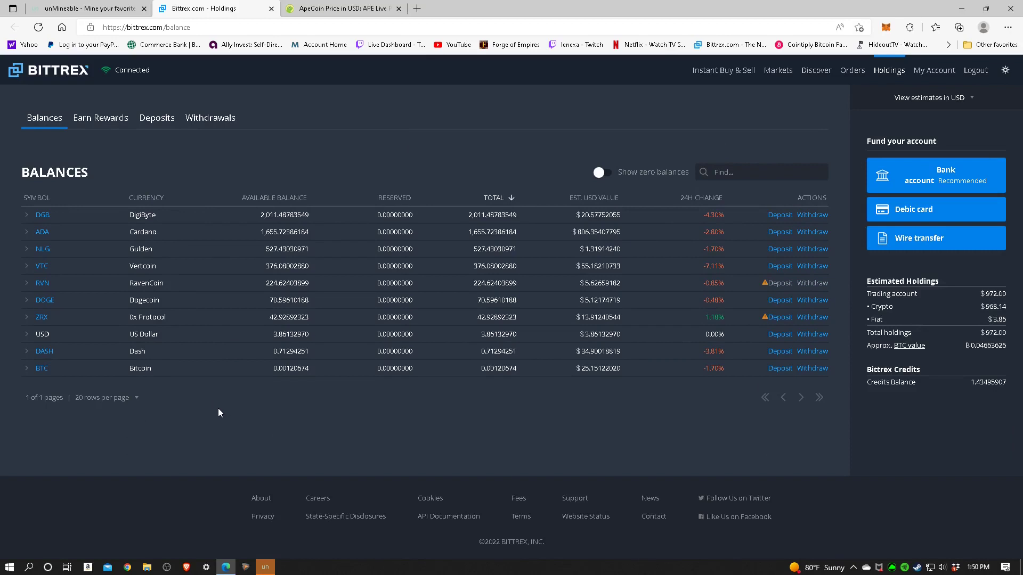
mouse_move(200, 271)
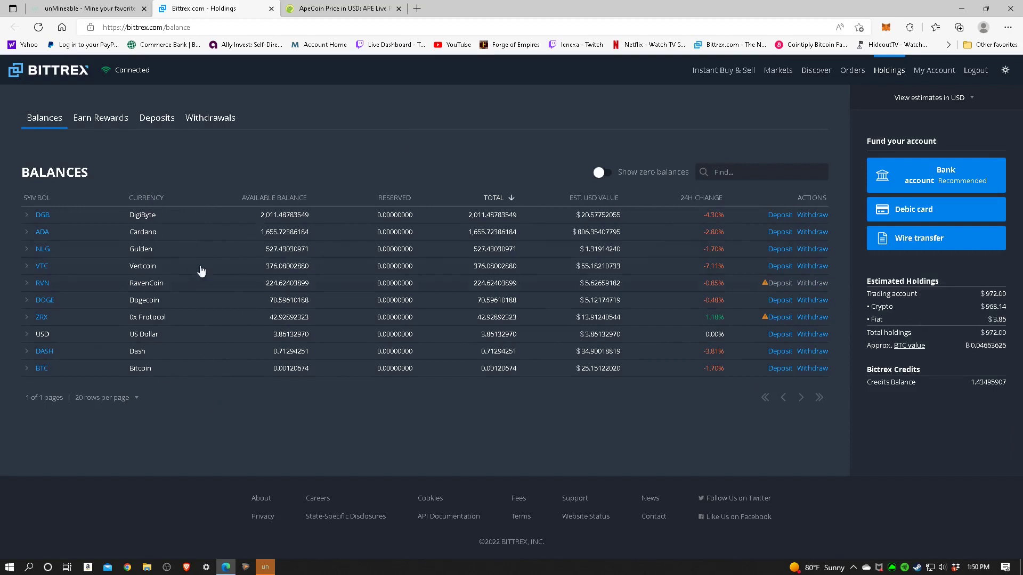
mouse_move(191, 219)
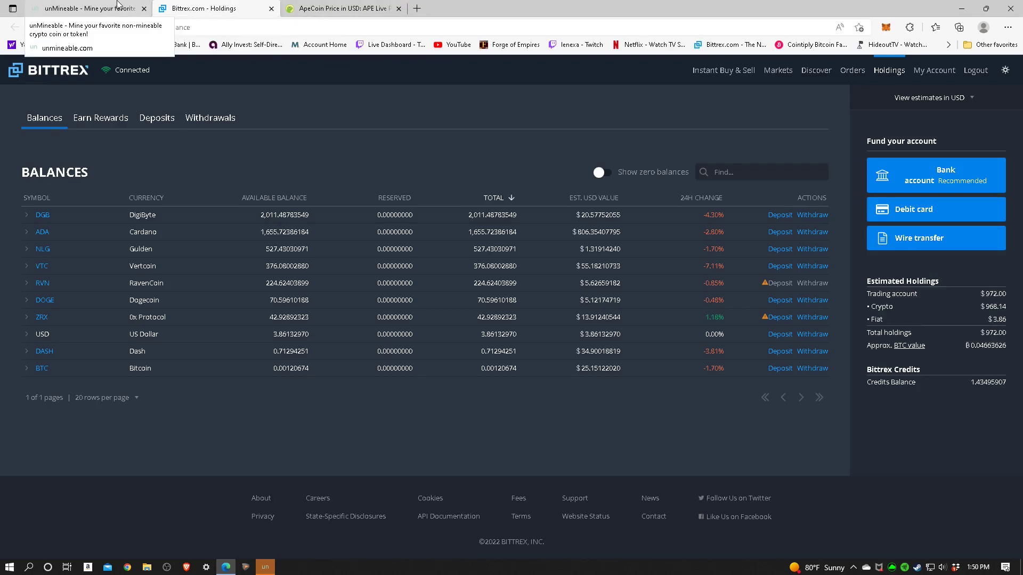
Open the ApeCoin mining page on unMineable and look through its Ethash server and setup details
left_click(86, 8)
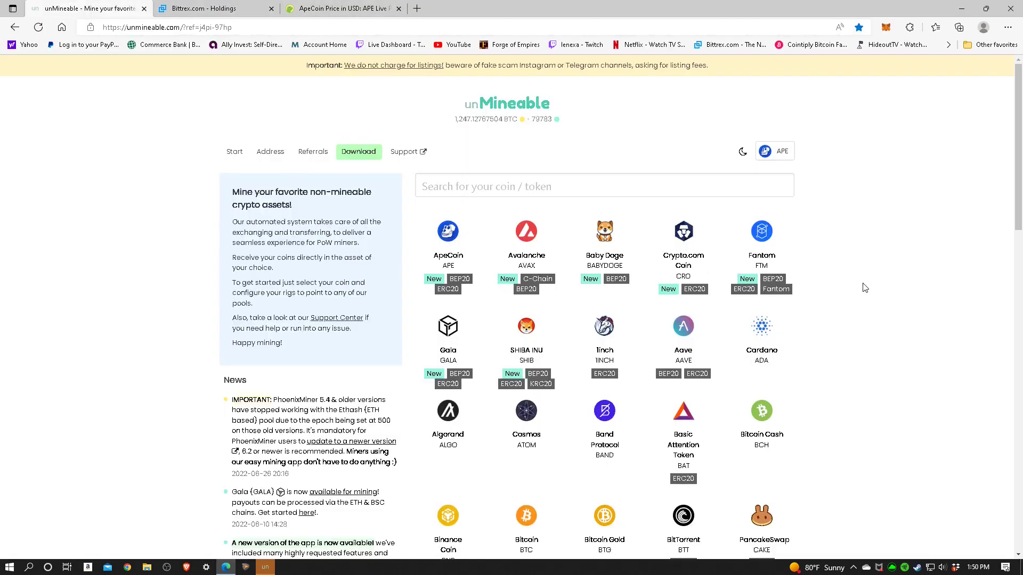
mouse_move(525, 237)
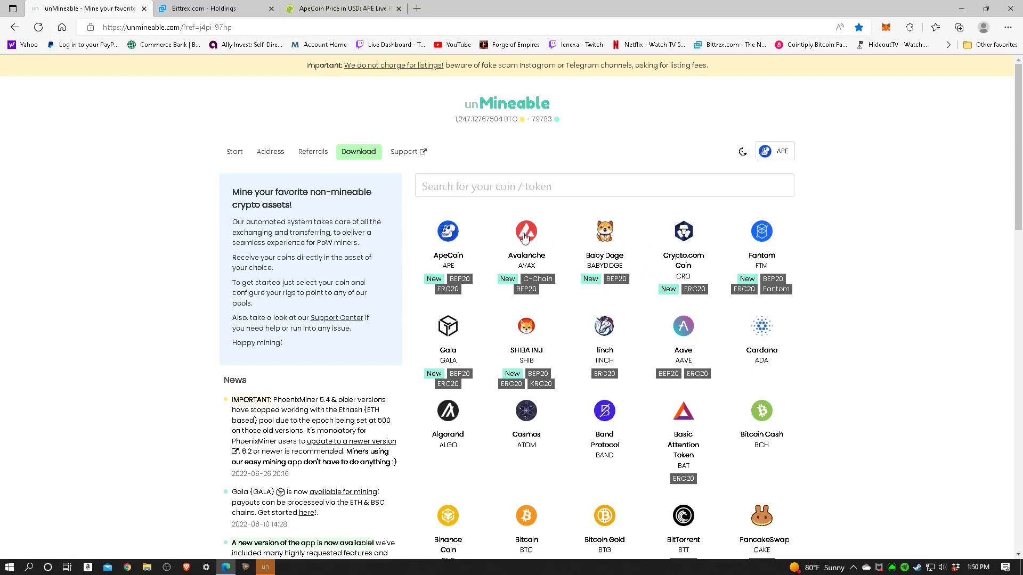
mouse_move(447, 236)
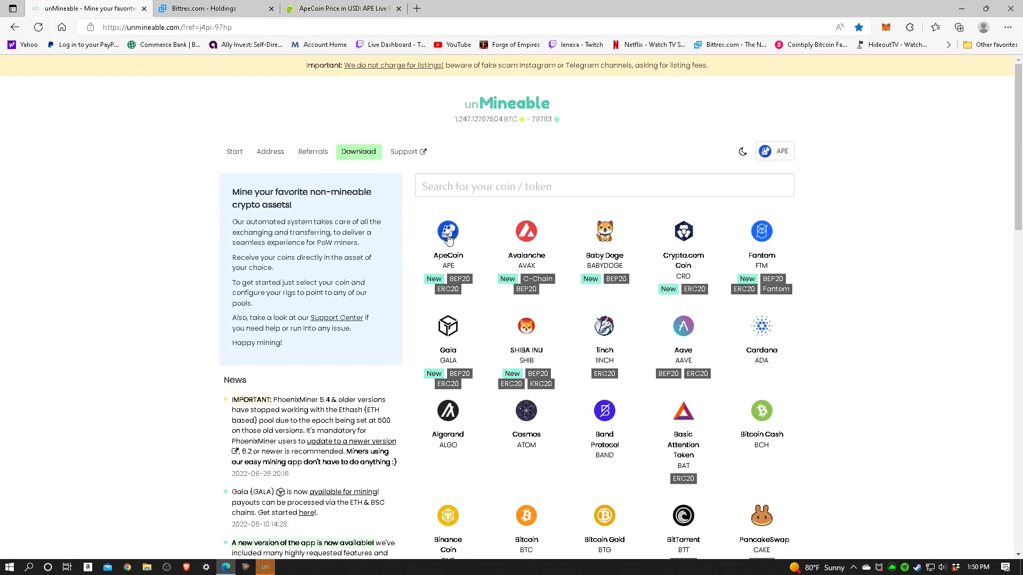
left_click(447, 232)
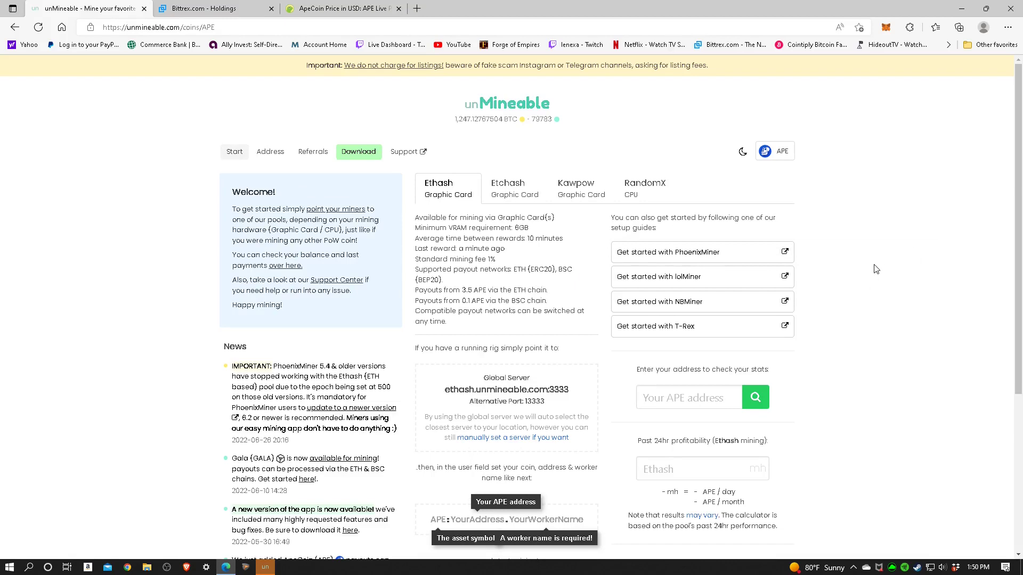
scroll("down", 3)
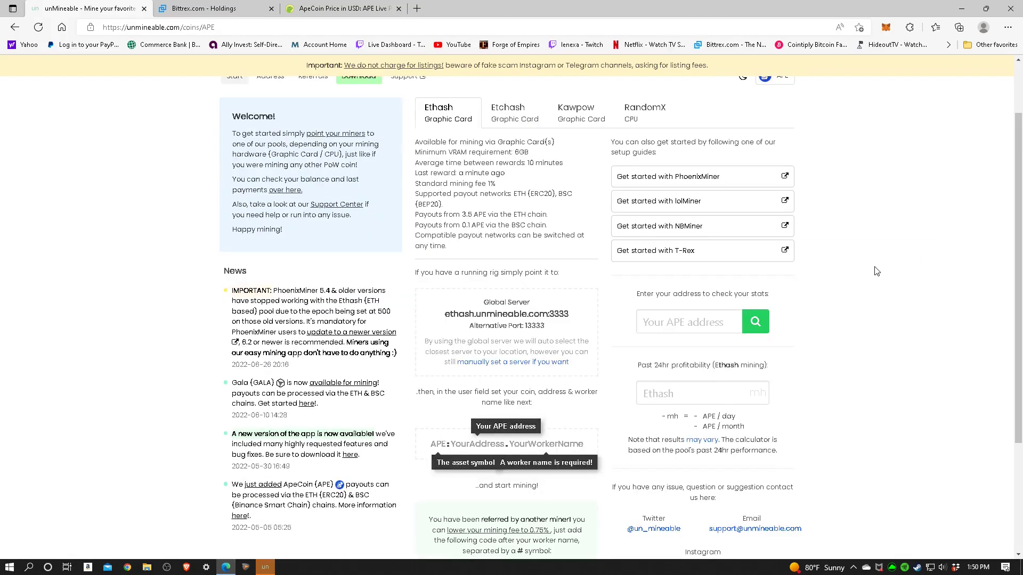
mouse_move(377, 397)
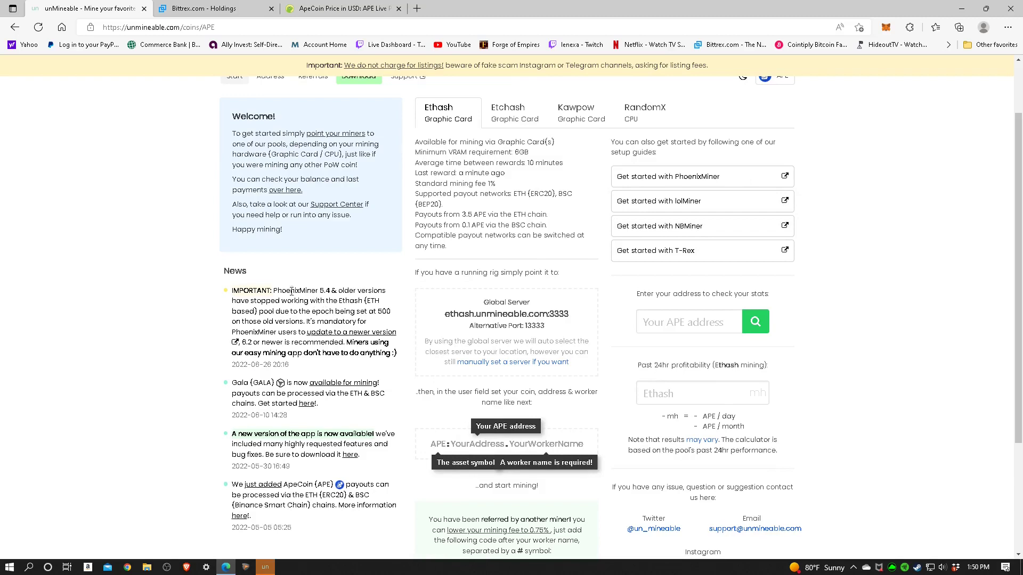
mouse_move(382, 387)
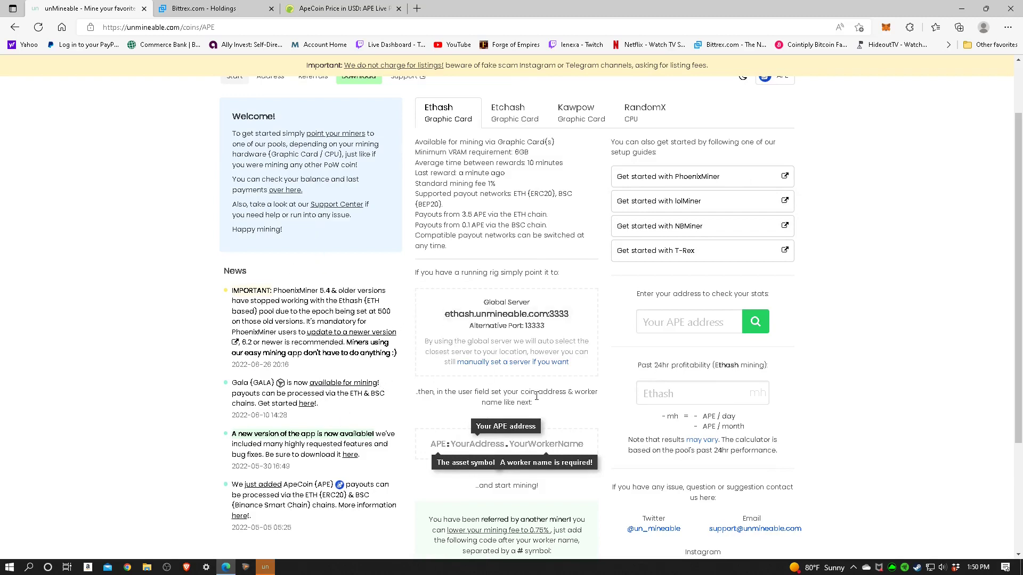
scroll("up", 3)
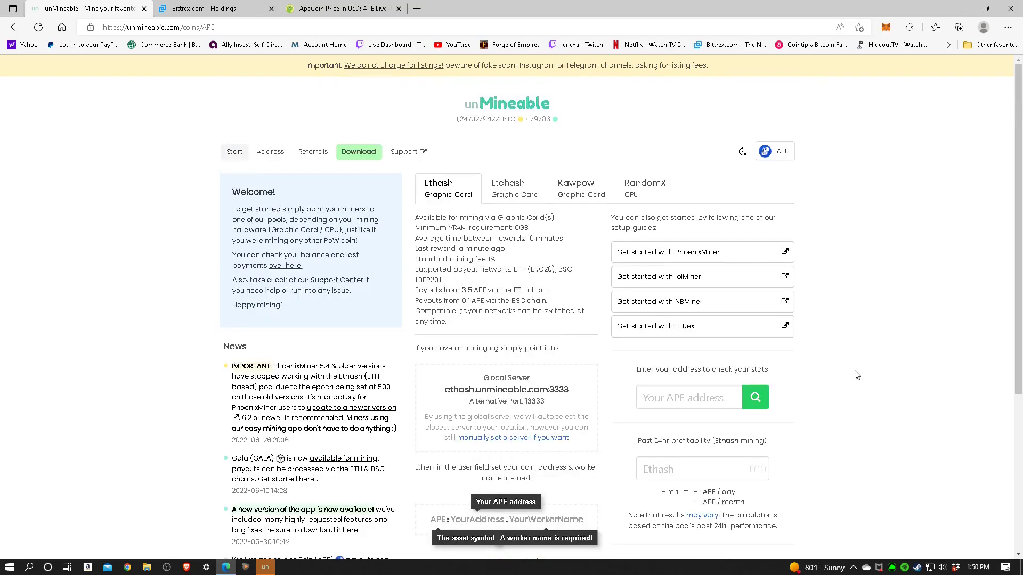
mouse_move(907, 340)
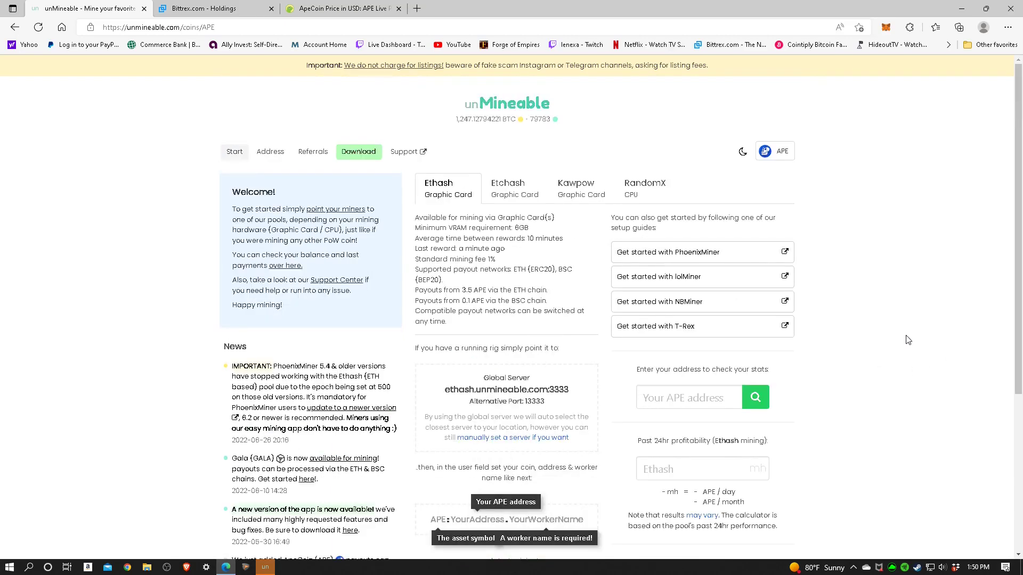
scroll("down", 3)
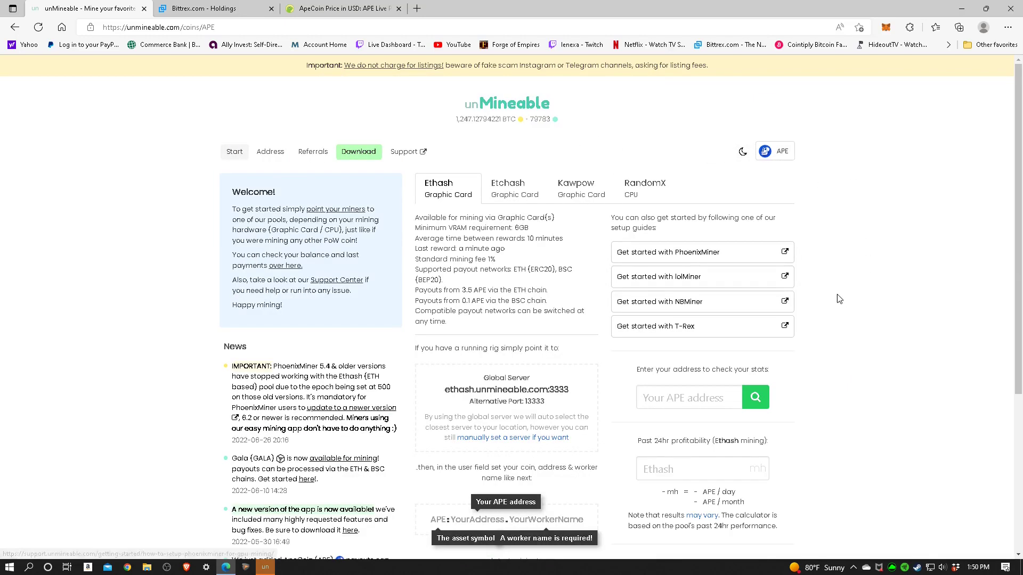
mouse_move(888, 311)
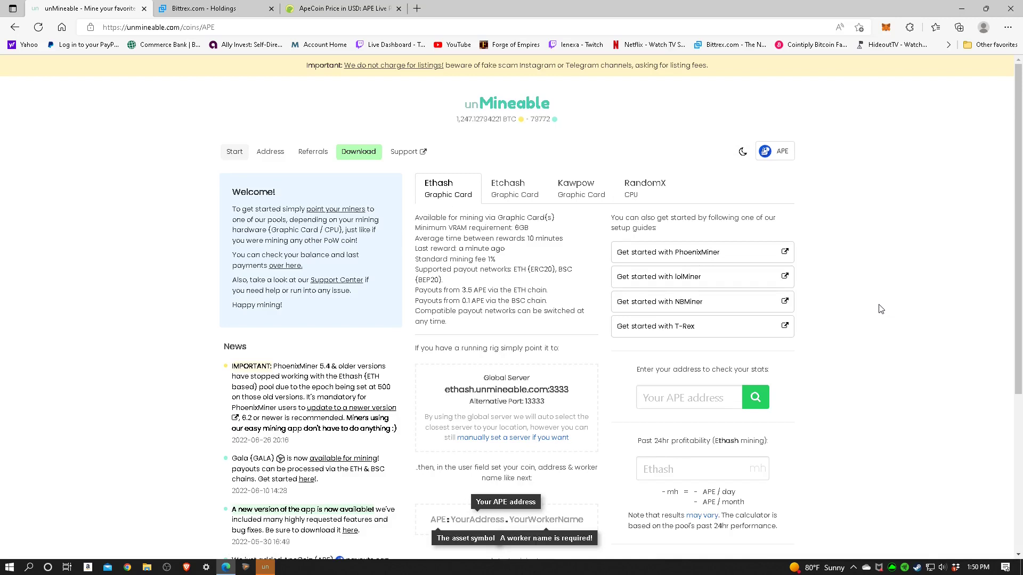
mouse_move(270, 169)
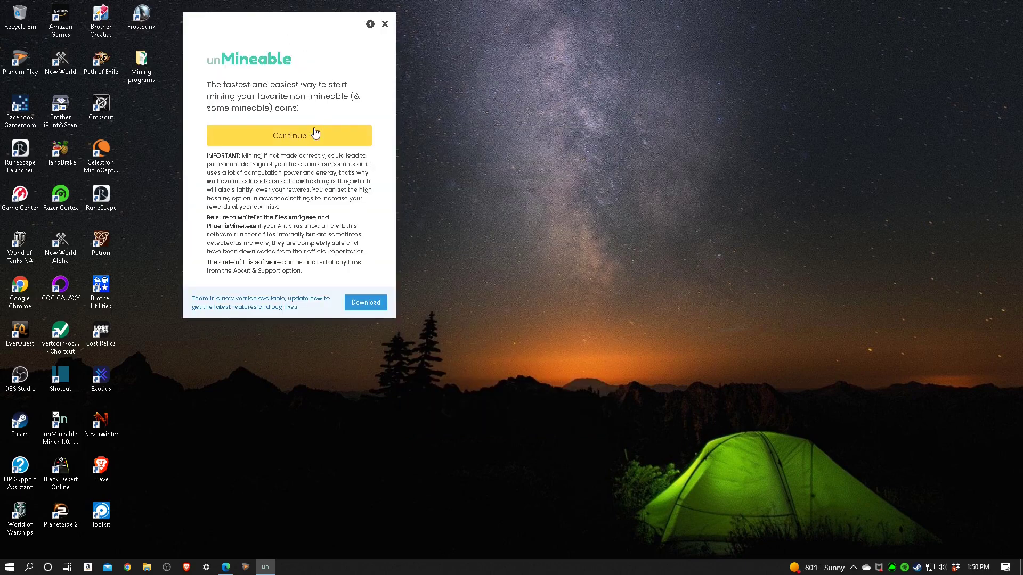
Continue past the welcome screen with Graphics Card (GPU) mining selected
left_click(289, 136)
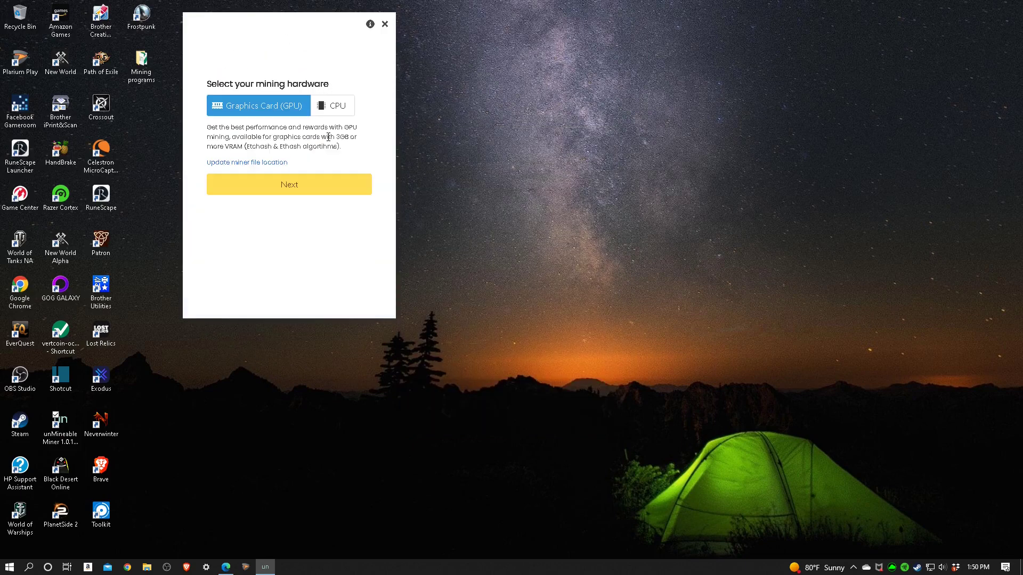
mouse_move(231, 113)
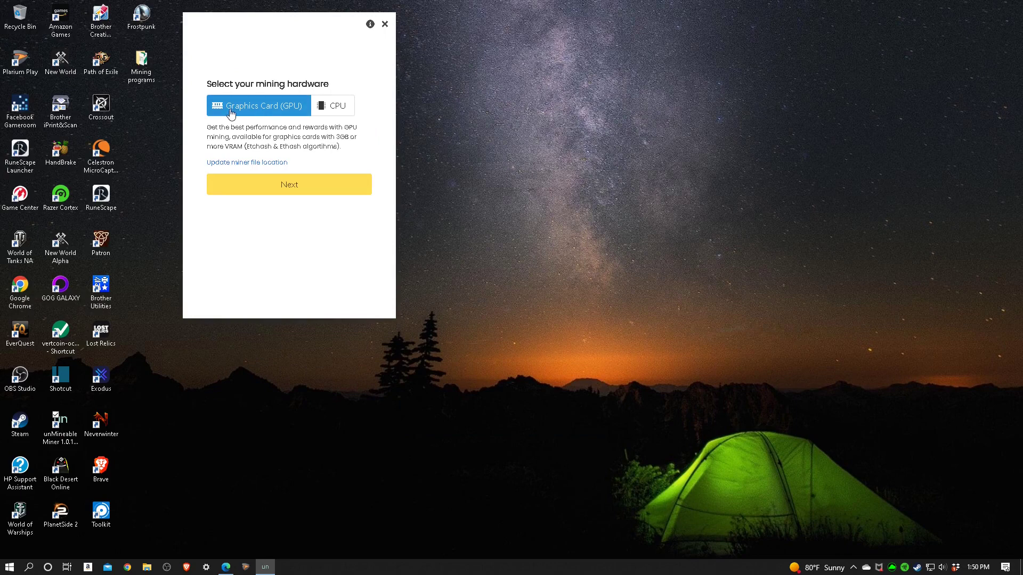
mouse_move(319, 189)
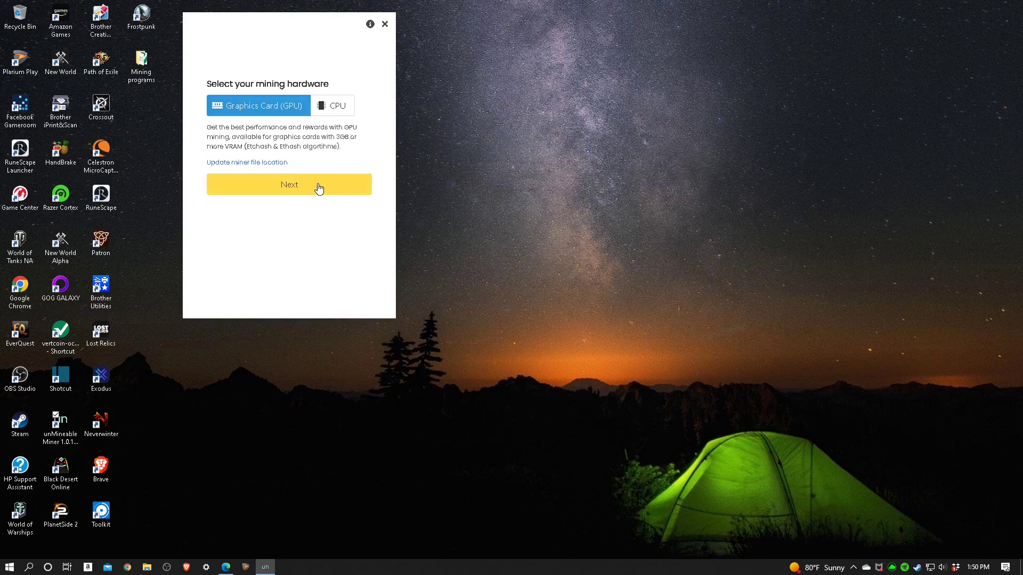
left_click(289, 184)
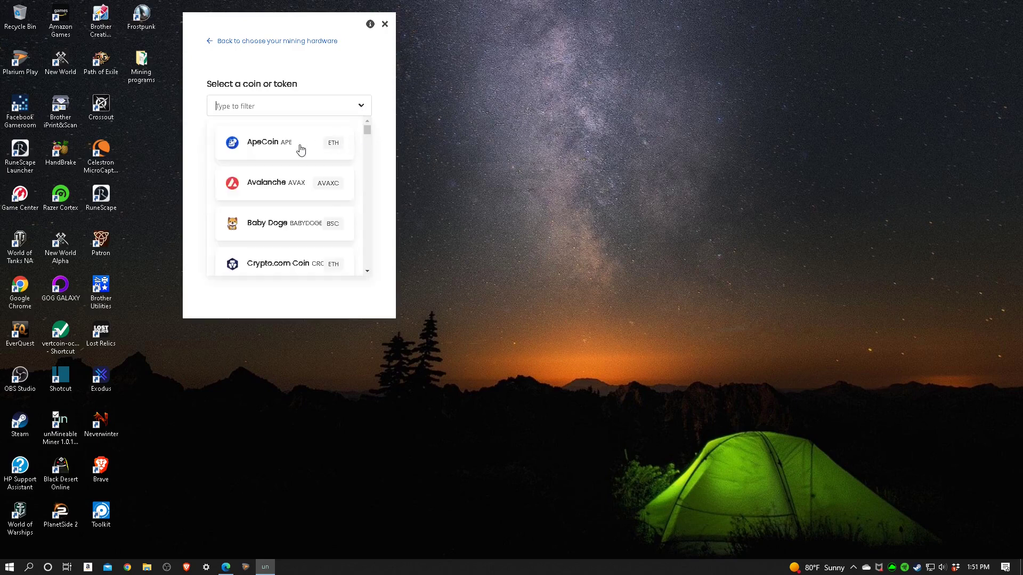
Select ApeCoin, enter the ETH-format wallet address, and reveal the referral code field
left_click(284, 143)
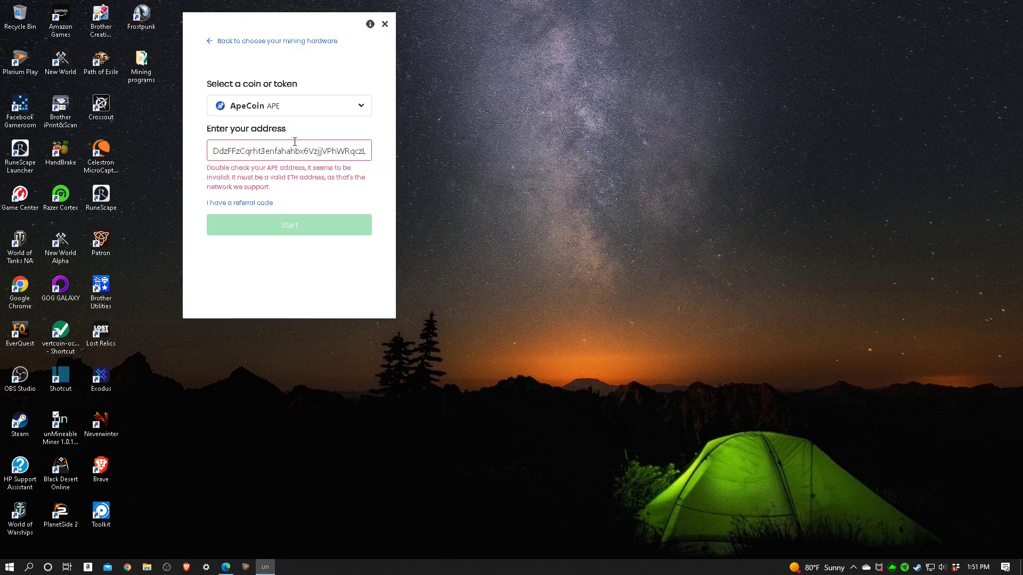
mouse_move(294, 180)
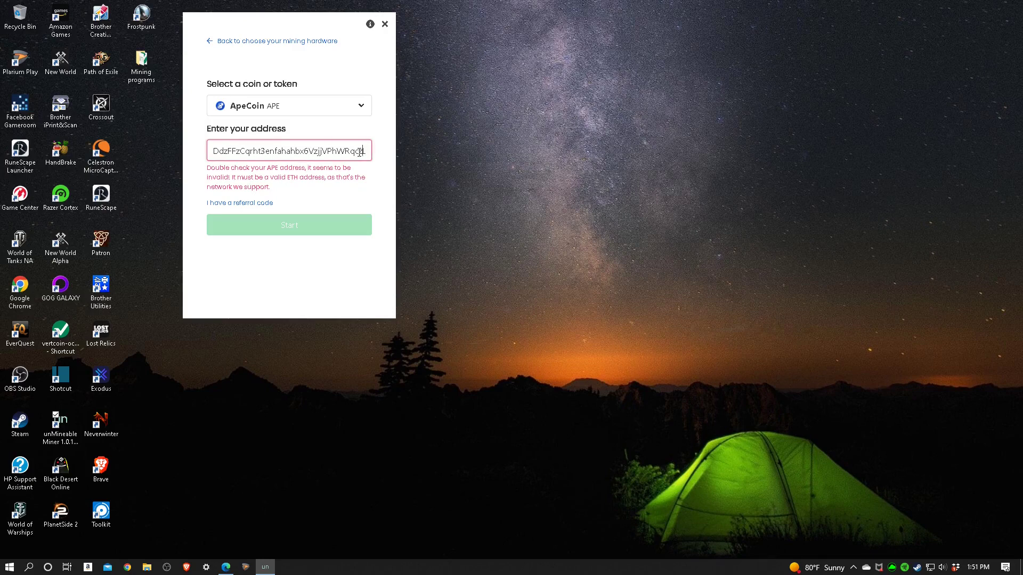
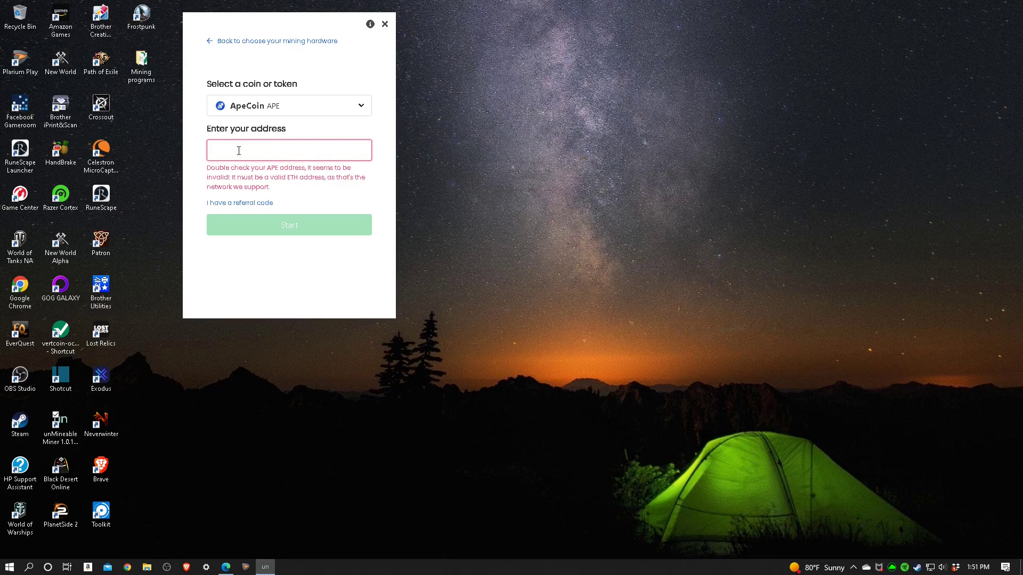
mouse_move(223, 140)
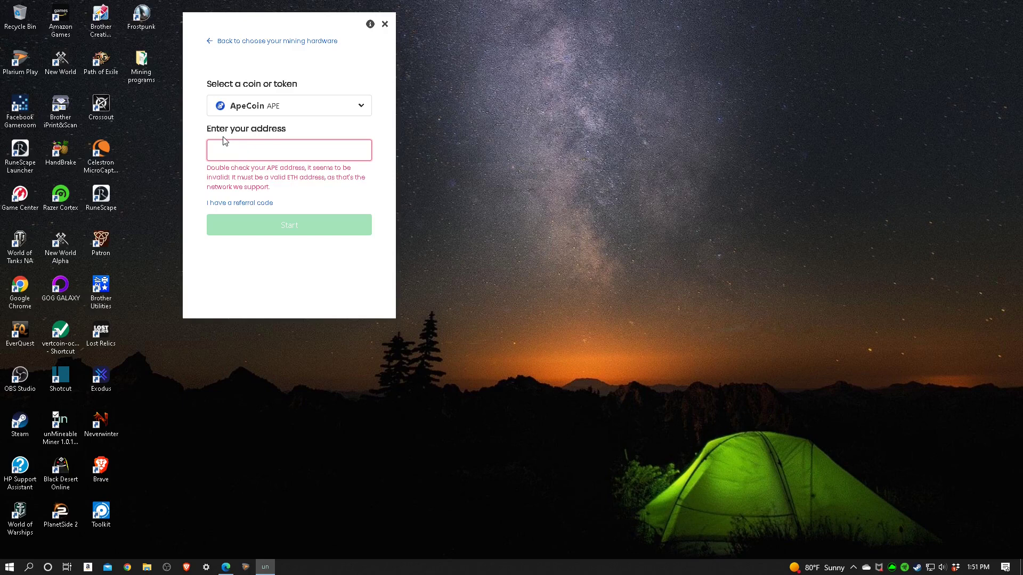
left_click(289, 149)
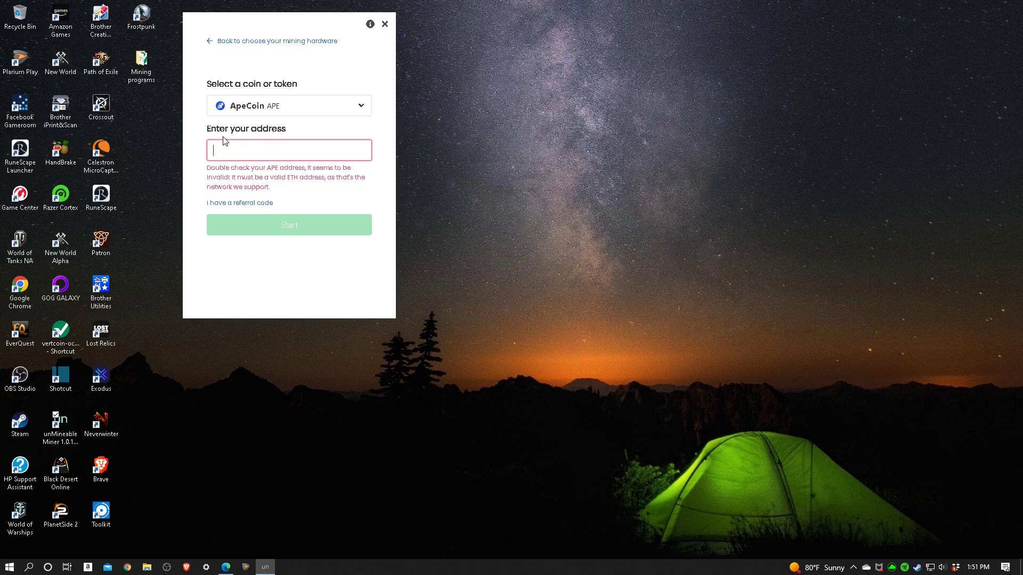
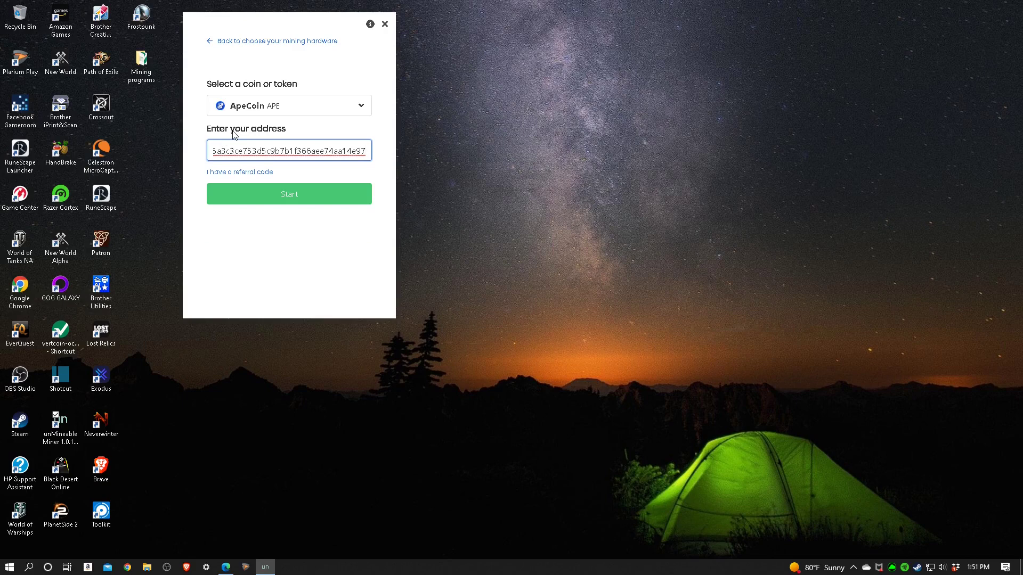
mouse_move(283, 175)
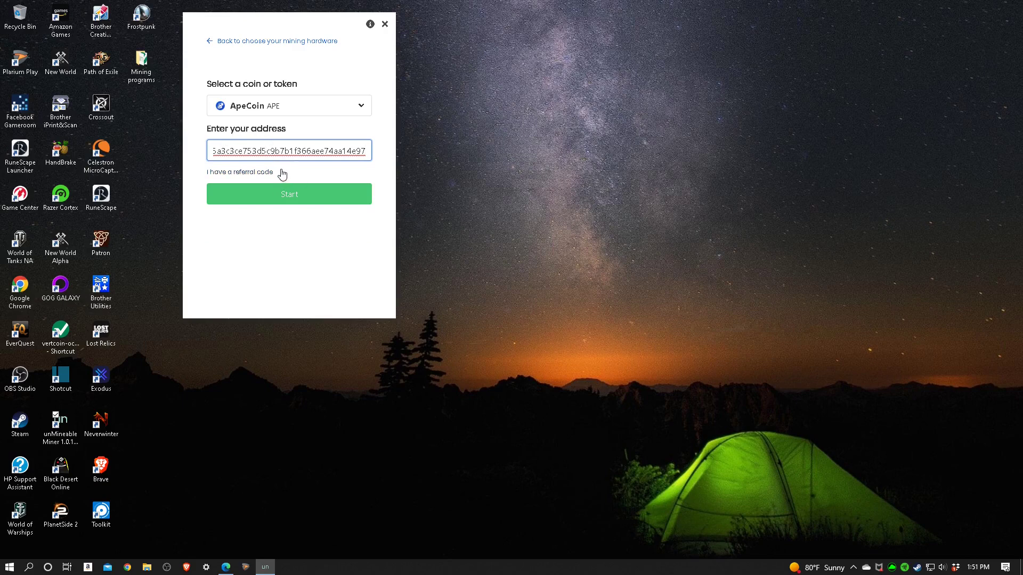
left_click(241, 171)
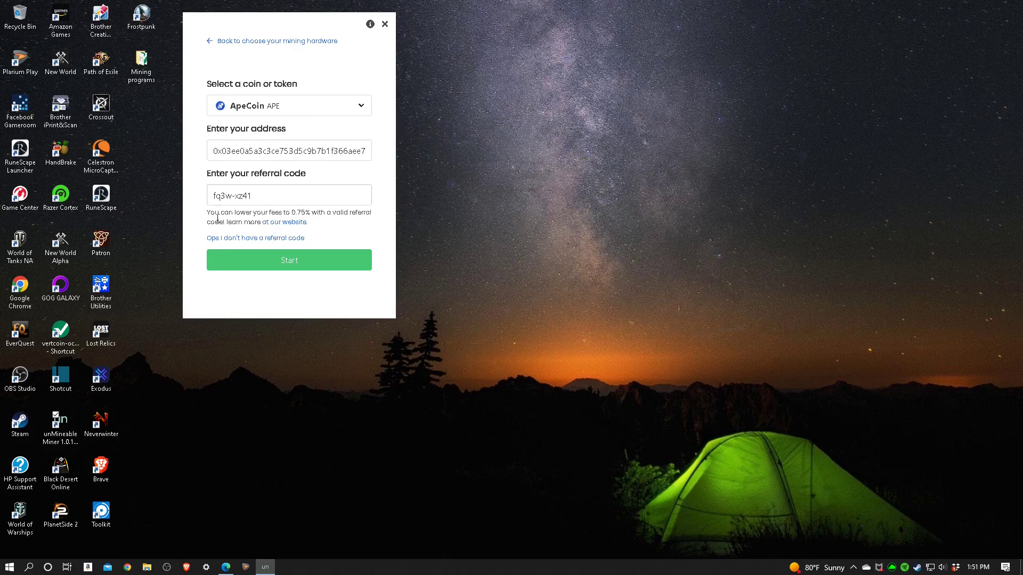
mouse_move(246, 210)
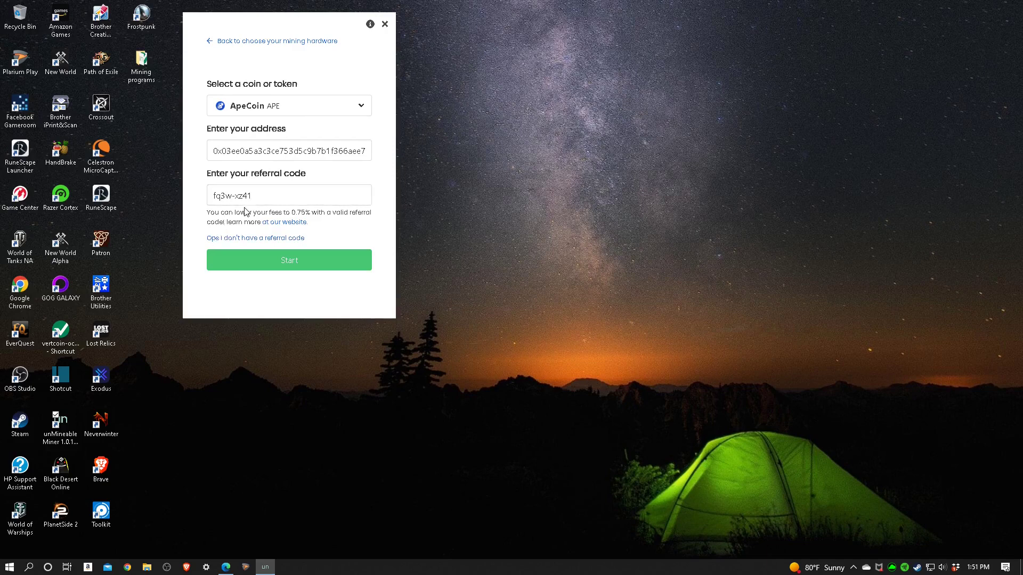
mouse_move(235, 225)
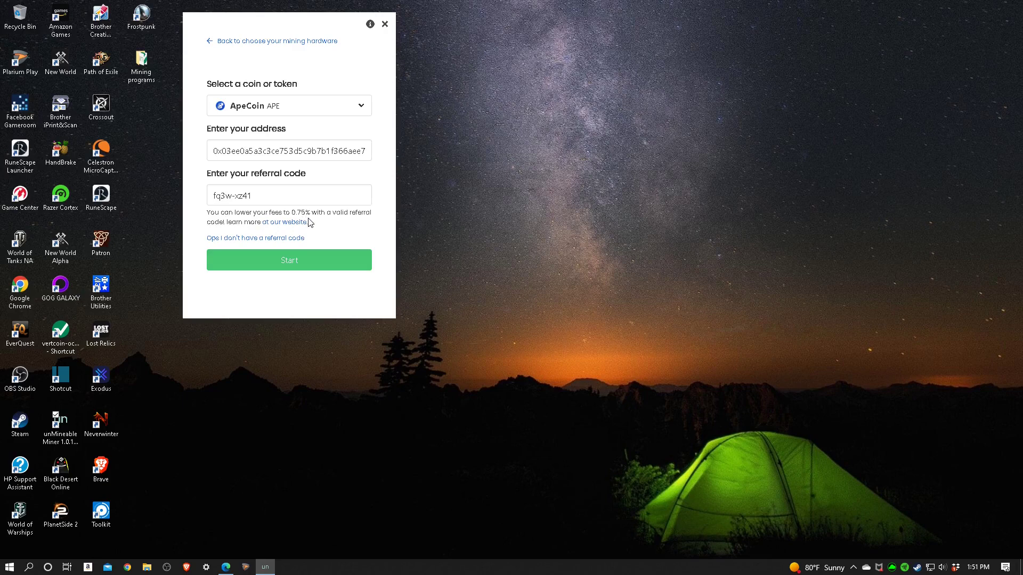
mouse_move(333, 227)
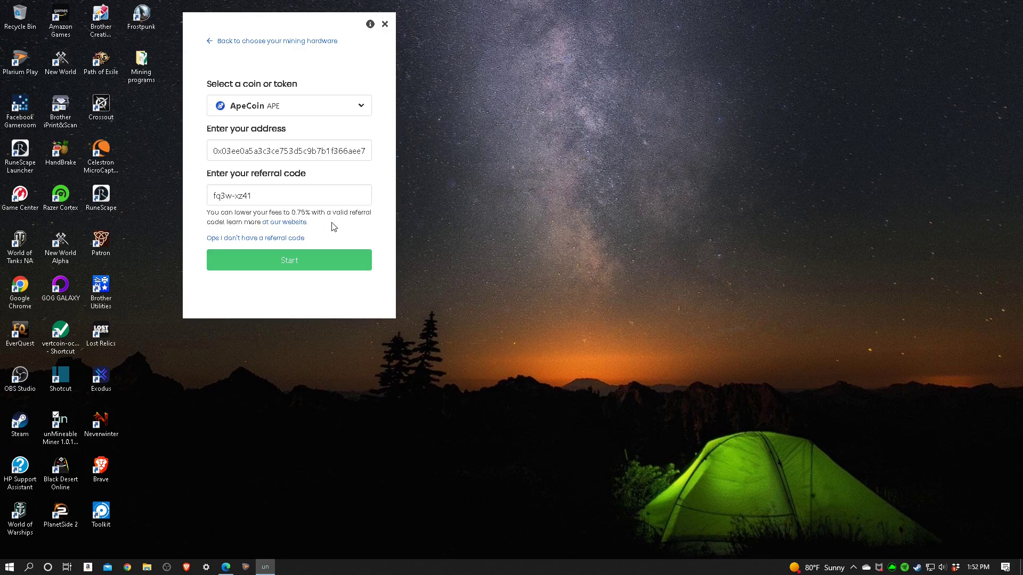
mouse_move(337, 225)
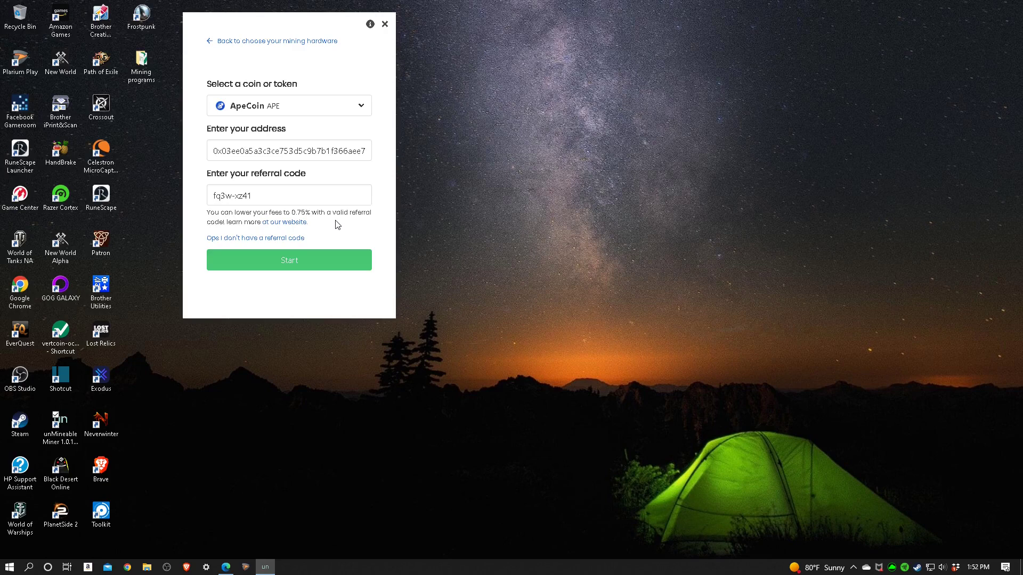
mouse_move(239, 233)
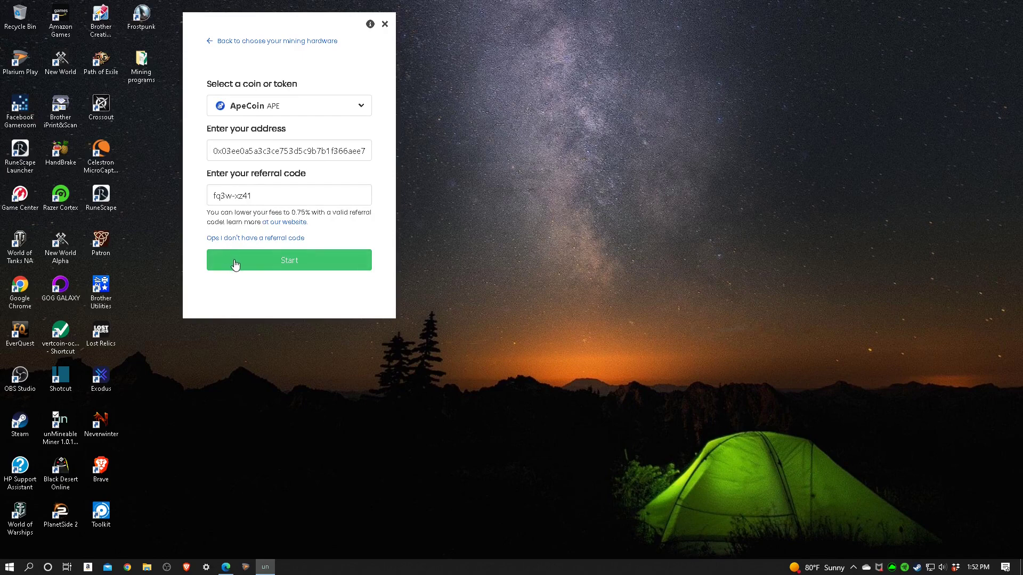
Start mining ApeCoin with the entered address and referral code
left_click(288, 260)
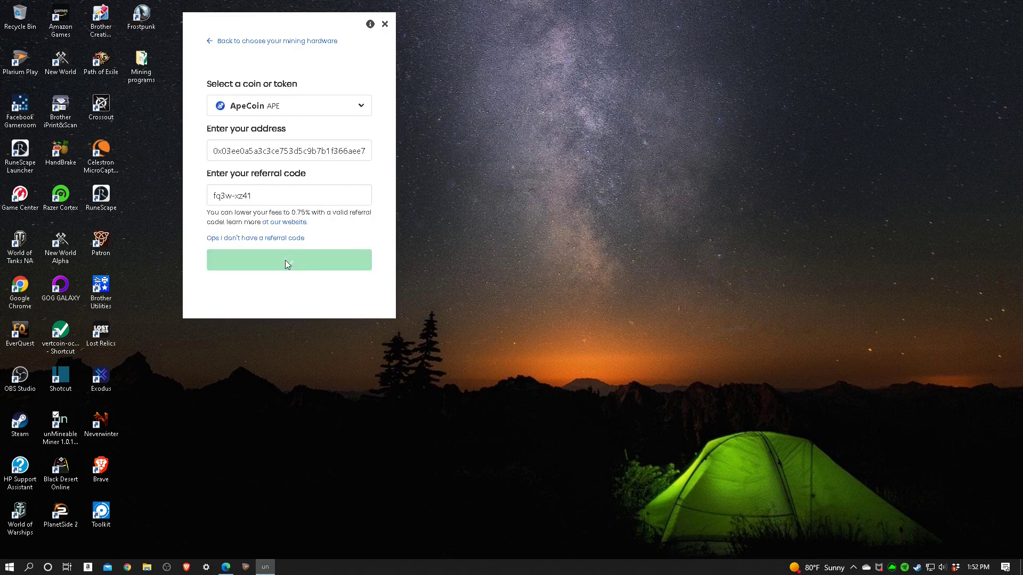
Confirm the start request so the ApeCoin balance and hashrate dashboard appears
left_click(289, 260)
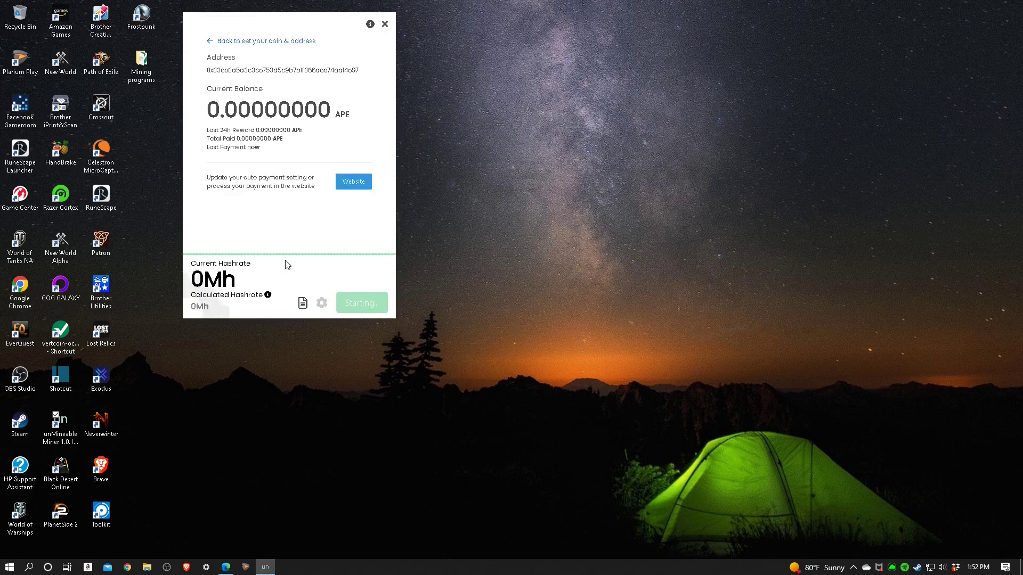
mouse_move(349, 128)
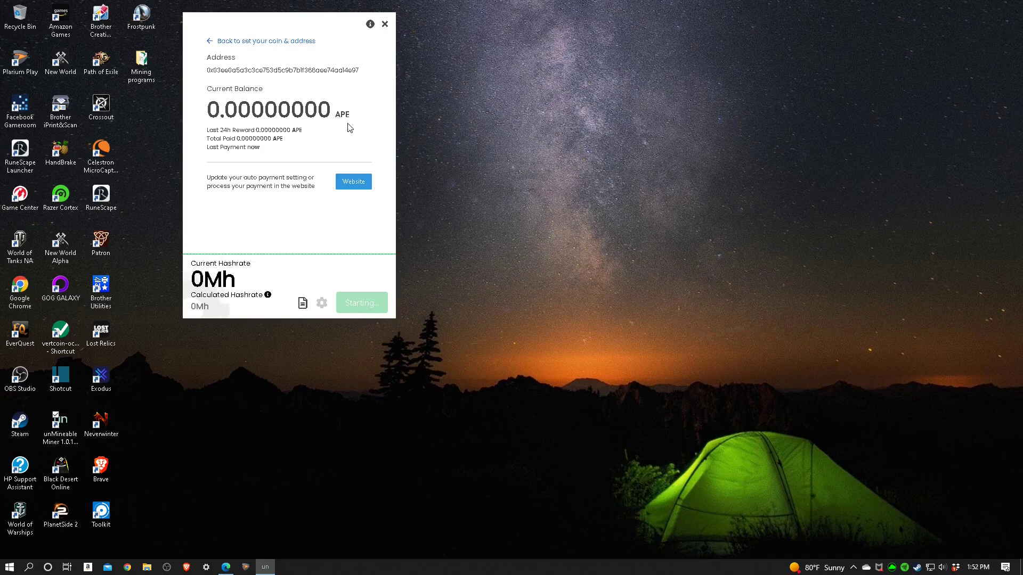
mouse_move(274, 347)
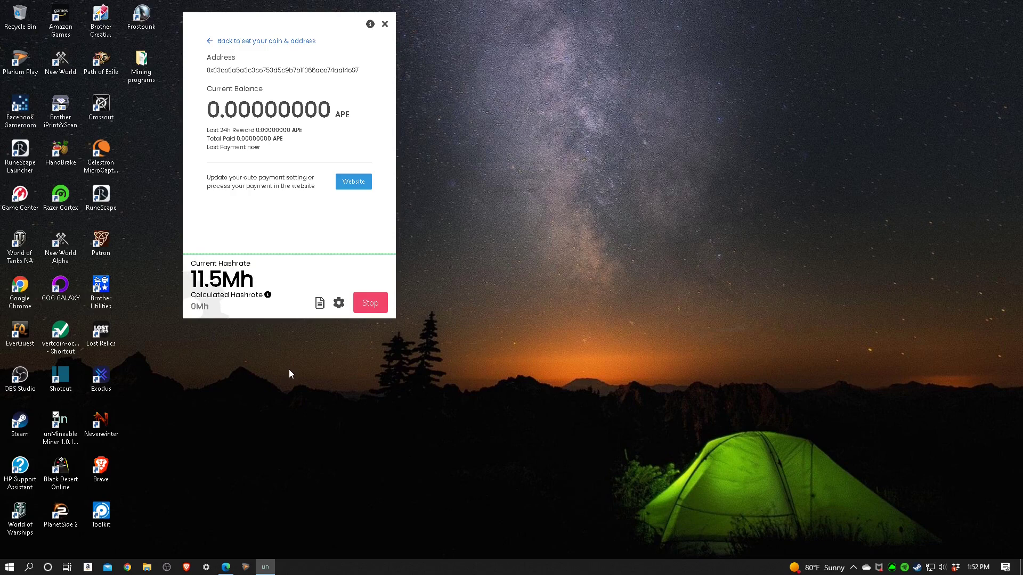
mouse_move(300, 349)
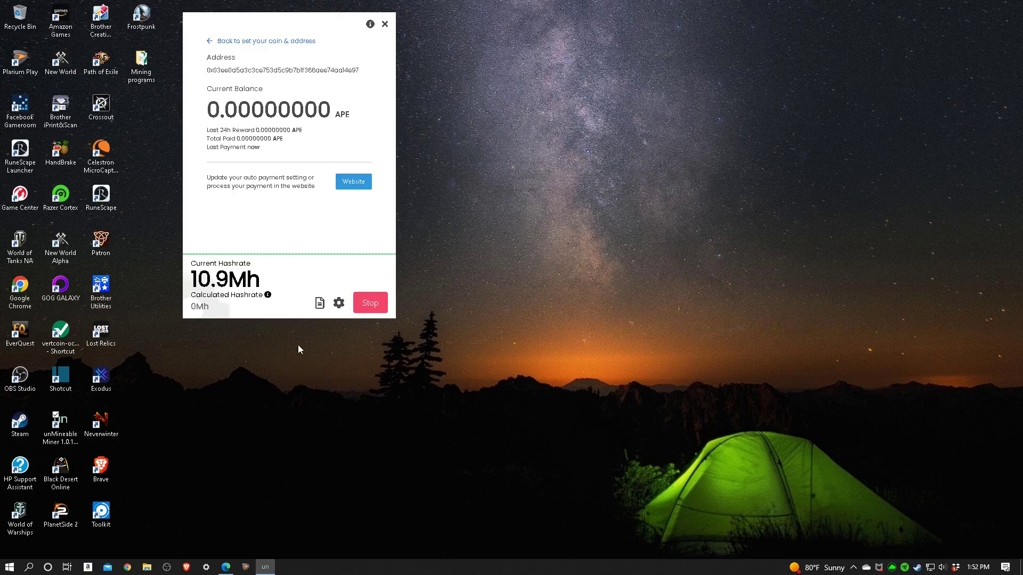
mouse_move(305, 361)
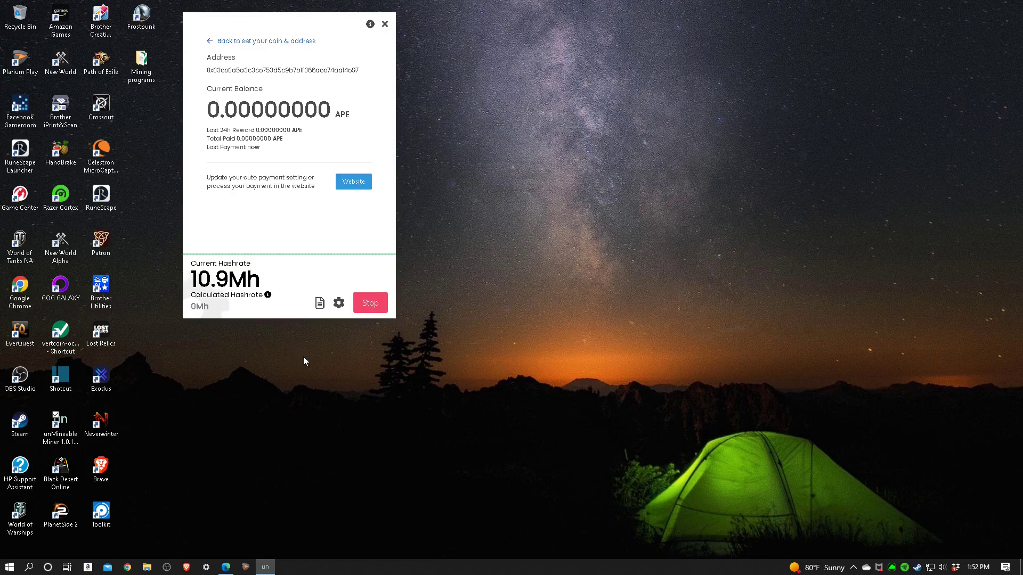
mouse_move(315, 352)
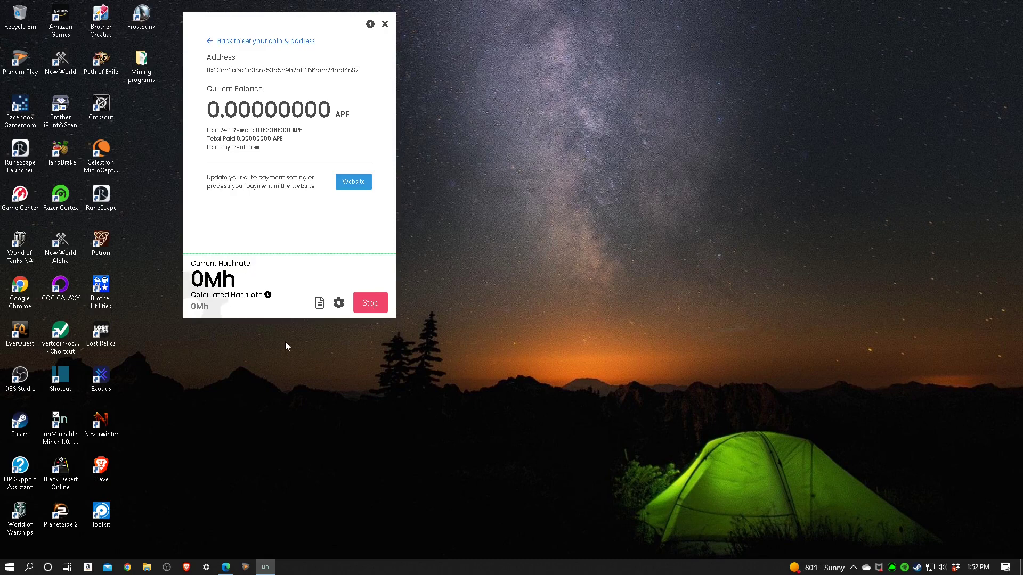
mouse_move(289, 349)
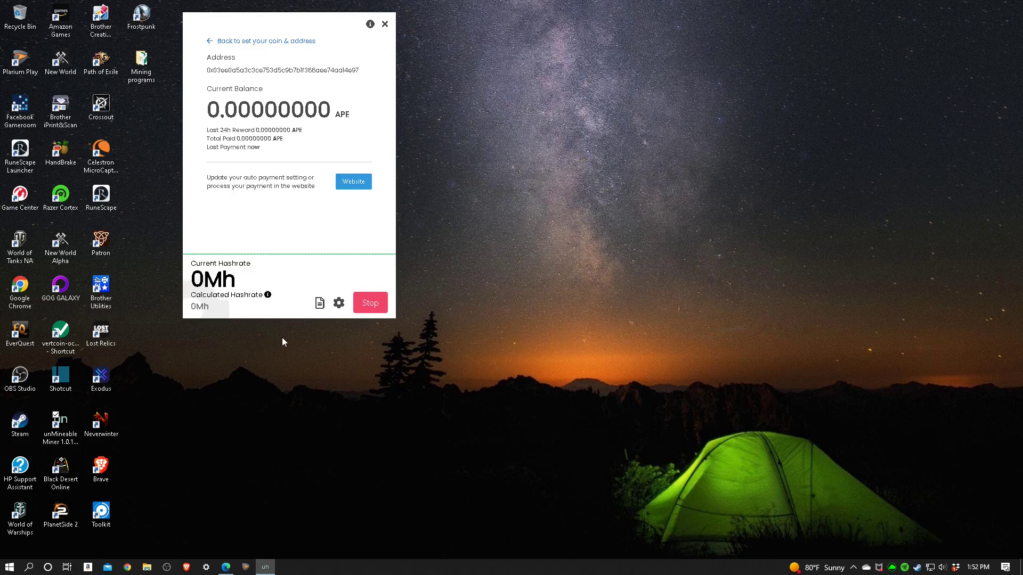
mouse_move(286, 339)
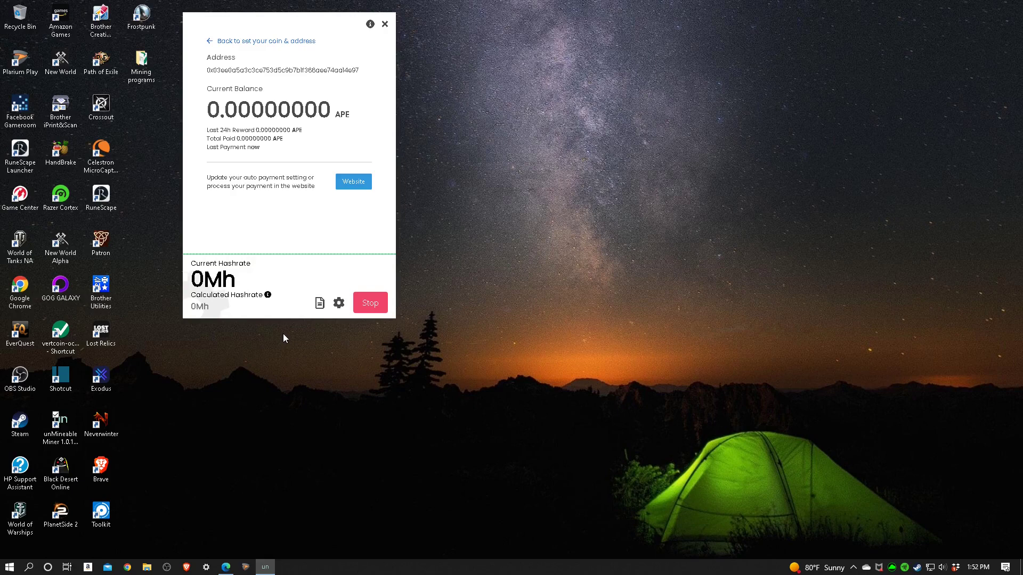
mouse_move(281, 333)
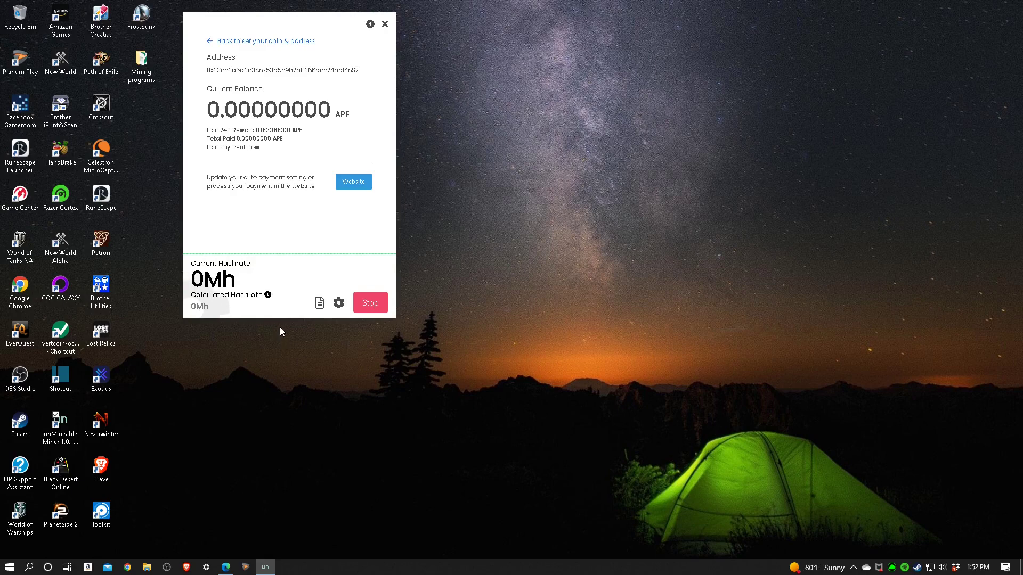
mouse_move(288, 338)
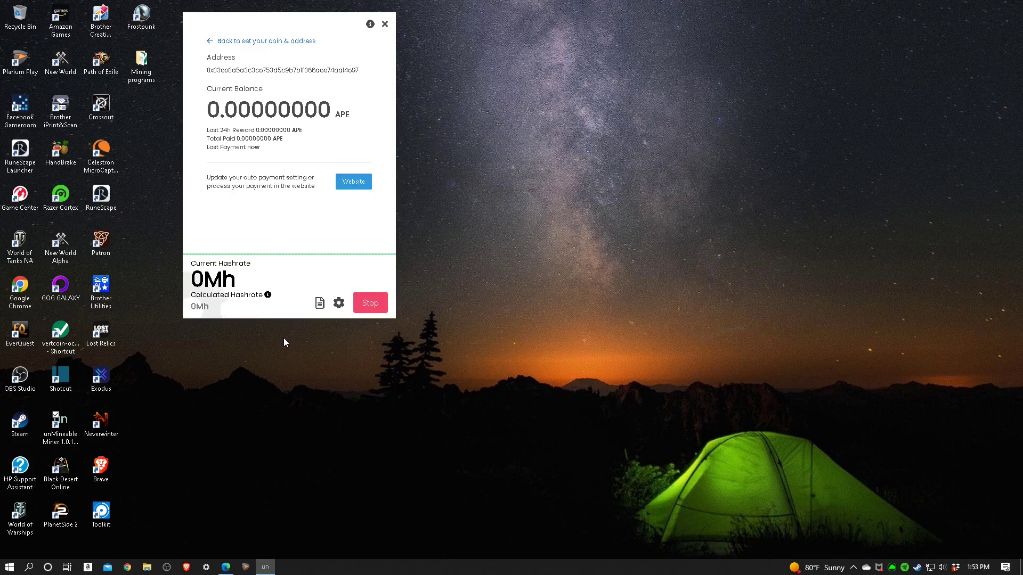
mouse_move(299, 341)
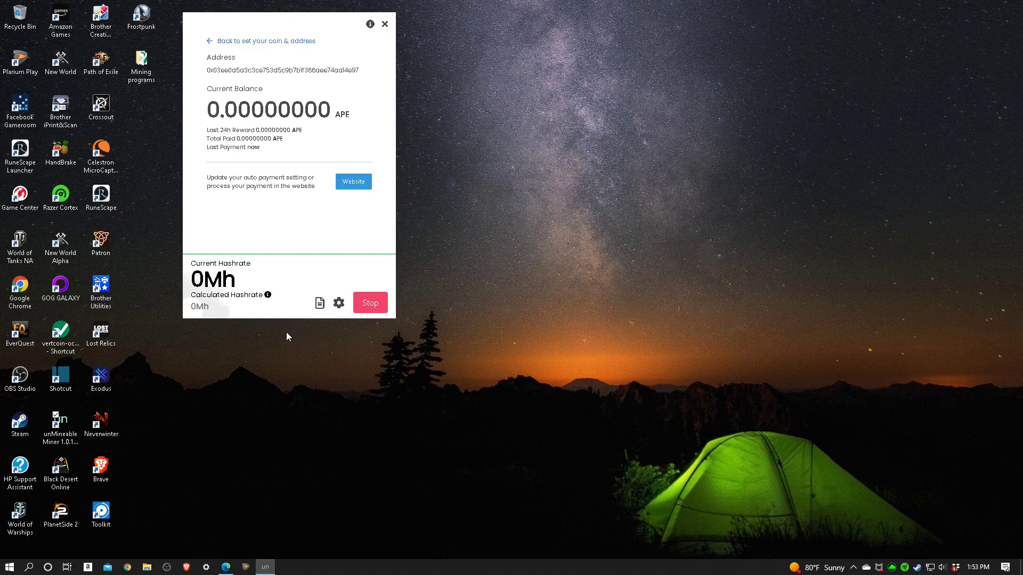
mouse_move(284, 335)
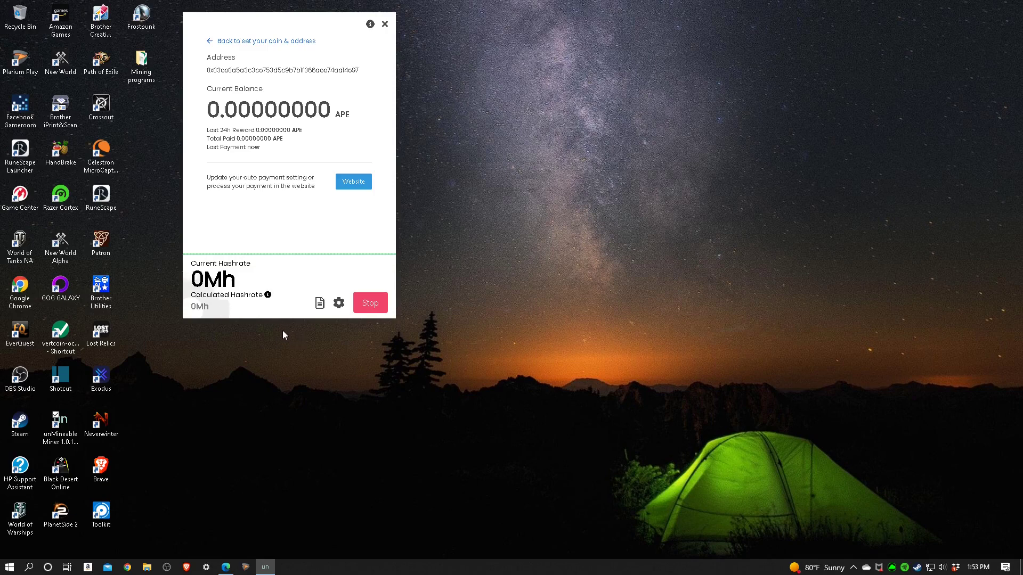
mouse_move(310, 63)
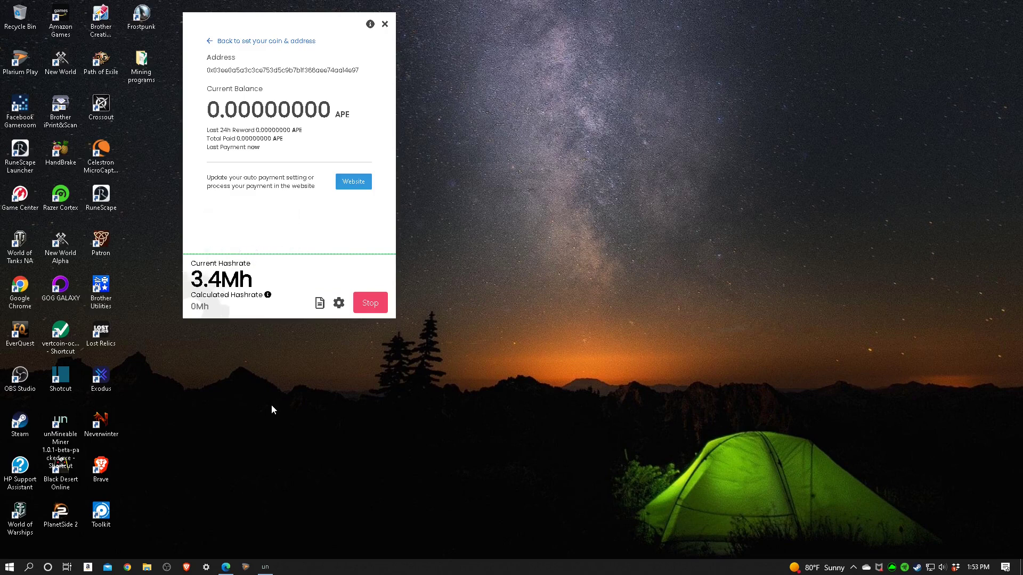
mouse_move(314, 345)
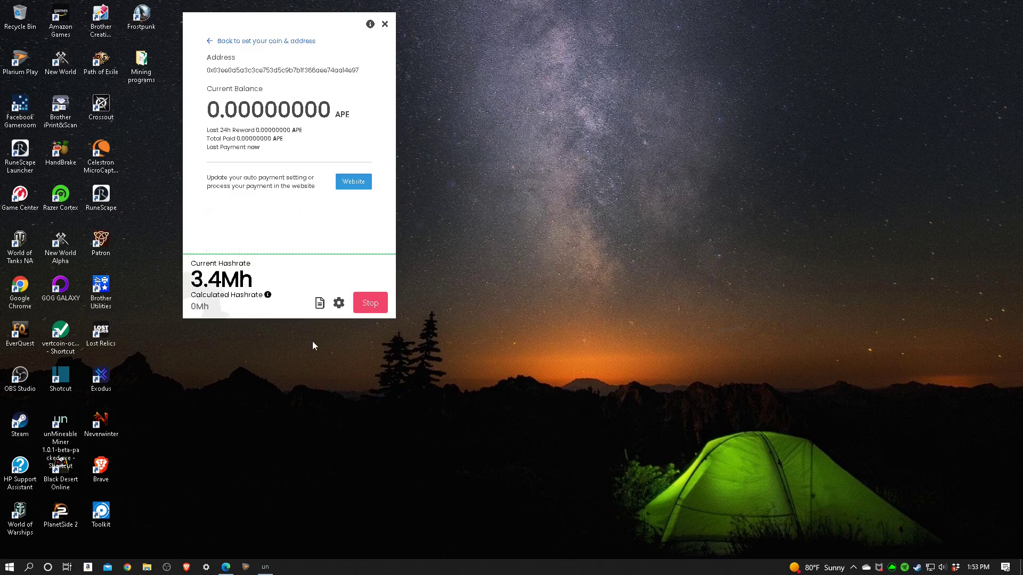
mouse_move(283, 343)
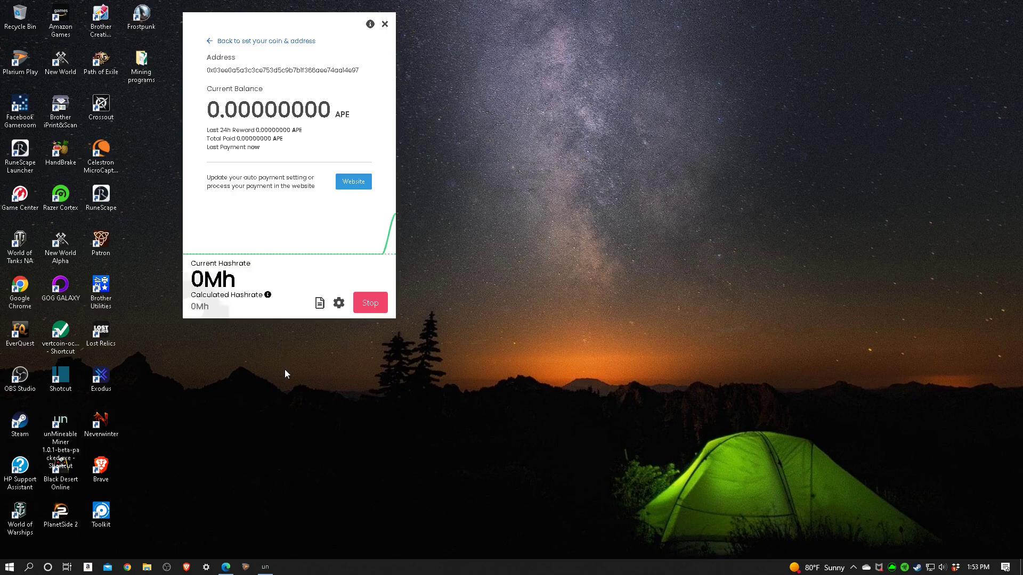
mouse_move(277, 112)
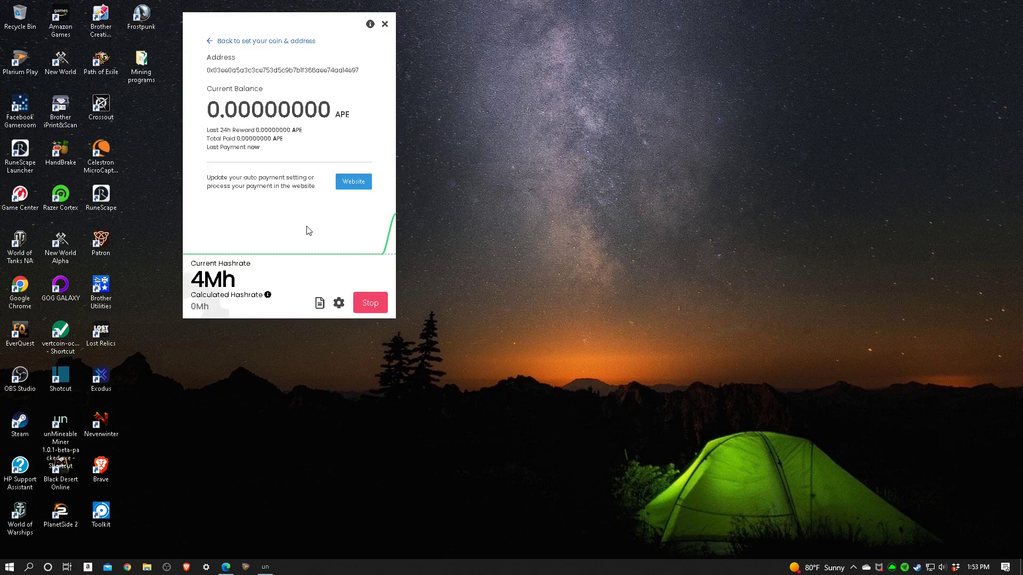
mouse_move(312, 230)
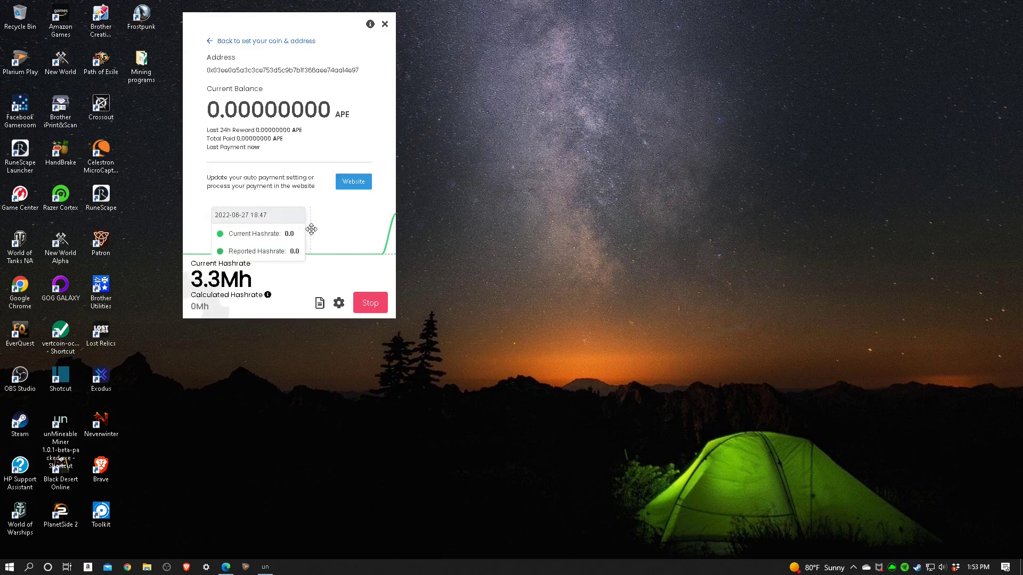
mouse_move(409, 166)
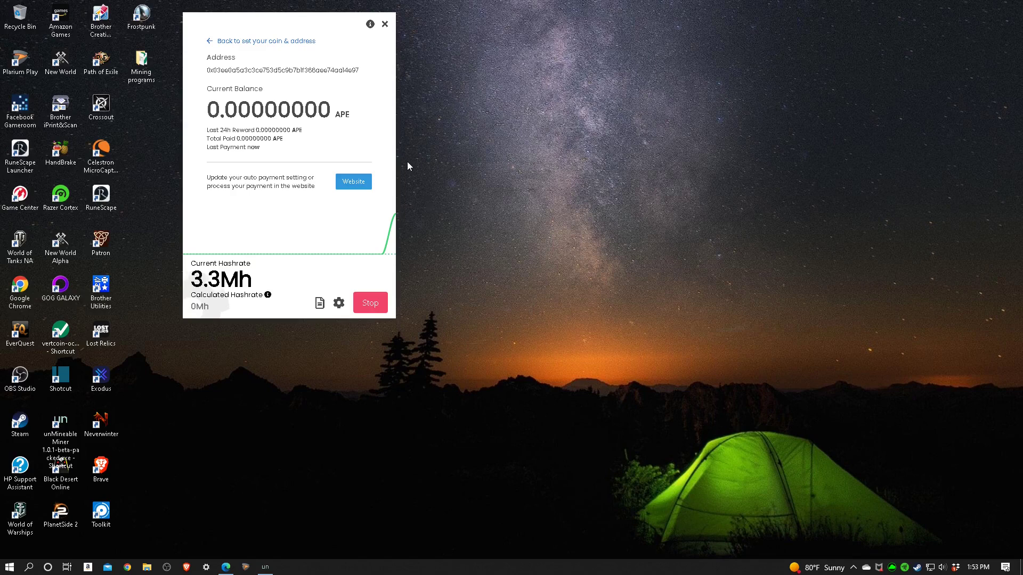